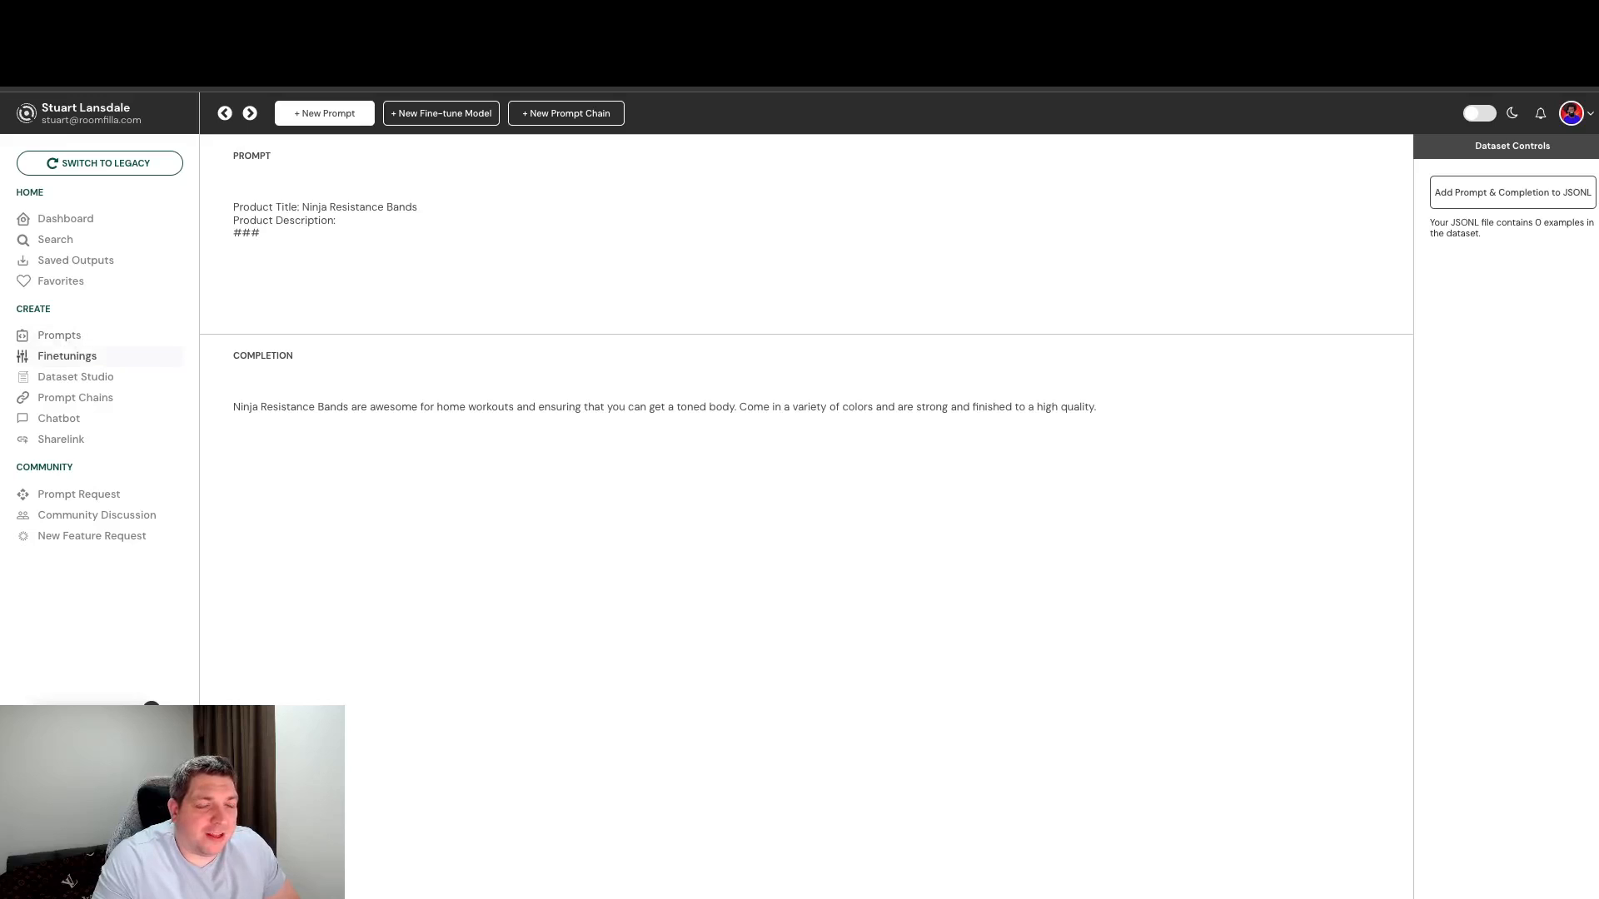
# Finish the product description with text about home exercise 'and ensuring a healthy lifestyle'
pyautogui.click(75, 376)
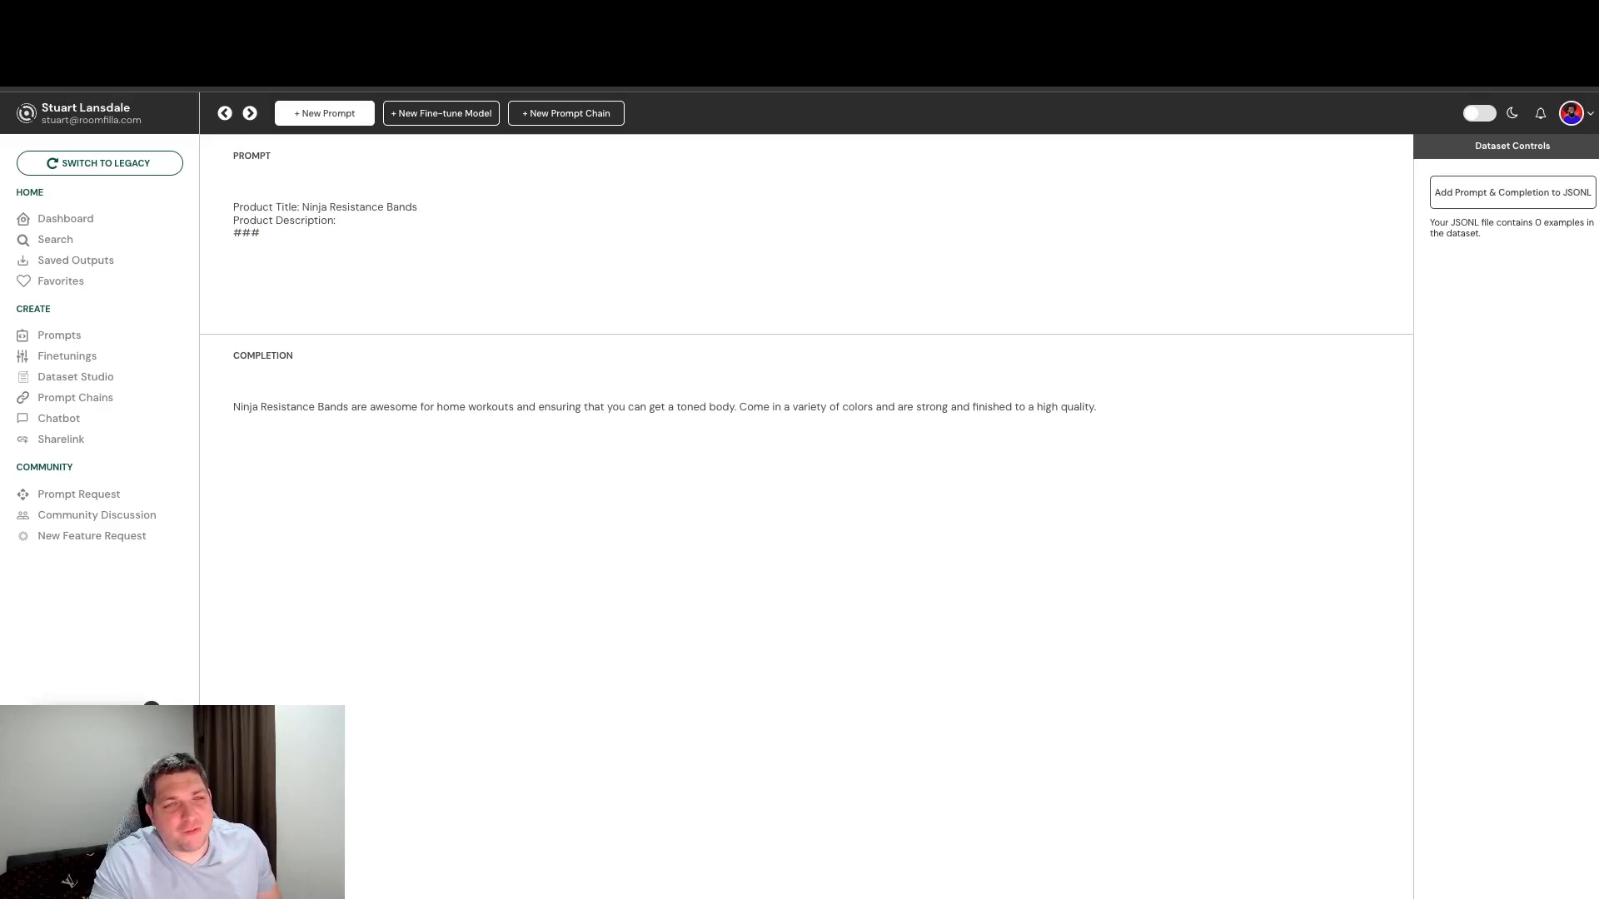
pyautogui.moveTo(233, 207); pyautogui.dragTo(260, 235)
pyautogui.write(' Ninja')
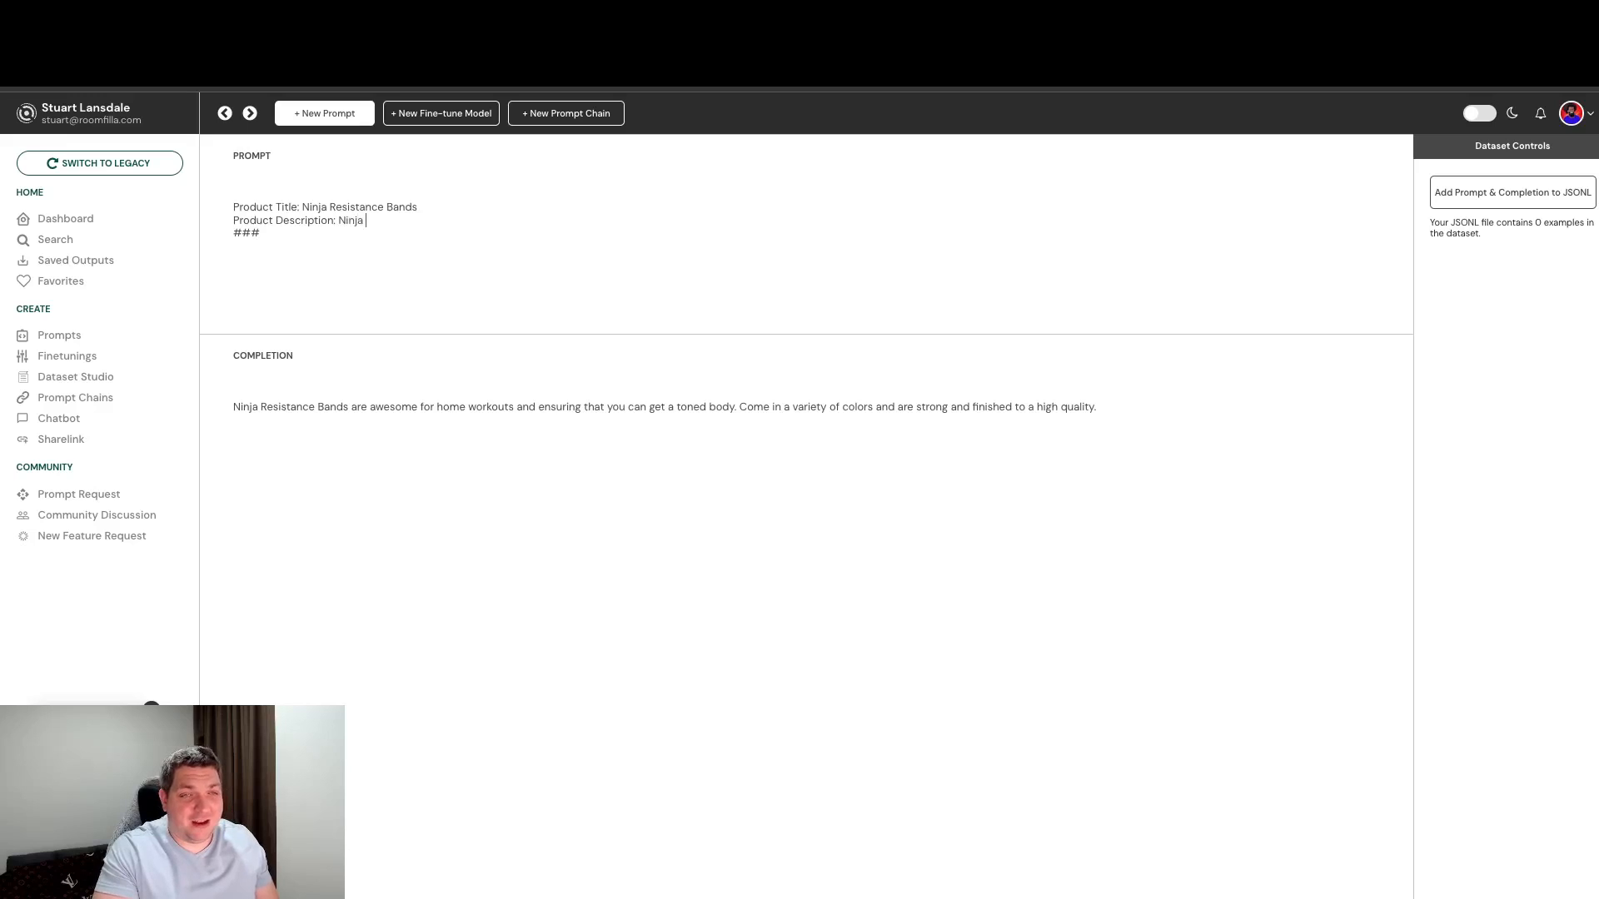
pyautogui.write('re for home exercise')
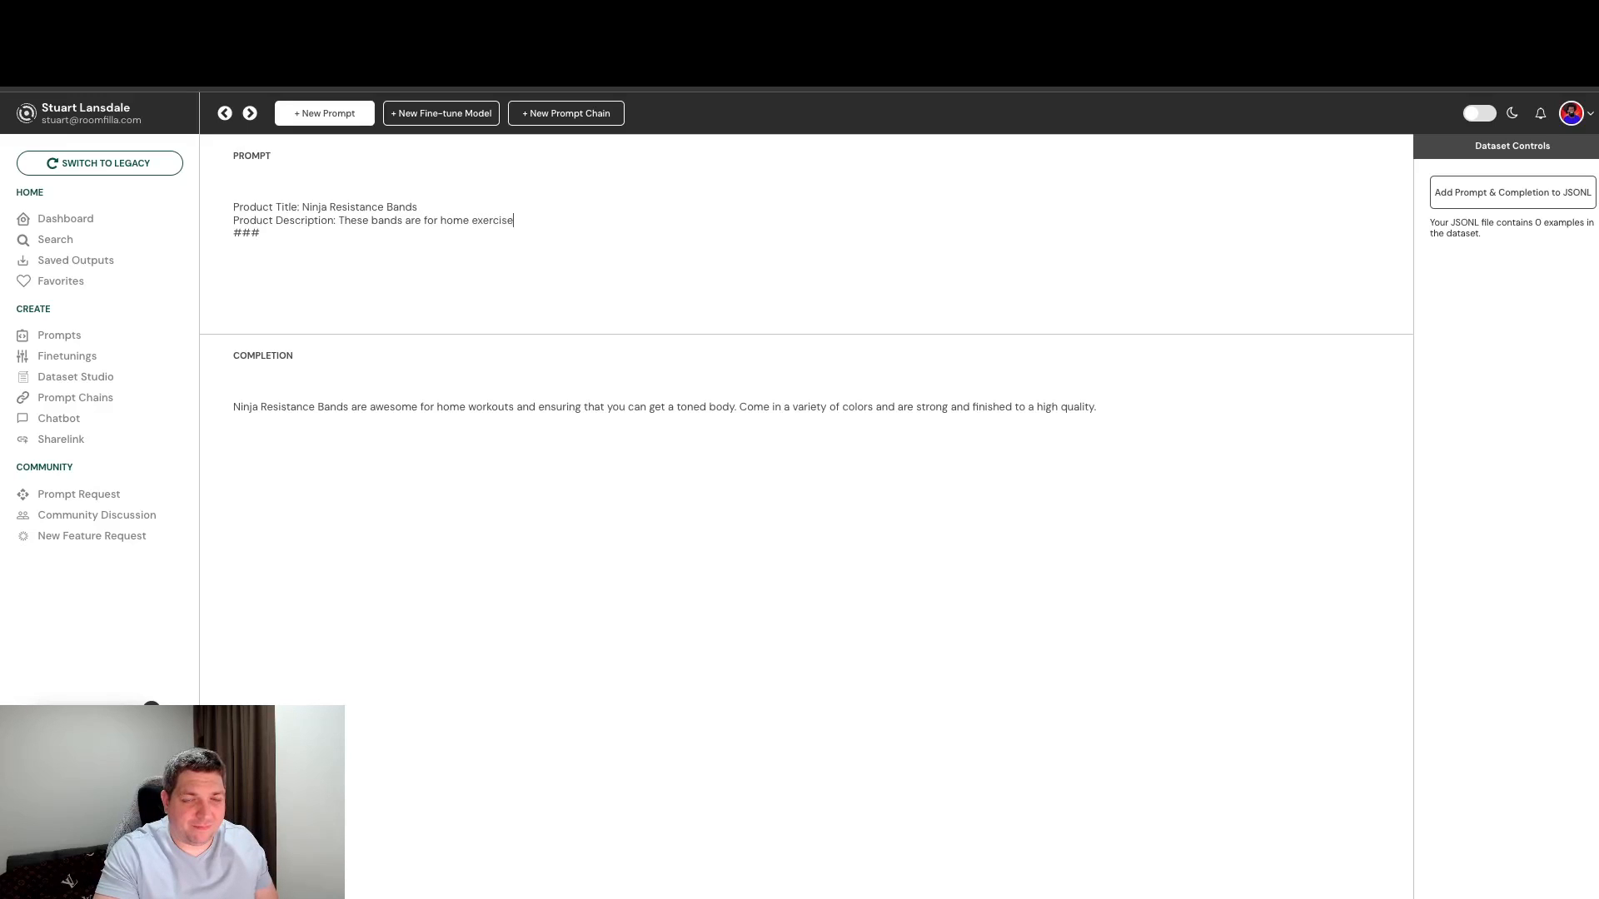
pyautogui.write('and ensuring a')
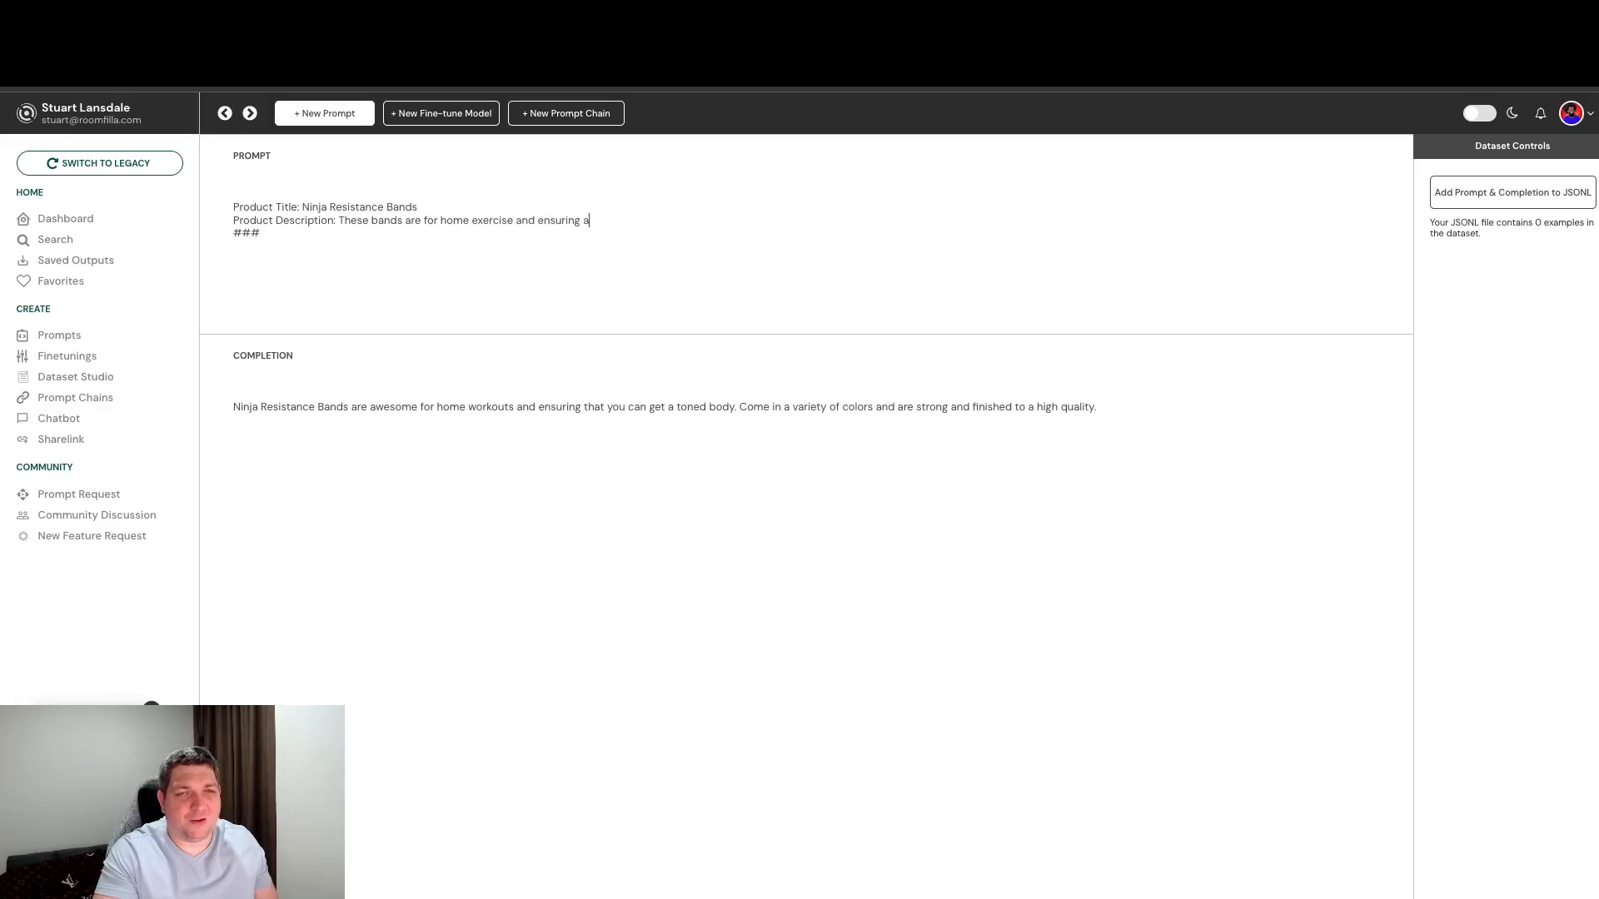
pyautogui.write('healthy lifestyle.')
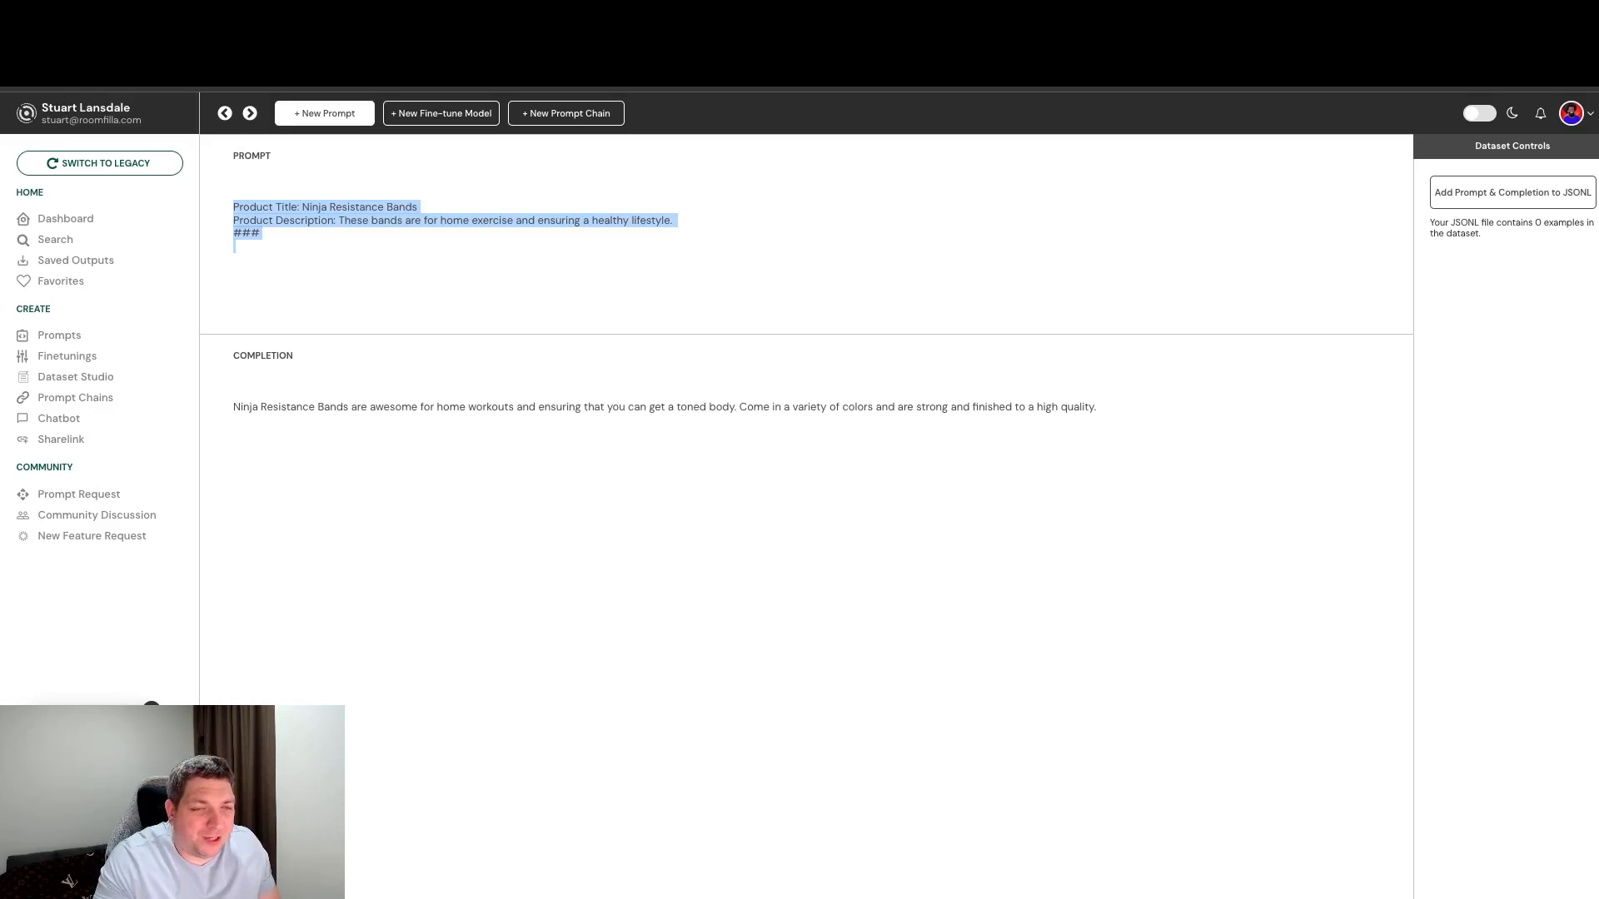
pyautogui.click(1094, 407)
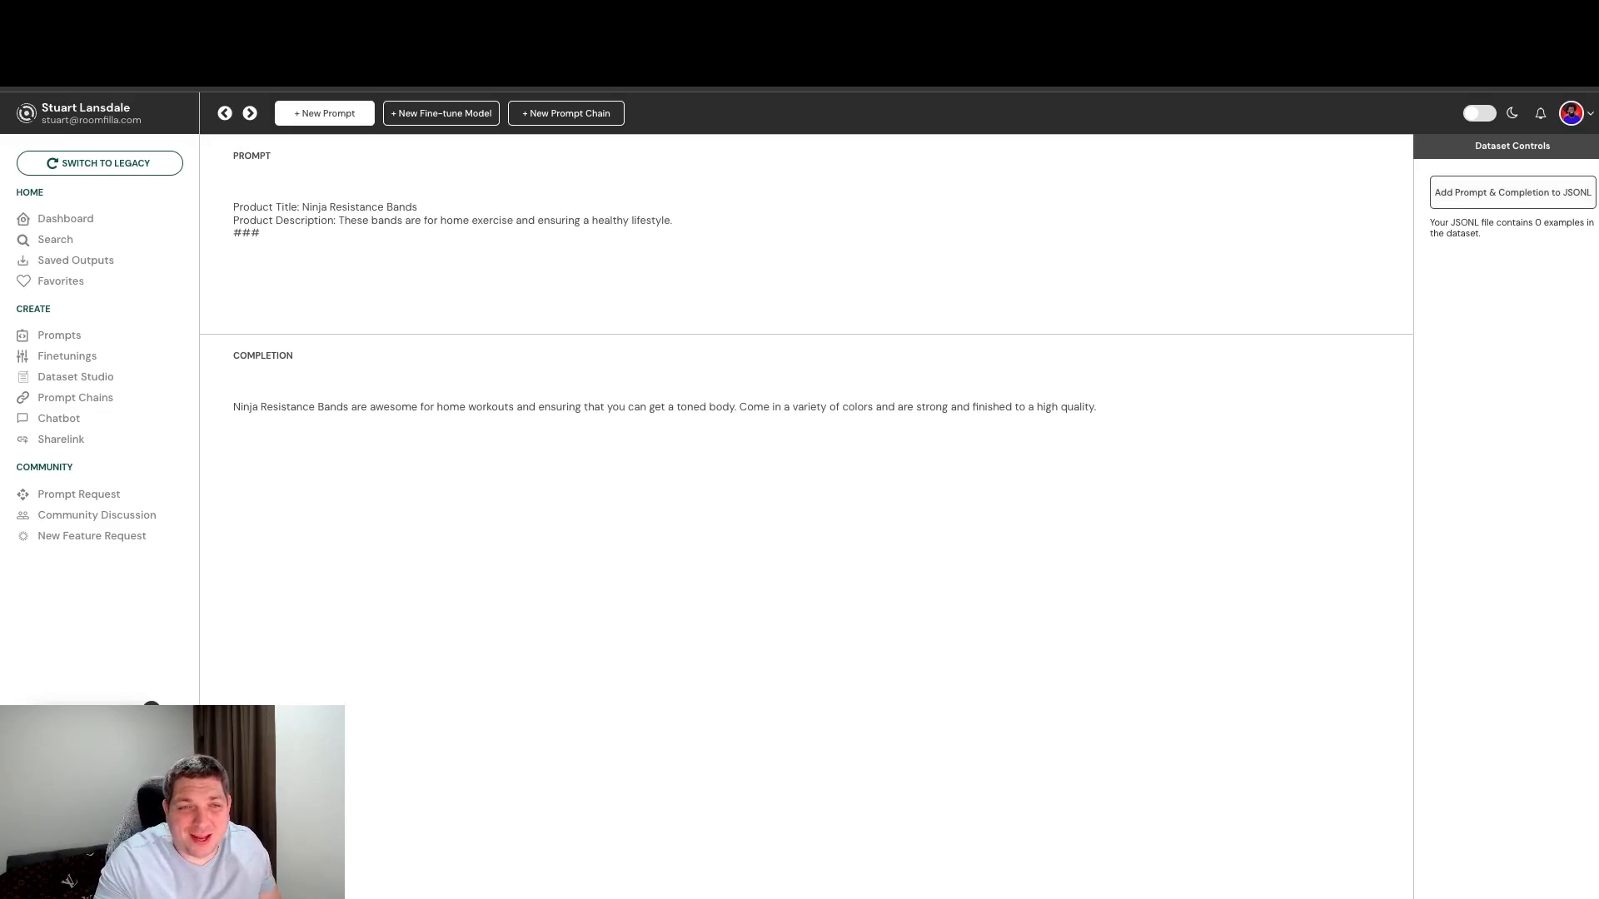
# Add the Ninja Resistance Bands example as the first JSONL line and select the product title to replace it
pyautogui.click(1510, 191)
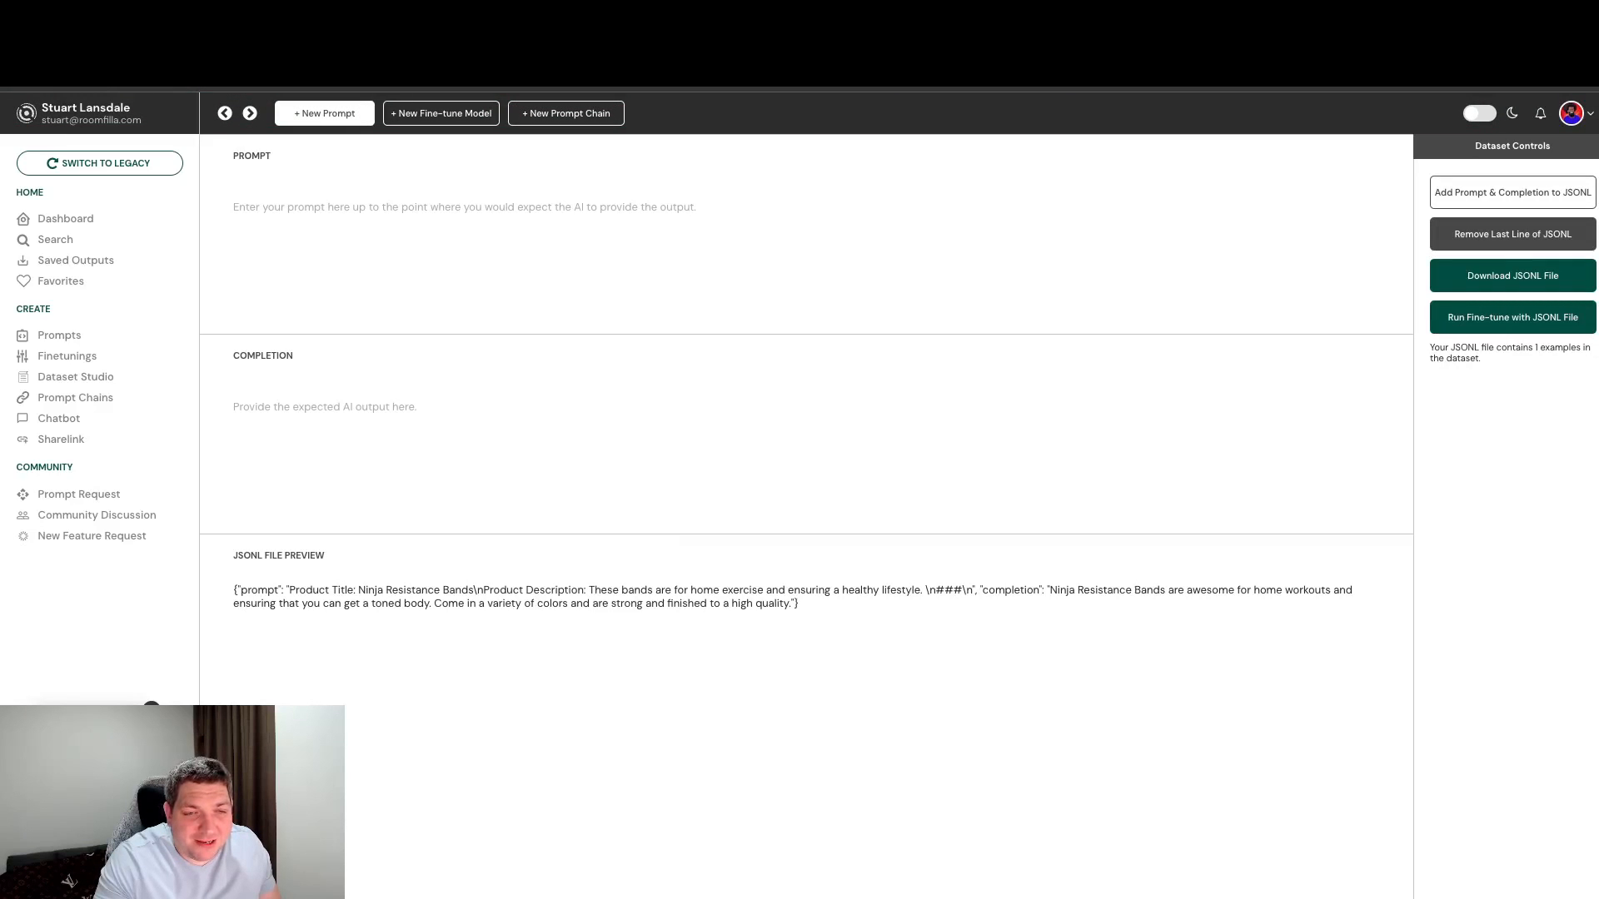
pyautogui.doubleClick(478, 590)
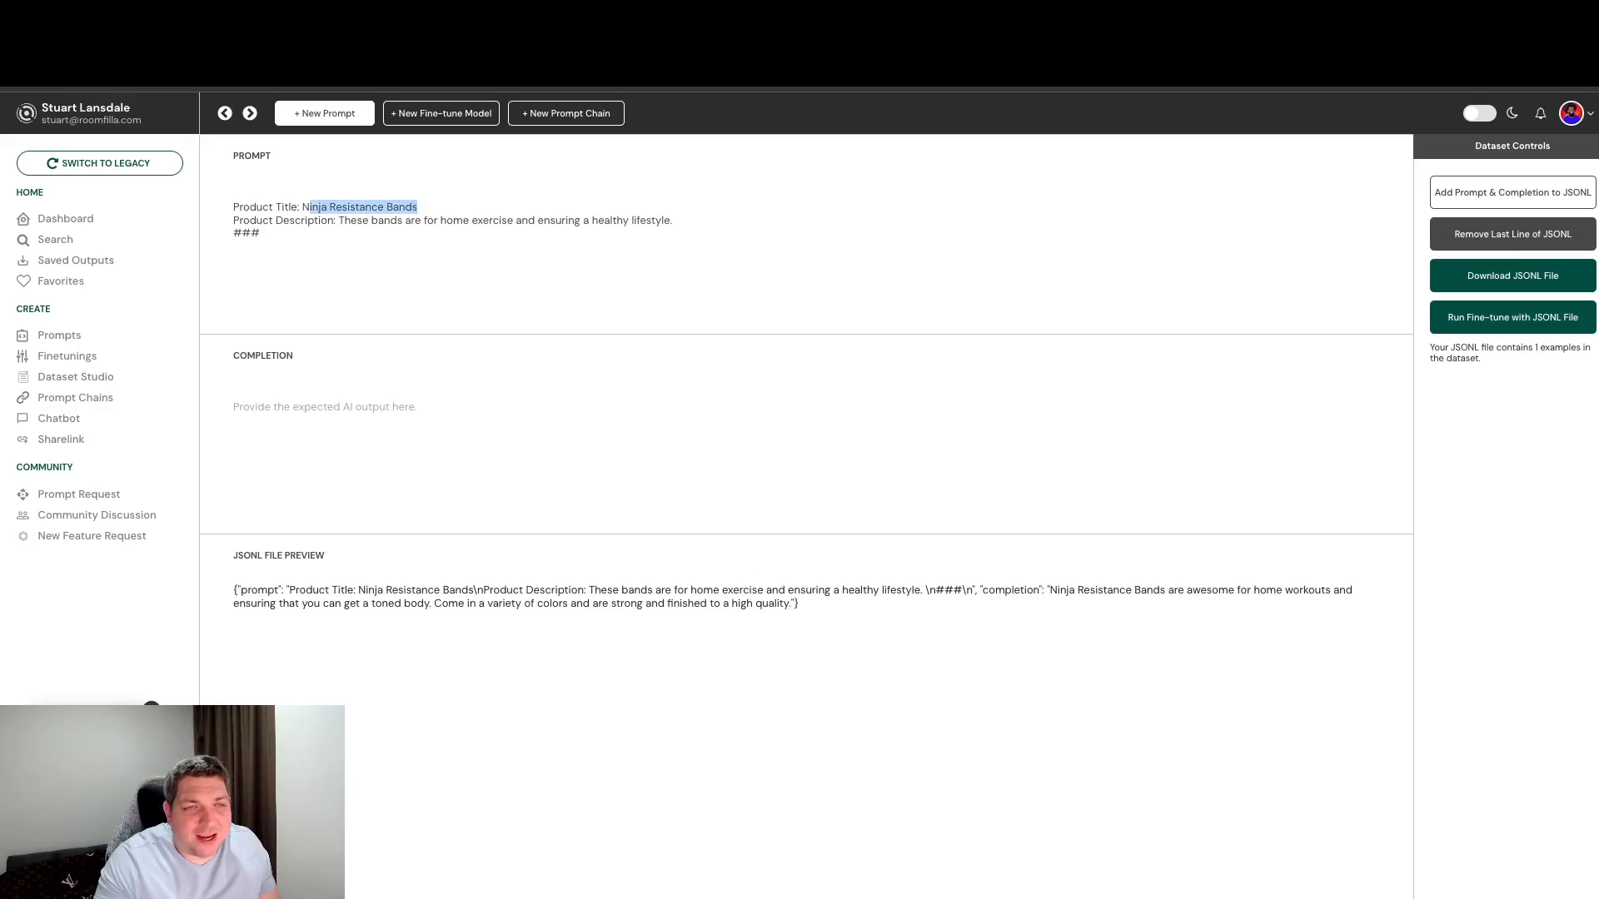
# Write the Ragnarok Wallets prompt: Nordic wallets with an eye for durability
pyautogui.write('Ragnarok')
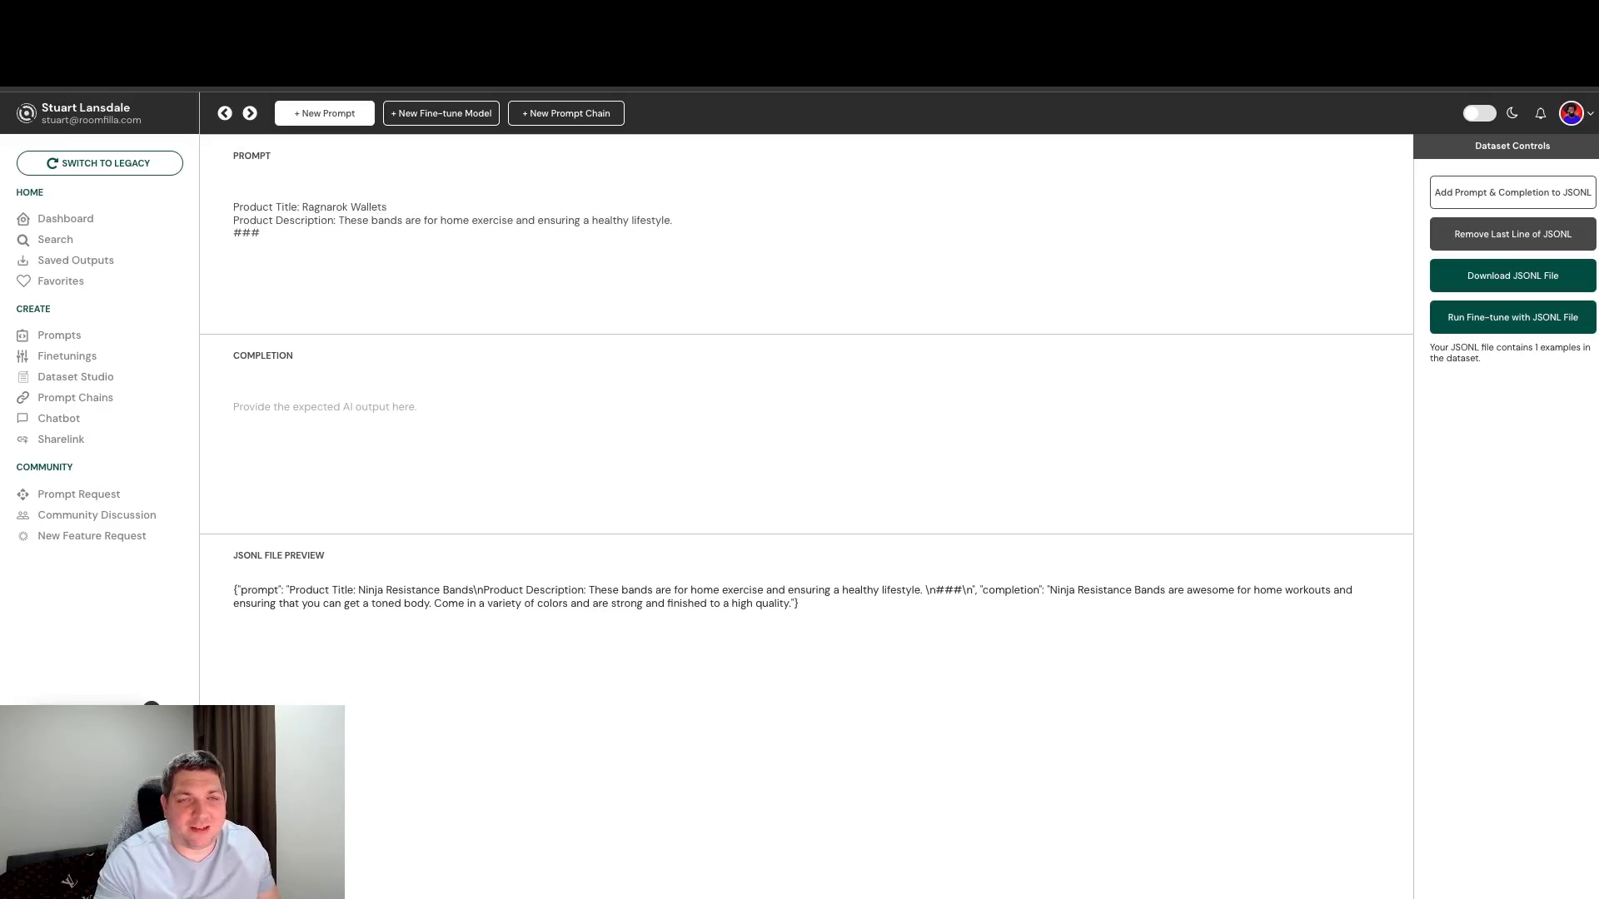
pyautogui.moveTo(338, 220); pyautogui.dragTo(673, 220)
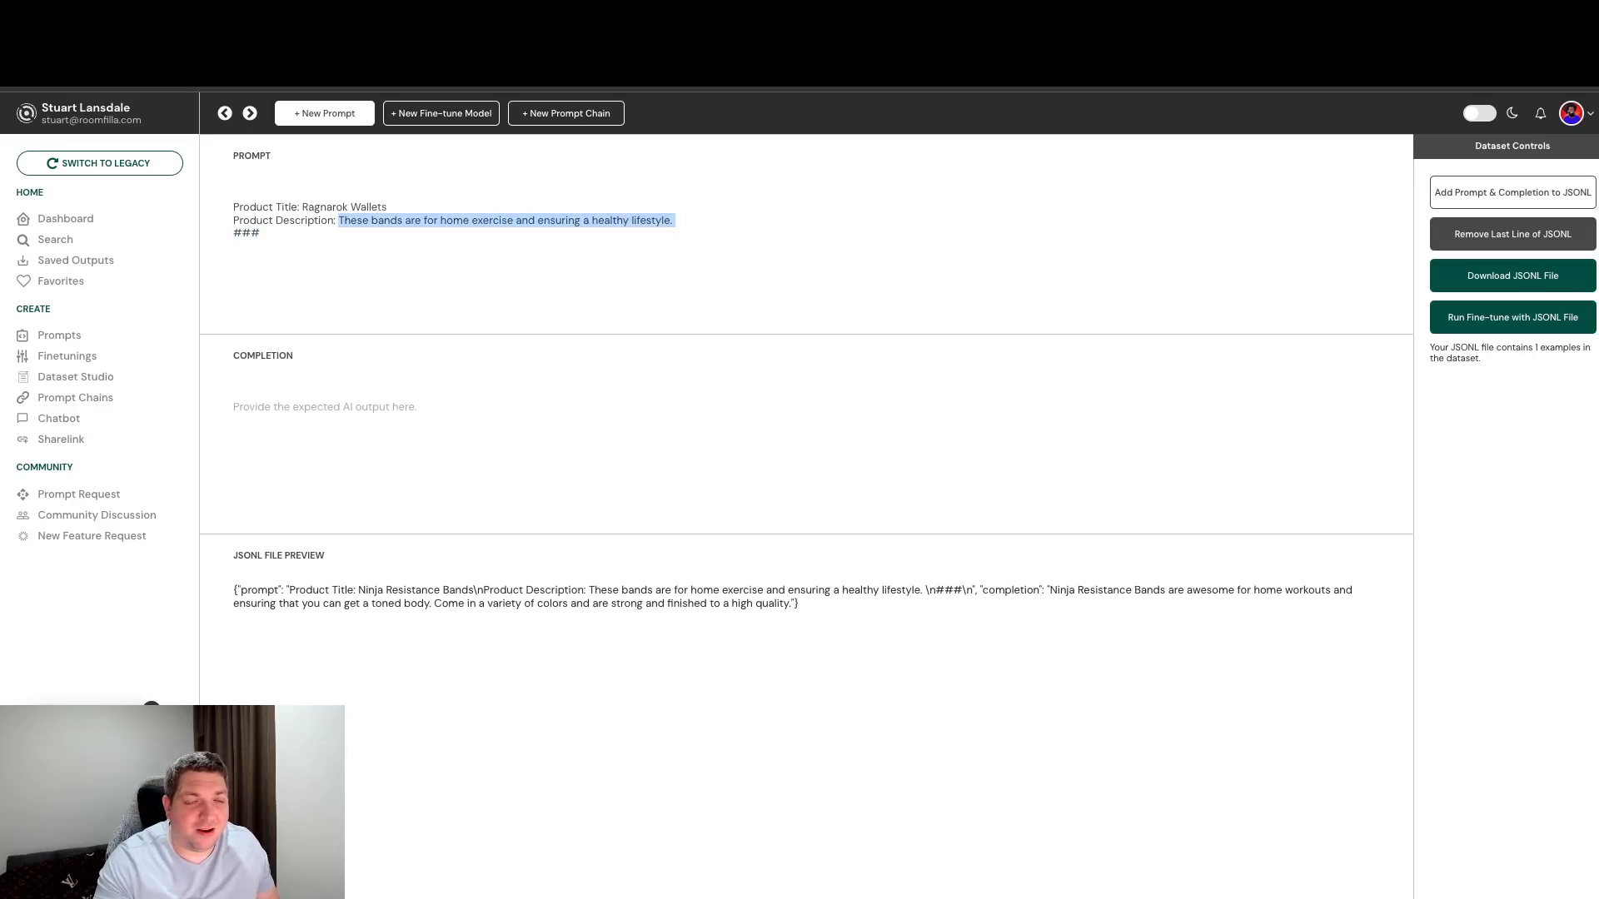
pyautogui.write('Nord')
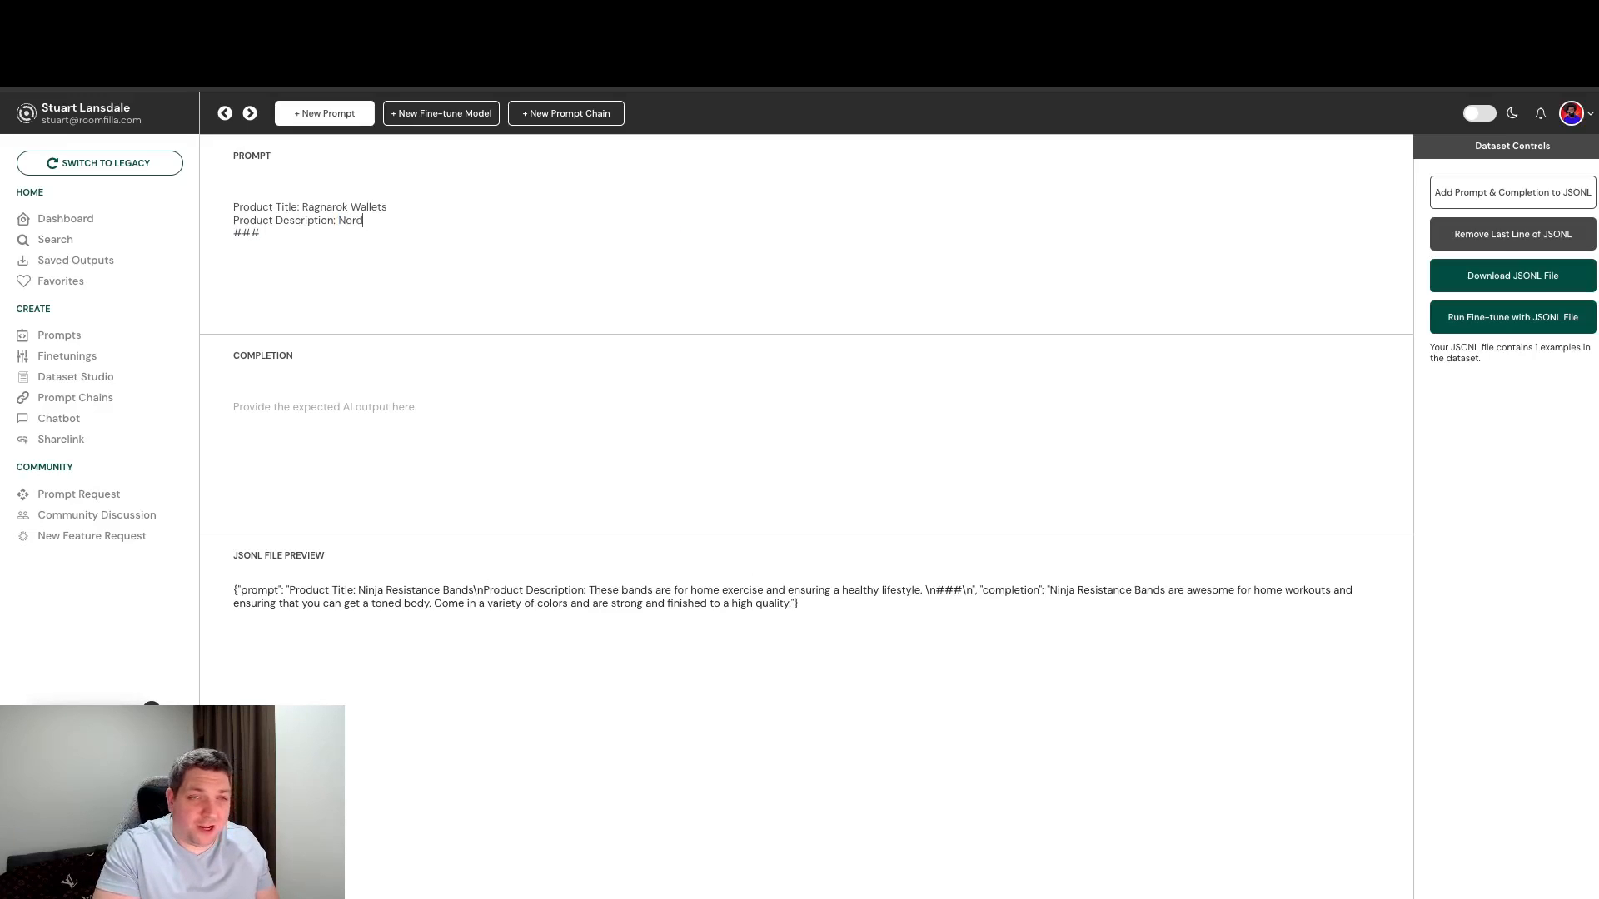
pyautogui.write('ic wallets with a')
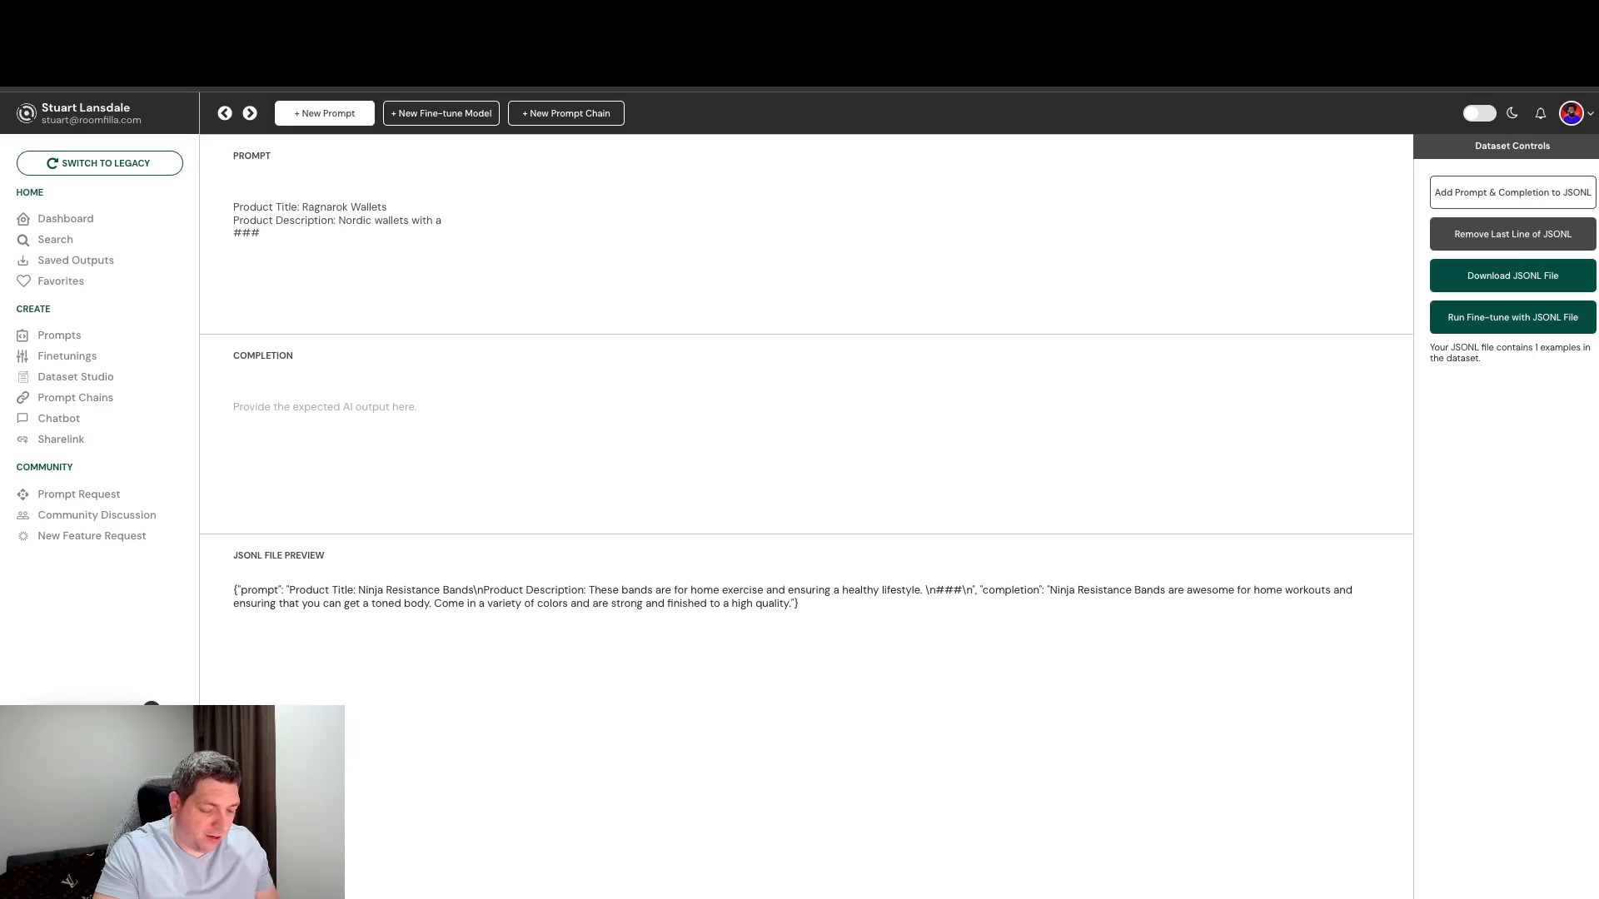
pyautogui.write('an eye for fashion an')
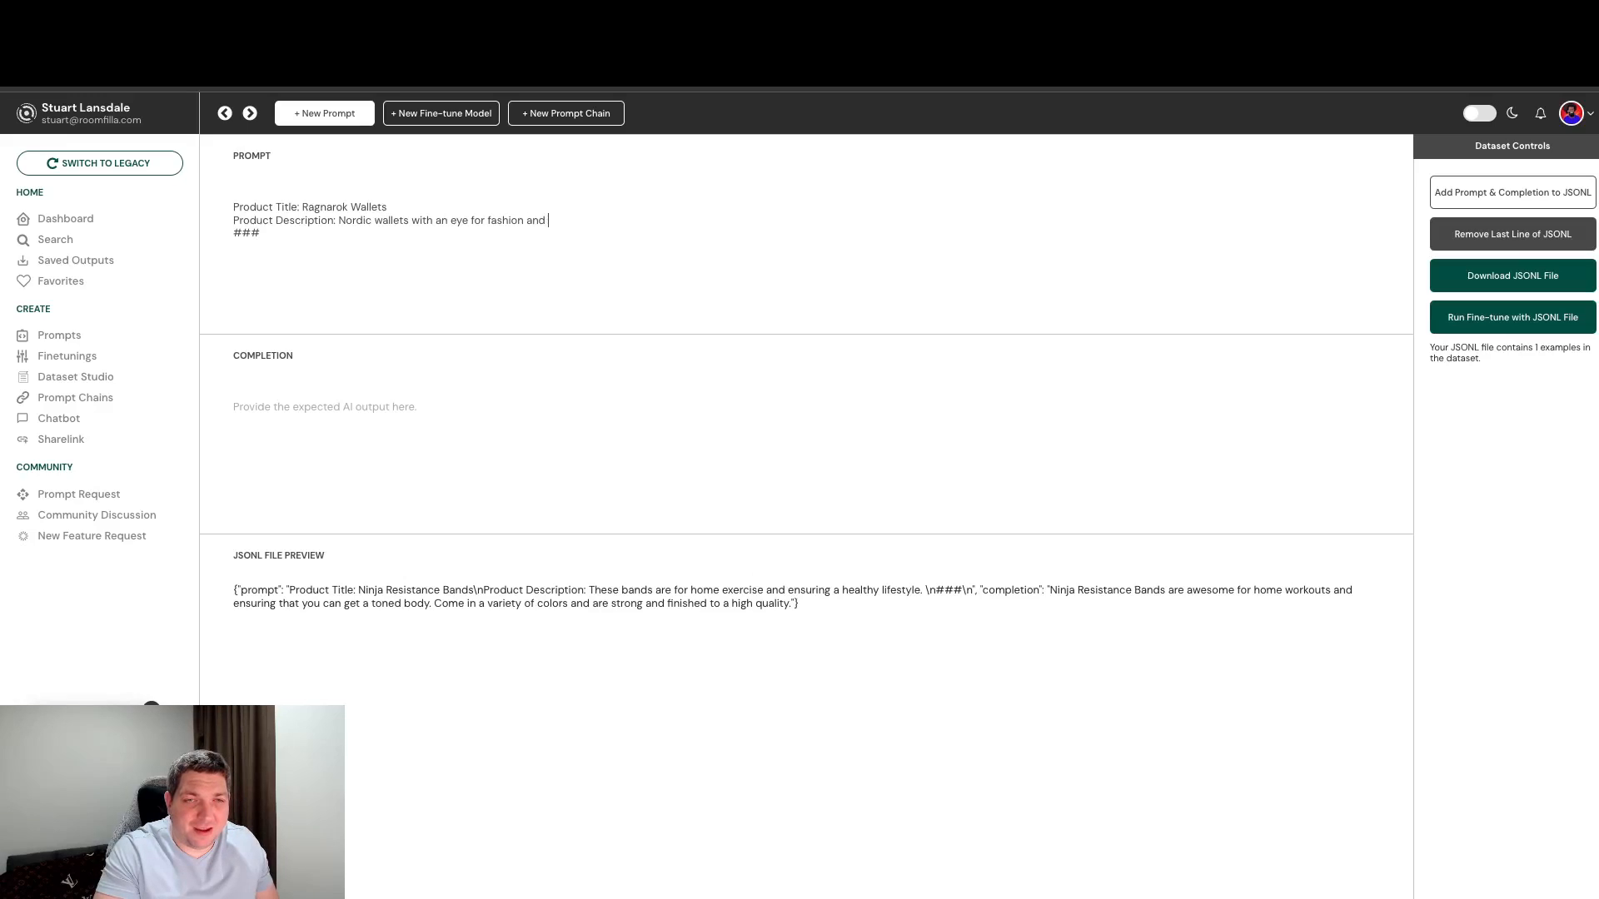
pyautogui.write('durability')
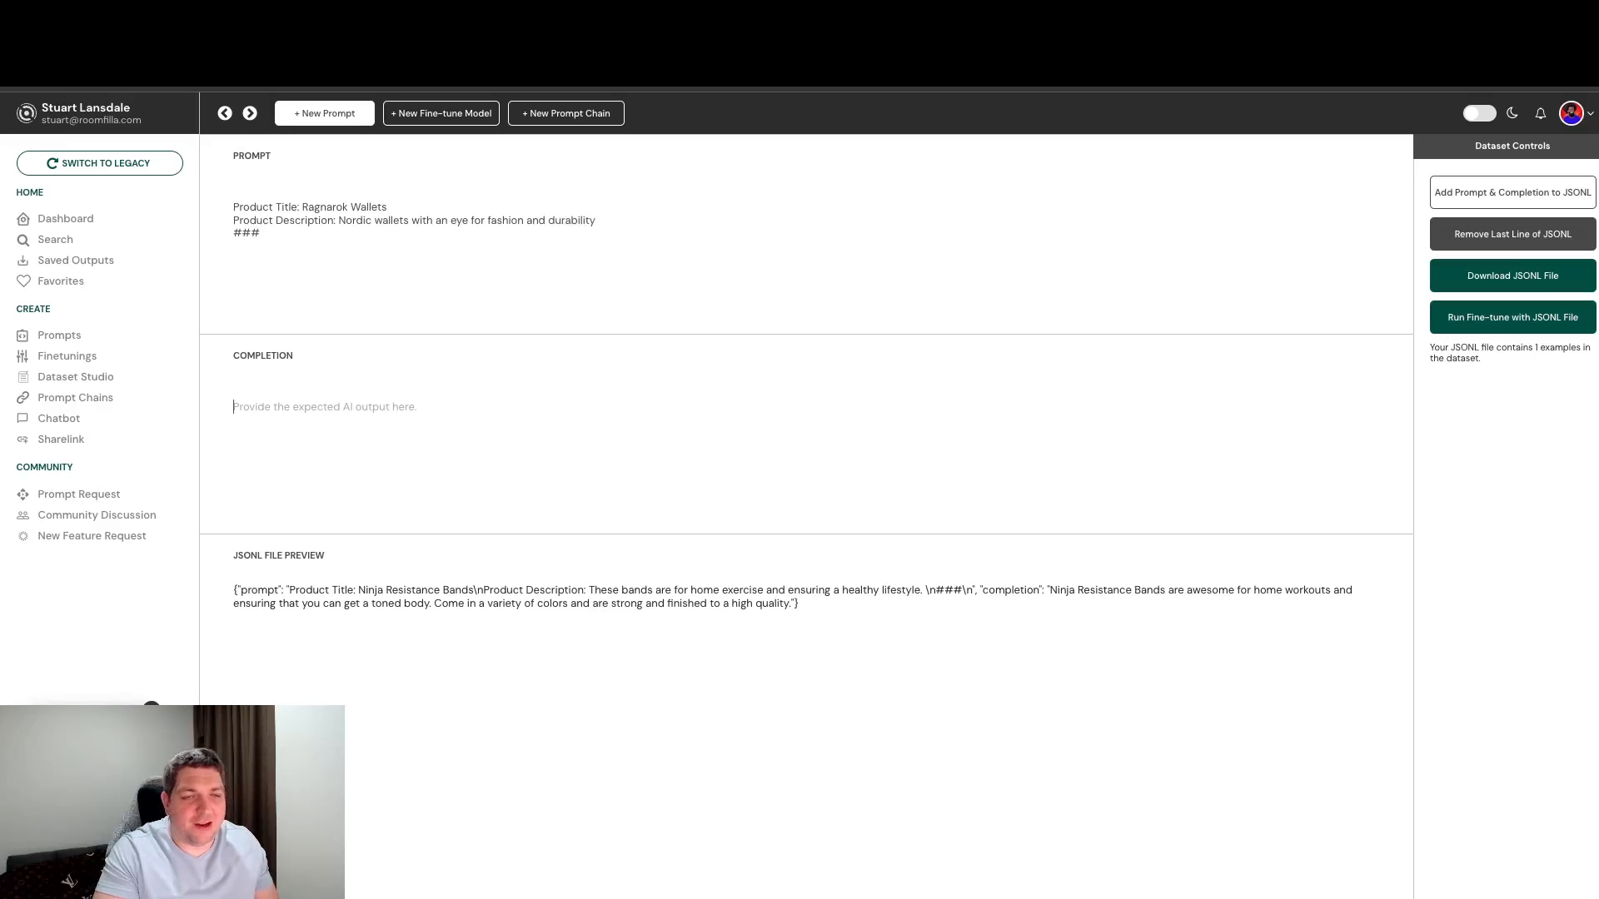
pyautogui.write('Nord')
pyautogui.write('Ragnarok Wallets are great for when you want')
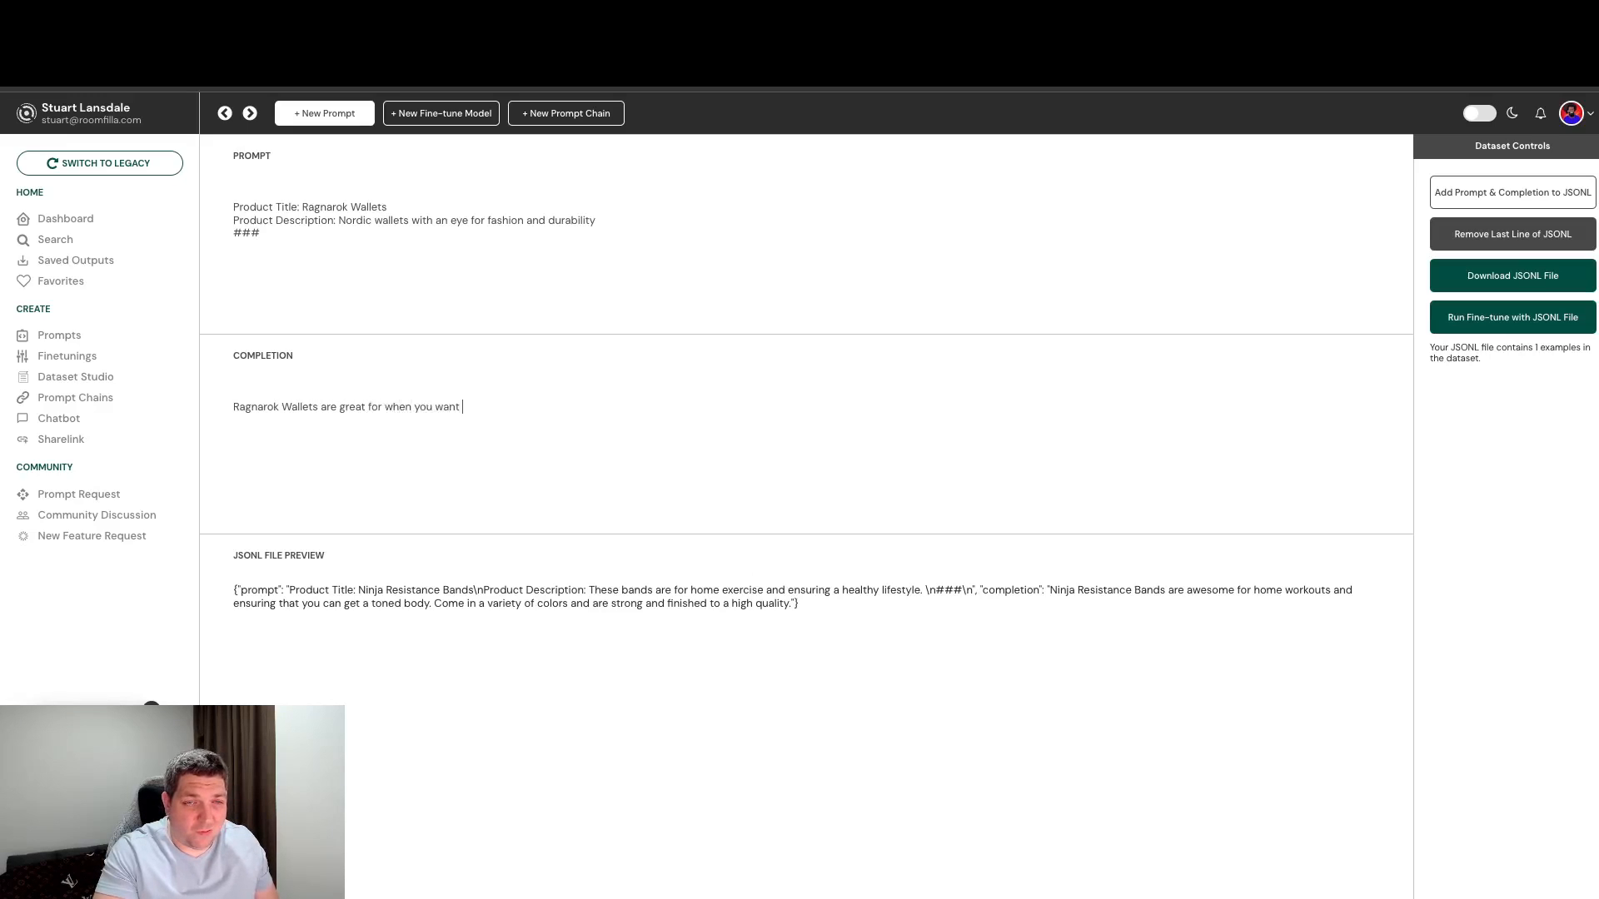
# Write the completion: a wallet that is fashionable, high quality and ensures your money and cards remain safe
pyautogui.write('a wallet that is f')
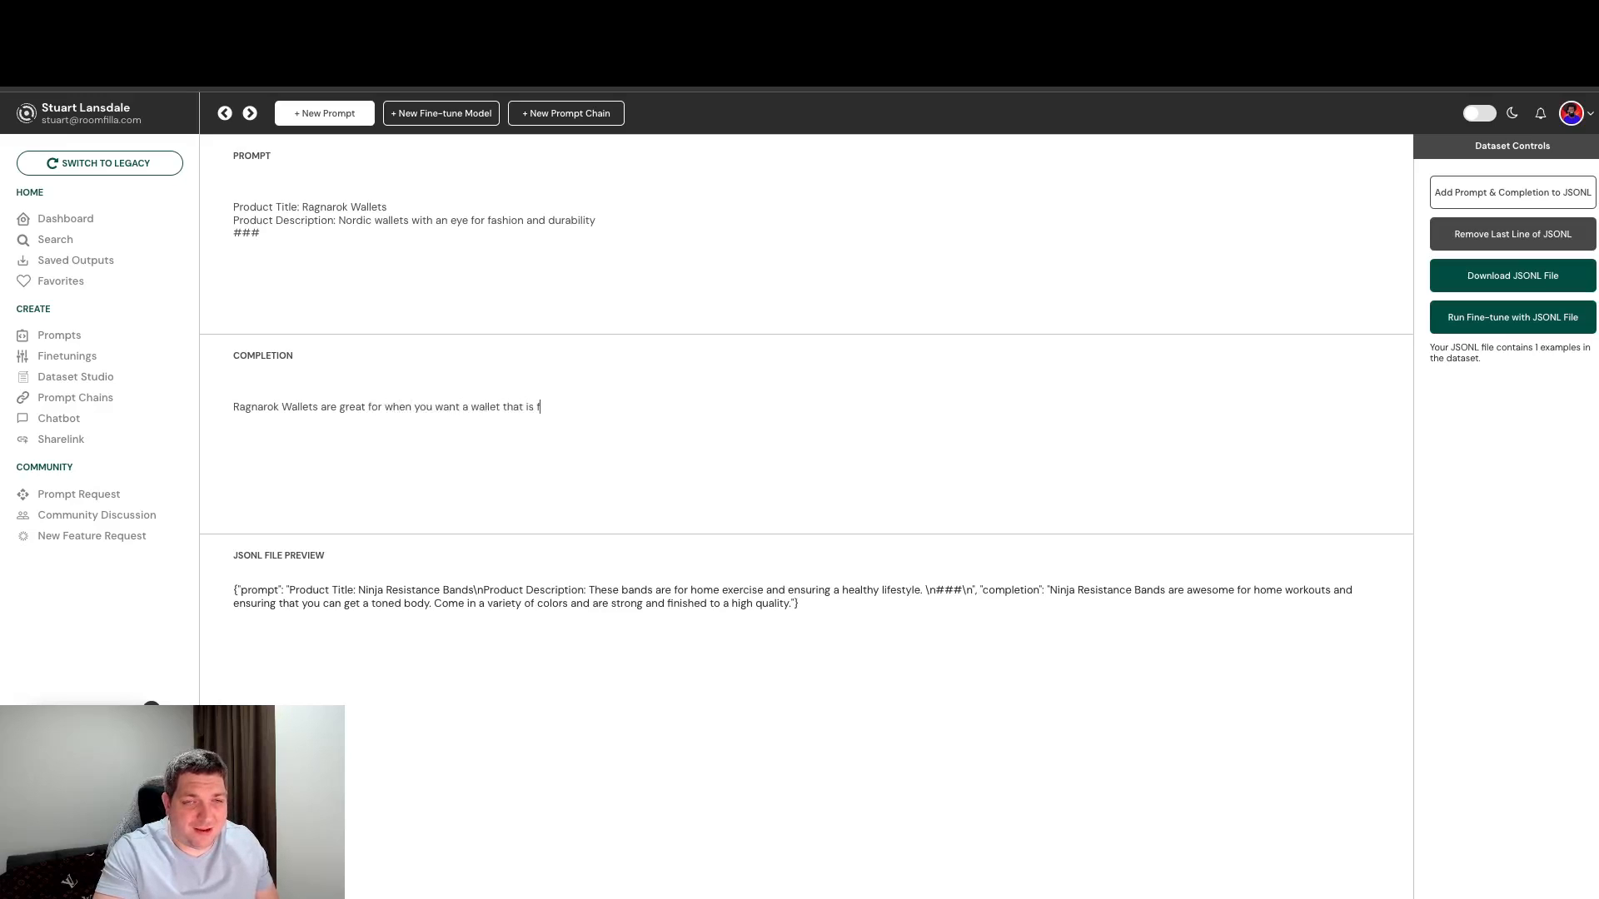
pyautogui.write('ashionable,')
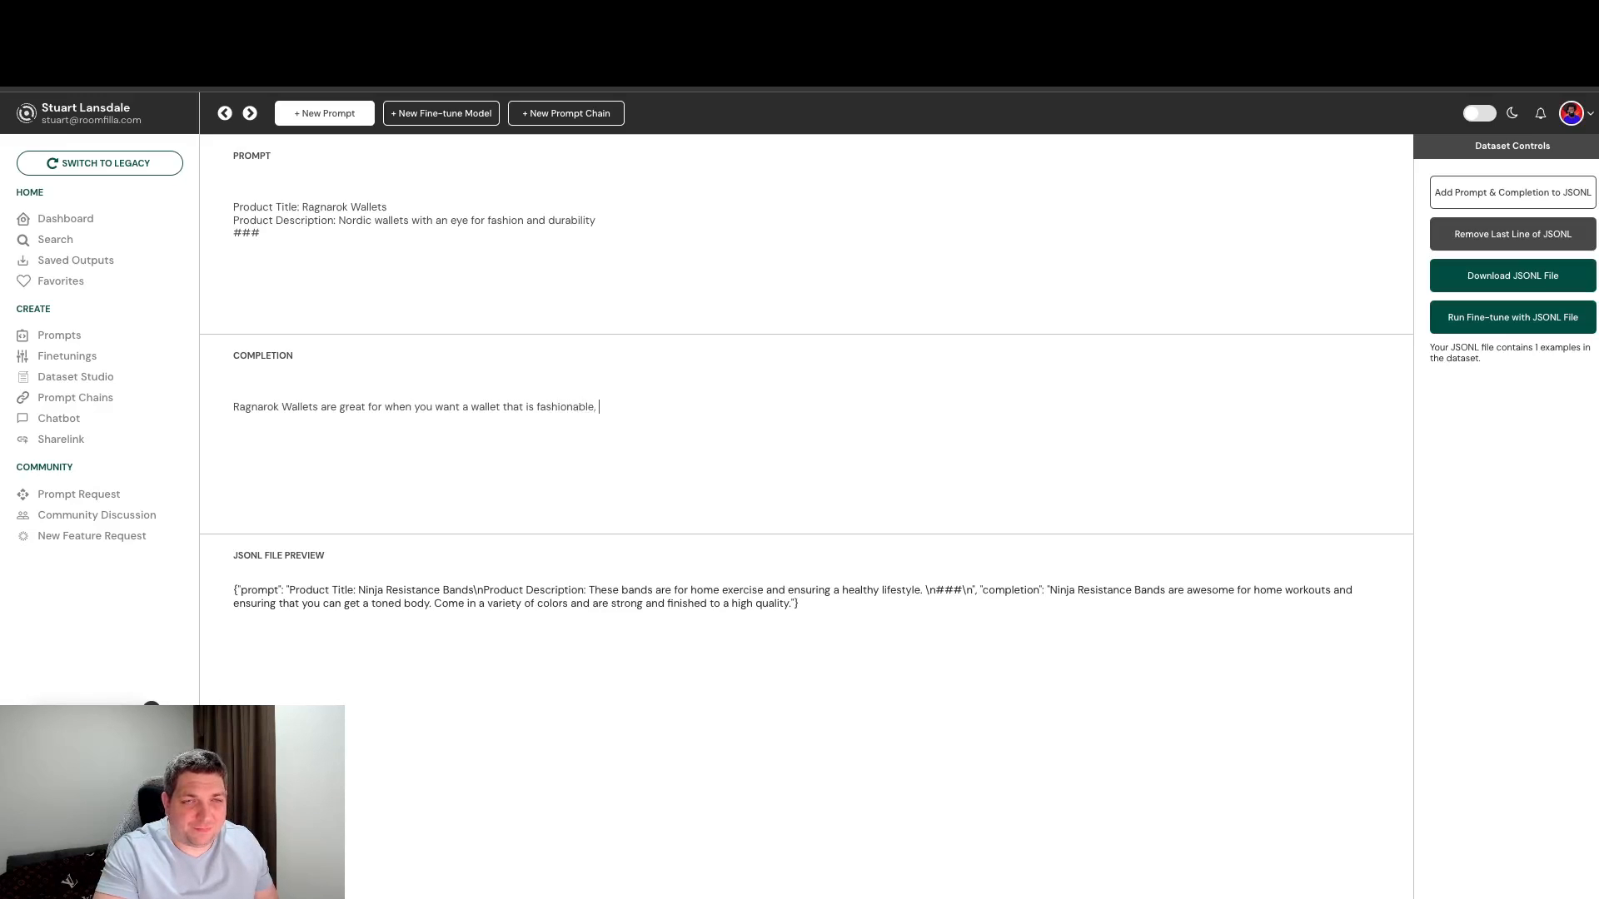
pyautogui.write('high quality')
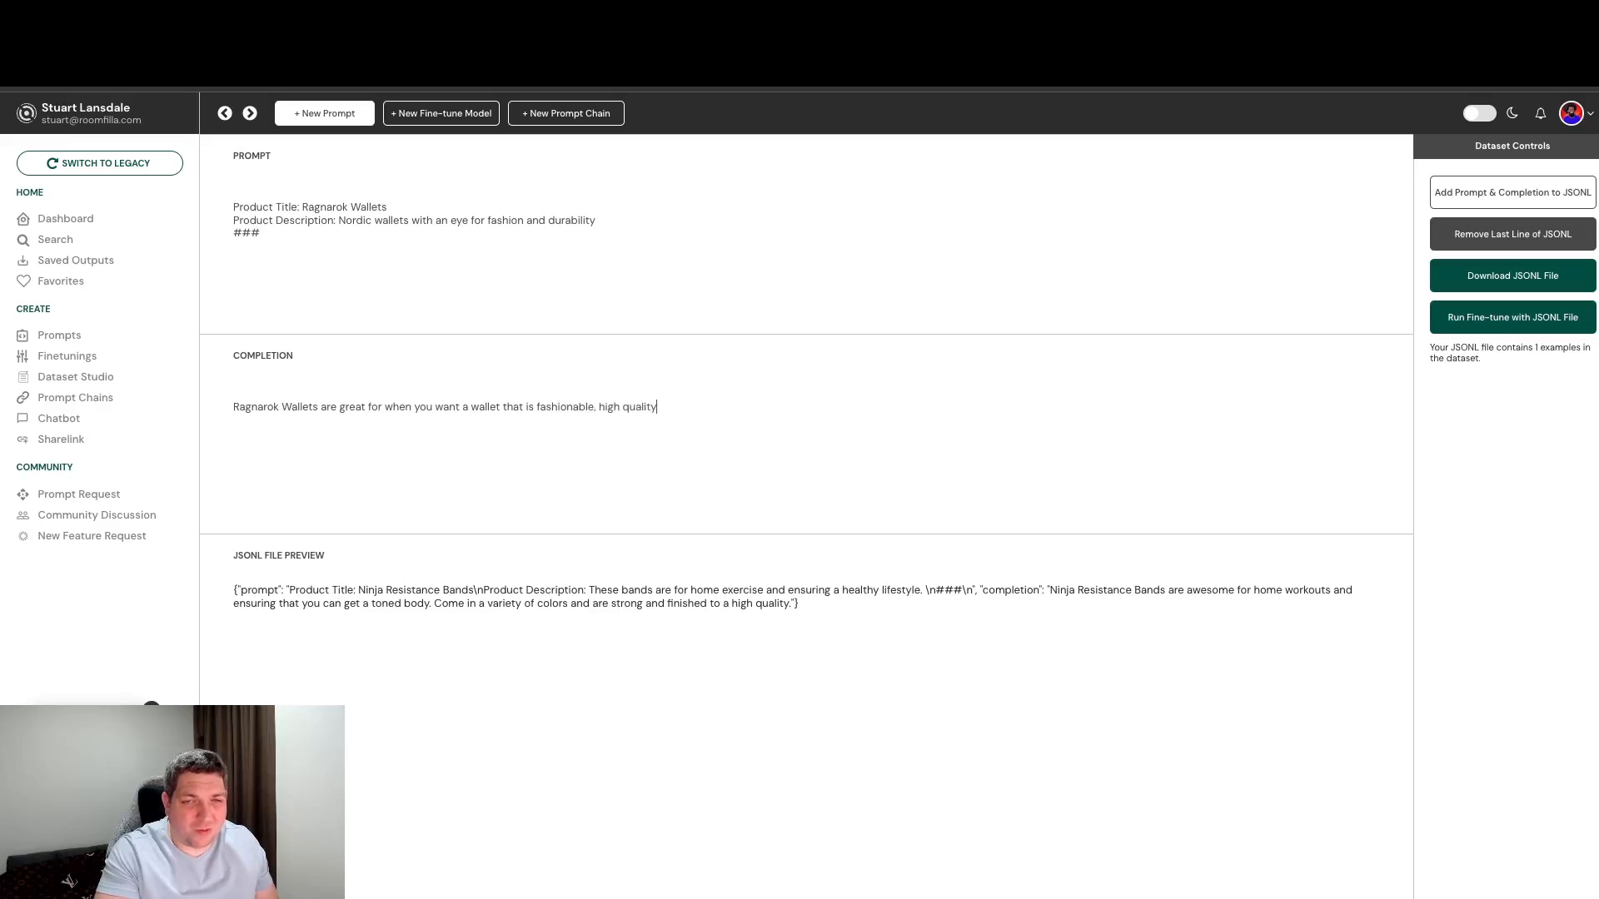
pyautogui.write('and')
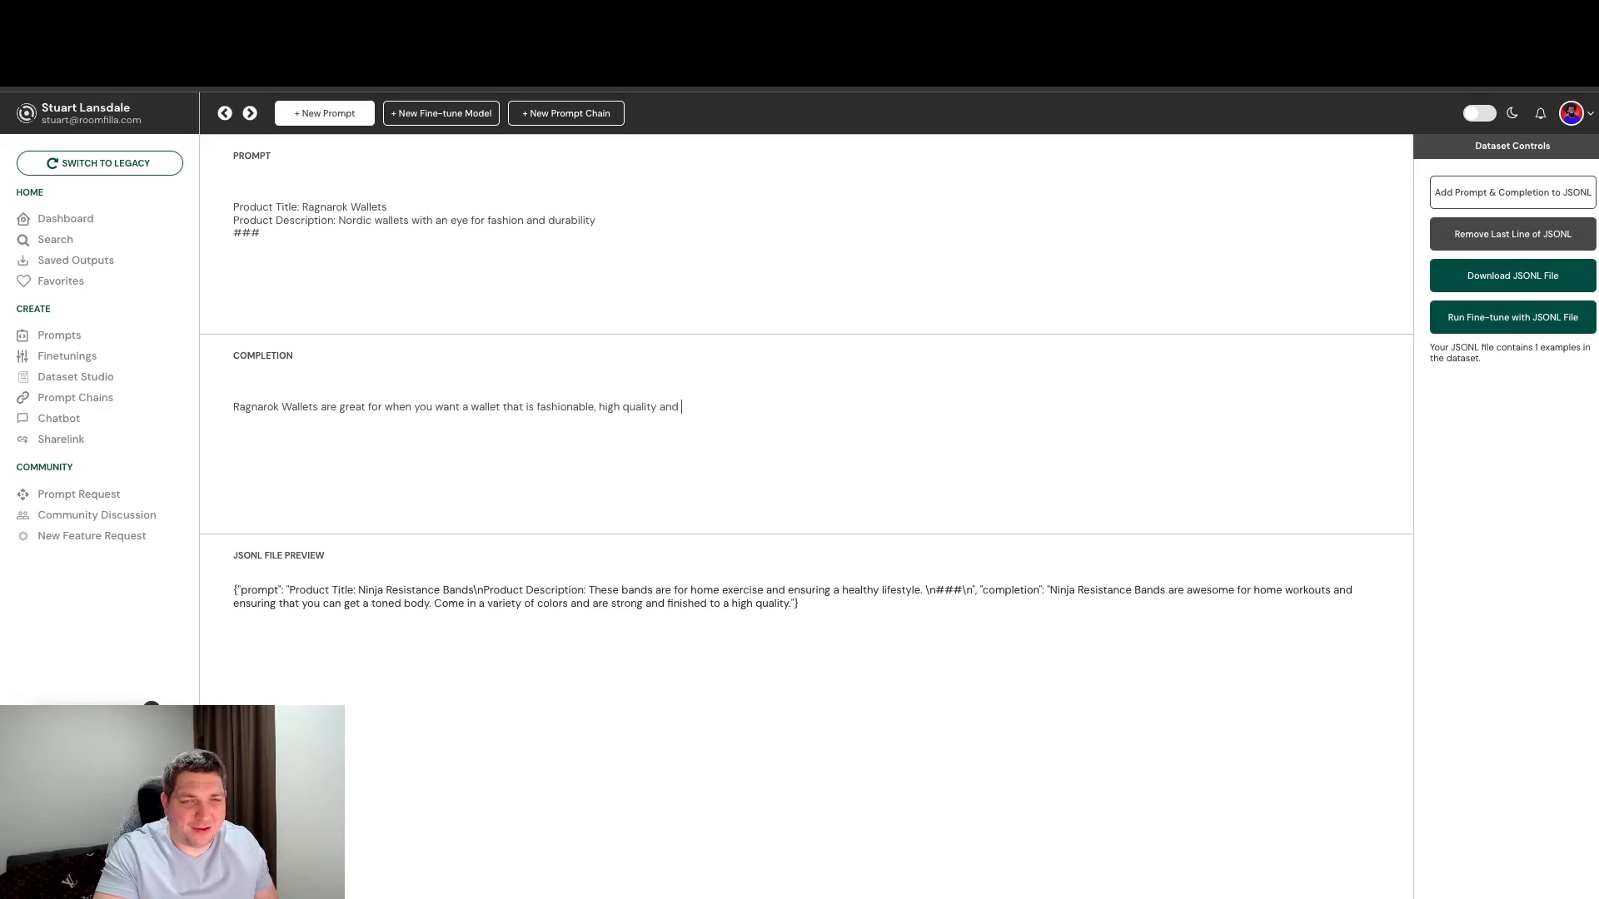
pyautogui.write('ensures your m')
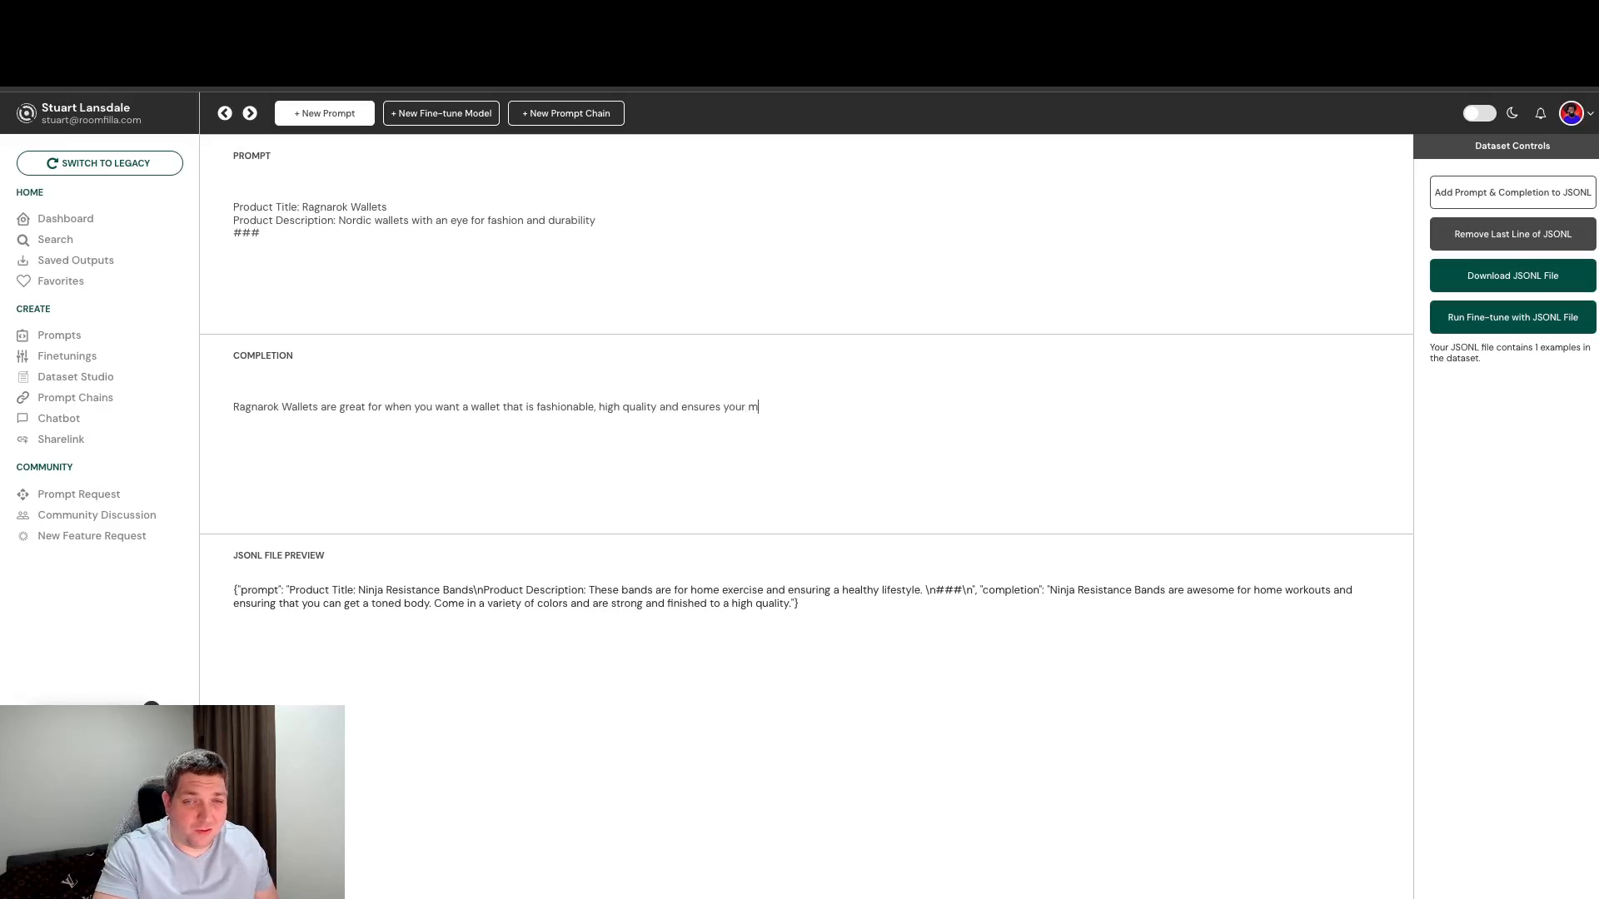
pyautogui.write('oney')
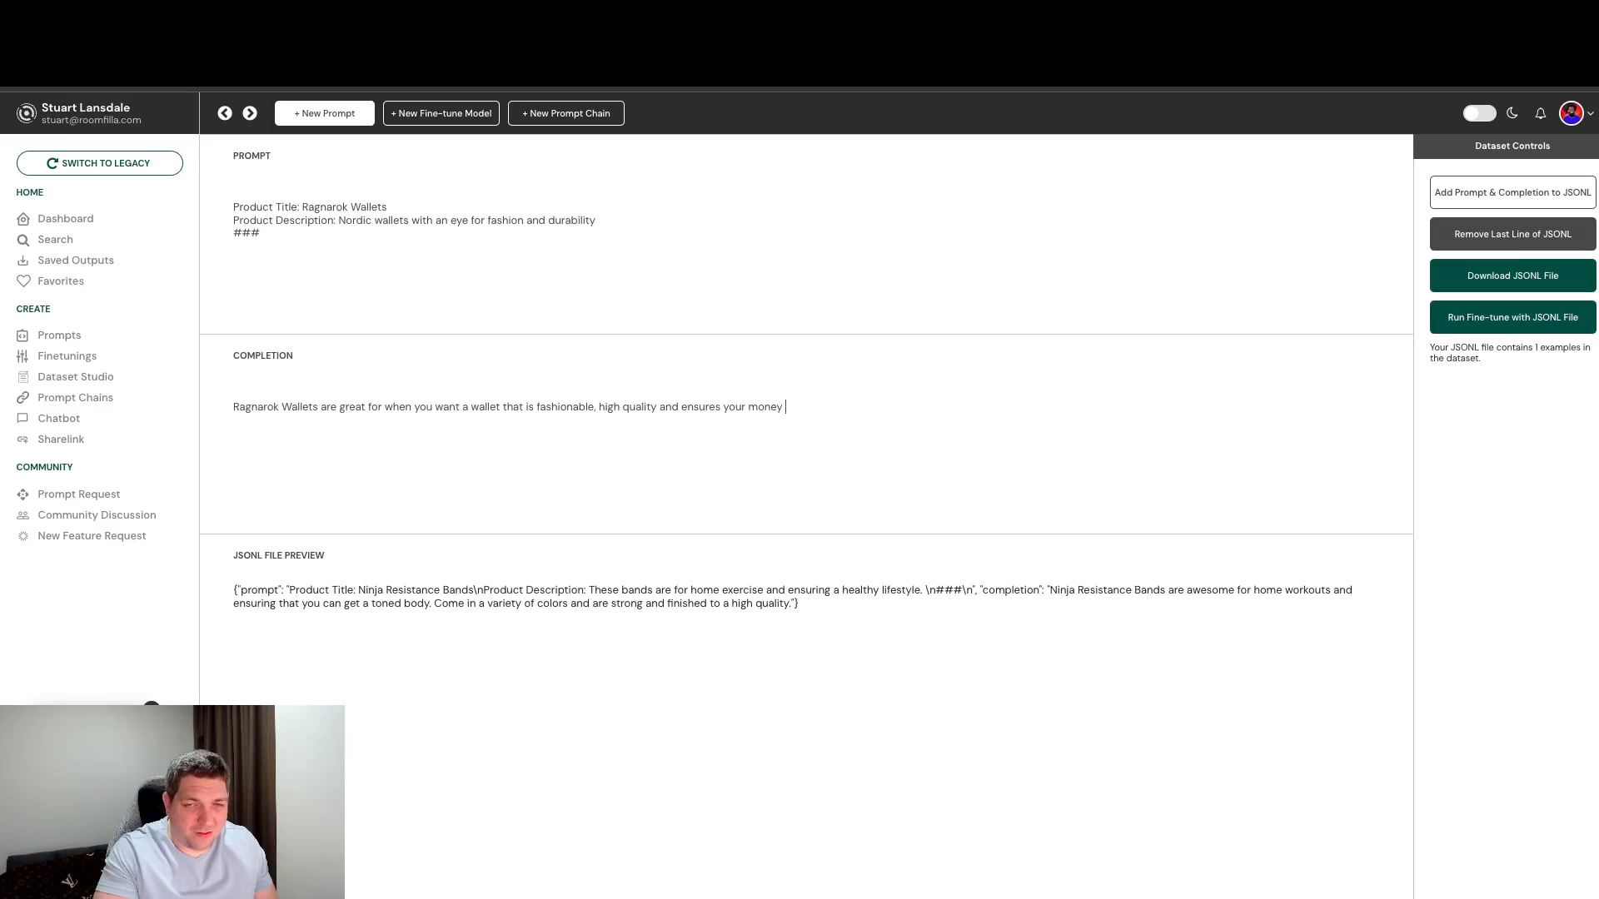
pyautogui.write('and cards remain')
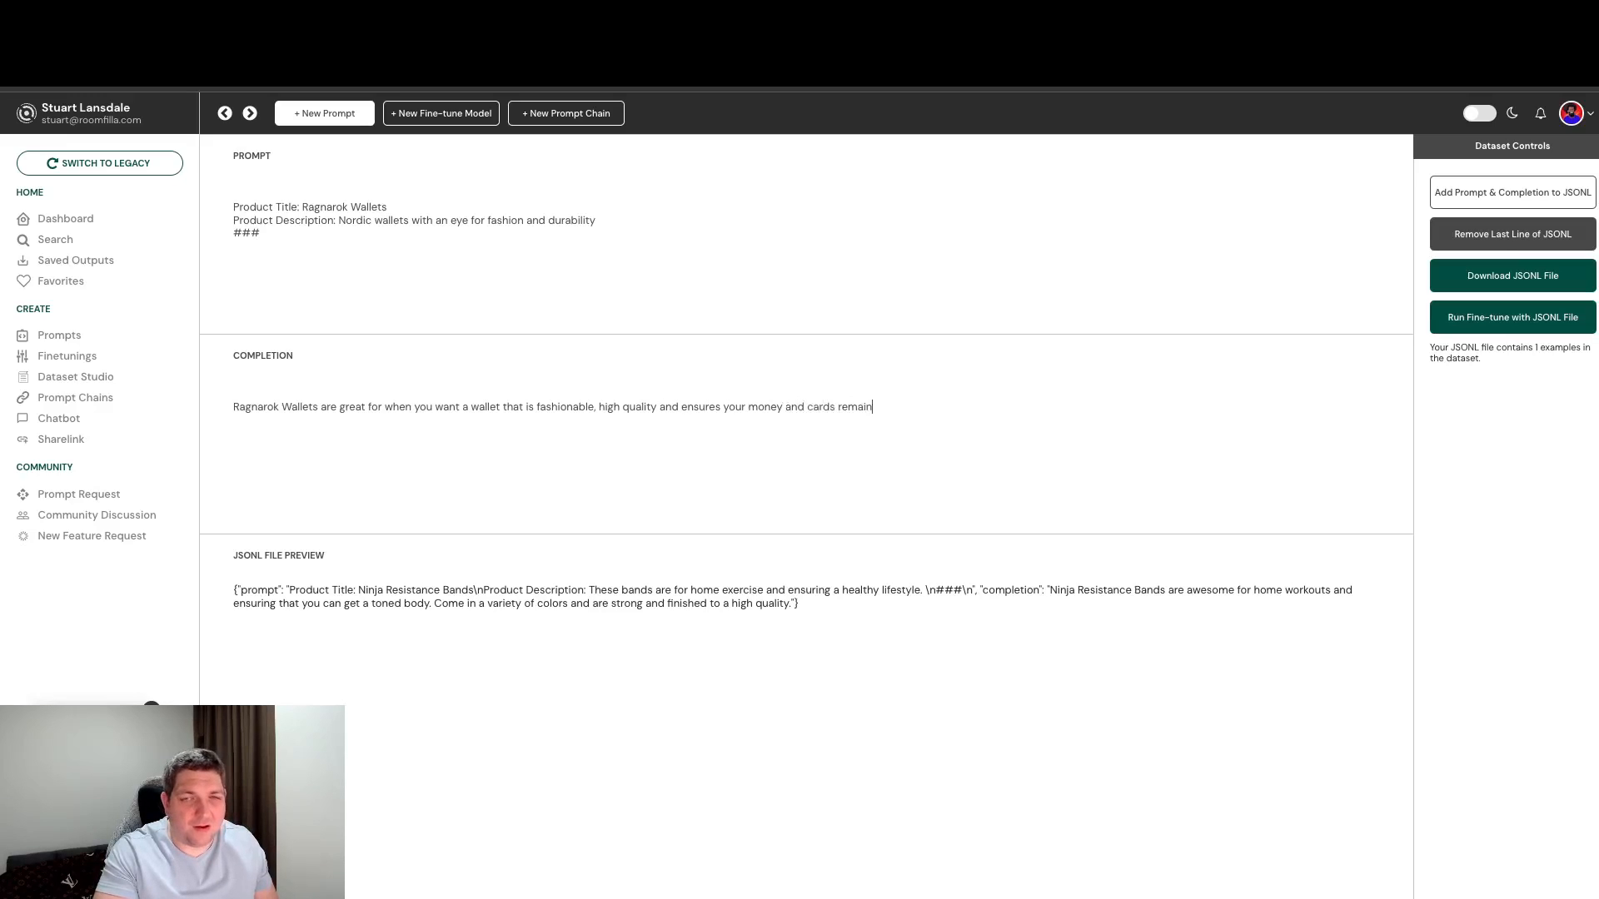
pyautogui.write('safe.')
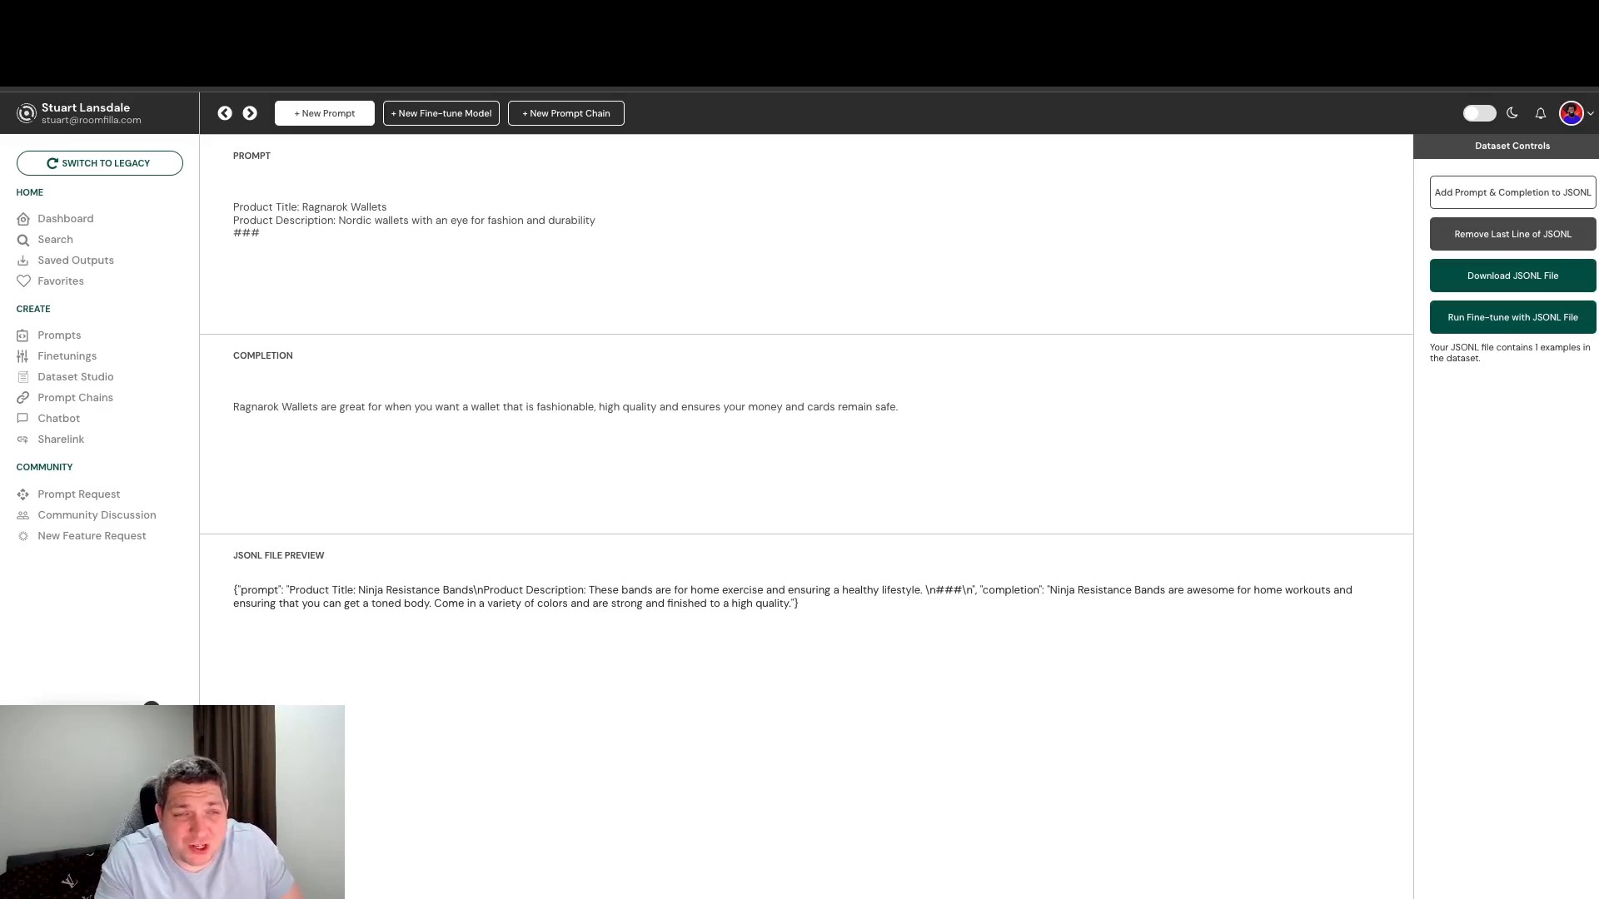
# Add the Ragnarok Wallets example to the JSONL, then remove that last line again
pyautogui.click(234, 246)
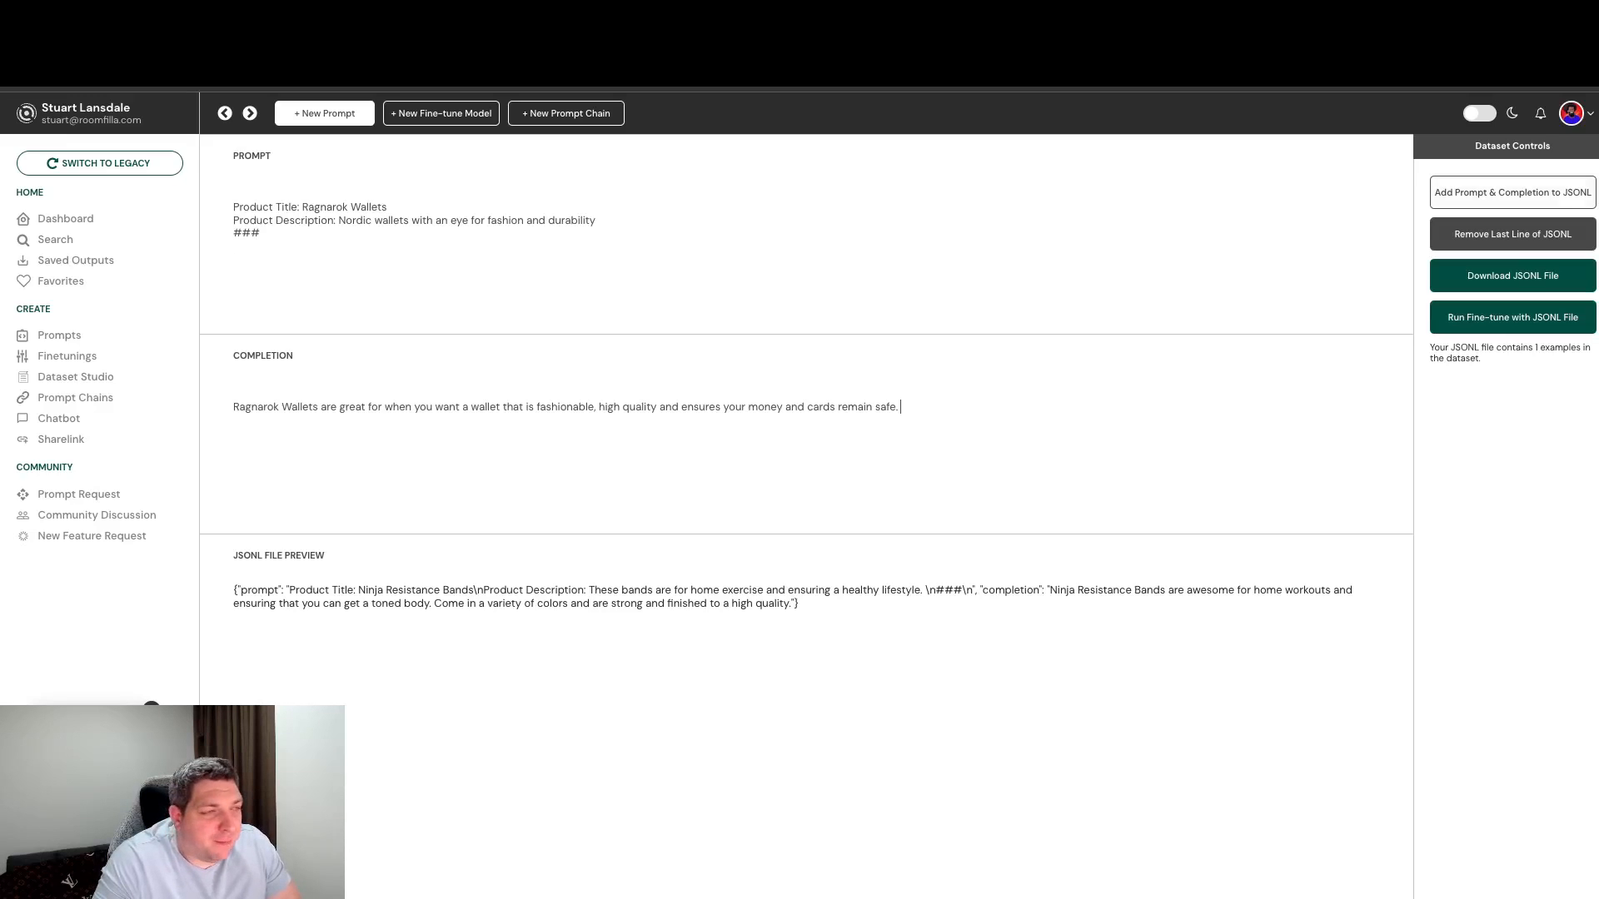
pyautogui.click(1512, 192)
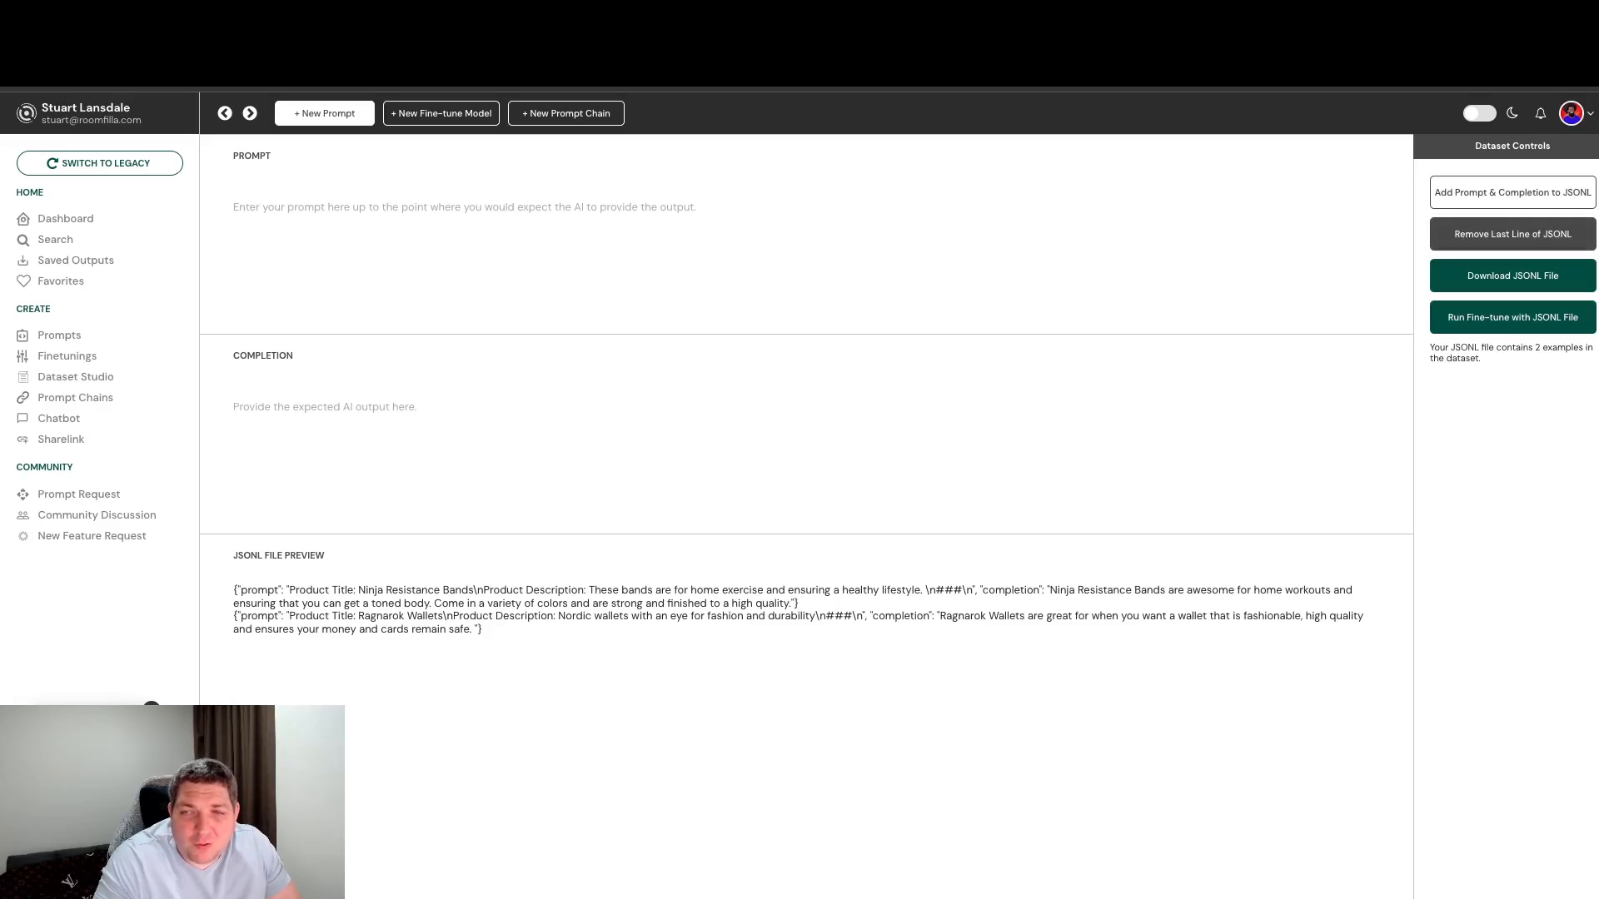
pyautogui.click(1512, 233)
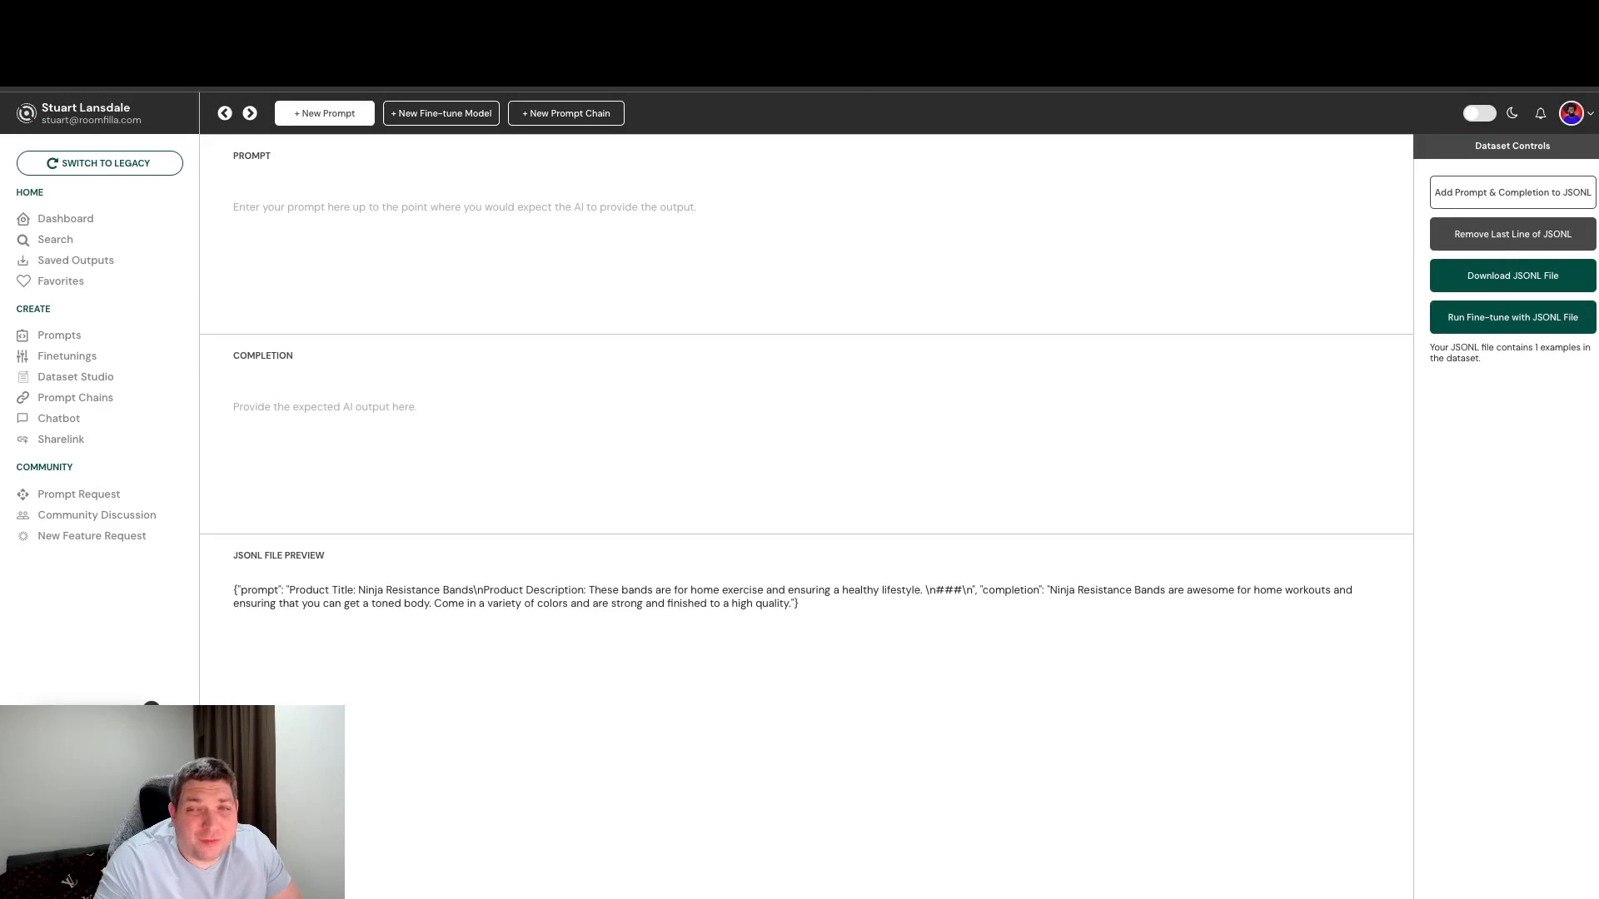
pyautogui.click(323, 406)
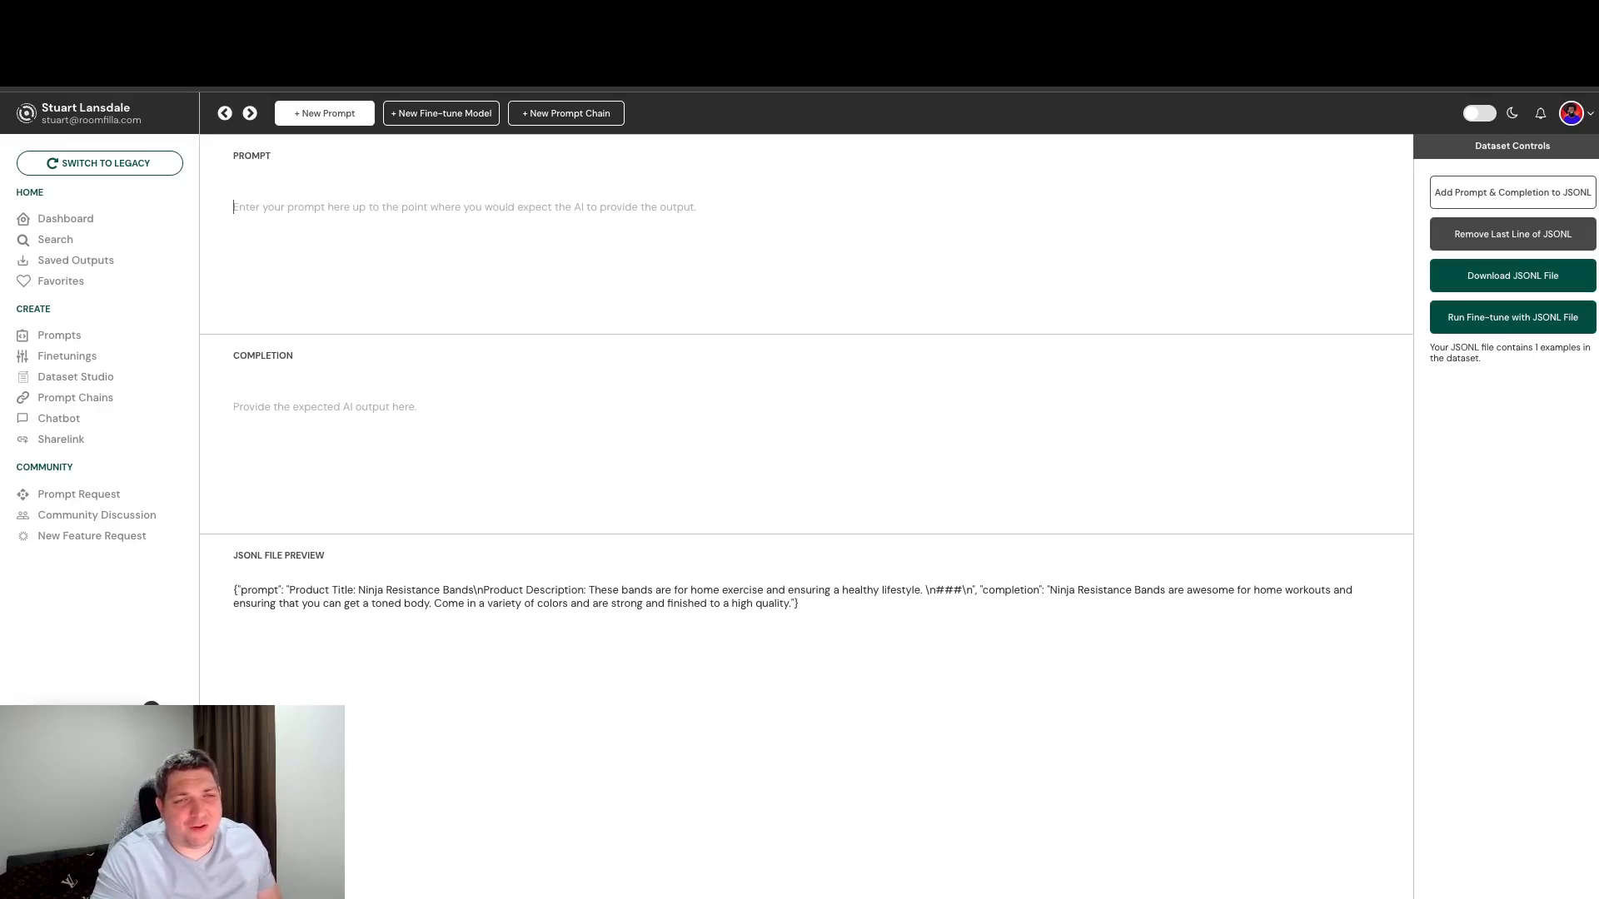
# Enter gibberish 'hcriuhi rcgiur hcriuh' as prompt and completion and add it twice, reaching three examples
pyautogui.write('hcriuhi rcgiur hcriuhrciuo riurhb riuviuo')
pyautogui.click(806, 438)
pyautogui.write('iruvhbirvuhrviuhrviurvhiurvruiviu iurvciu griu')
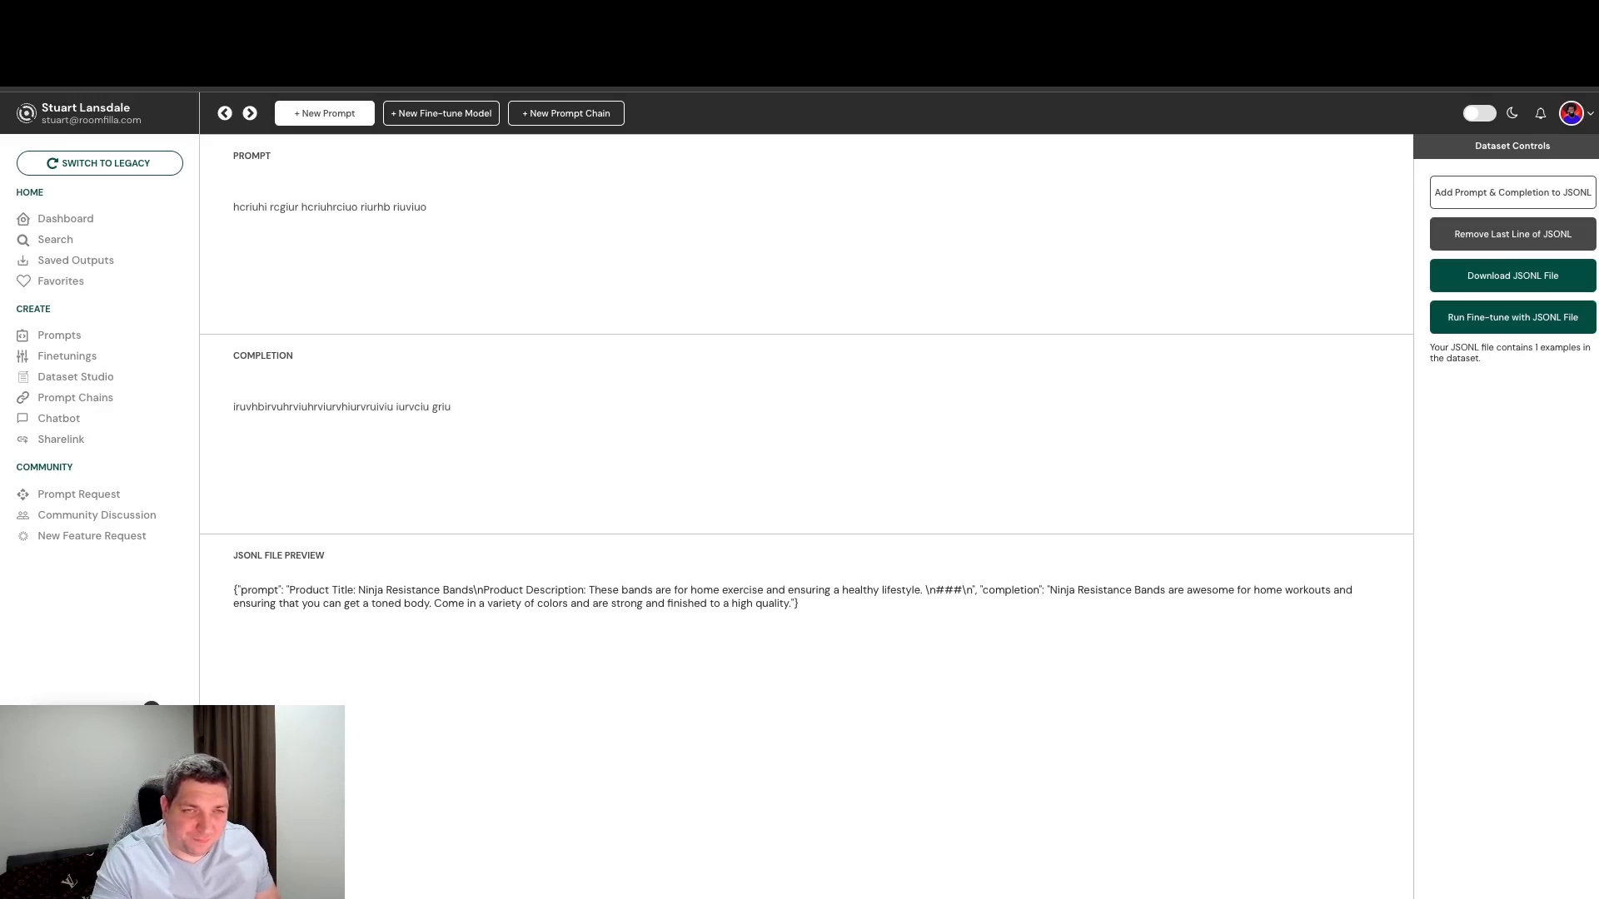
pyautogui.tripleClick(330, 206)
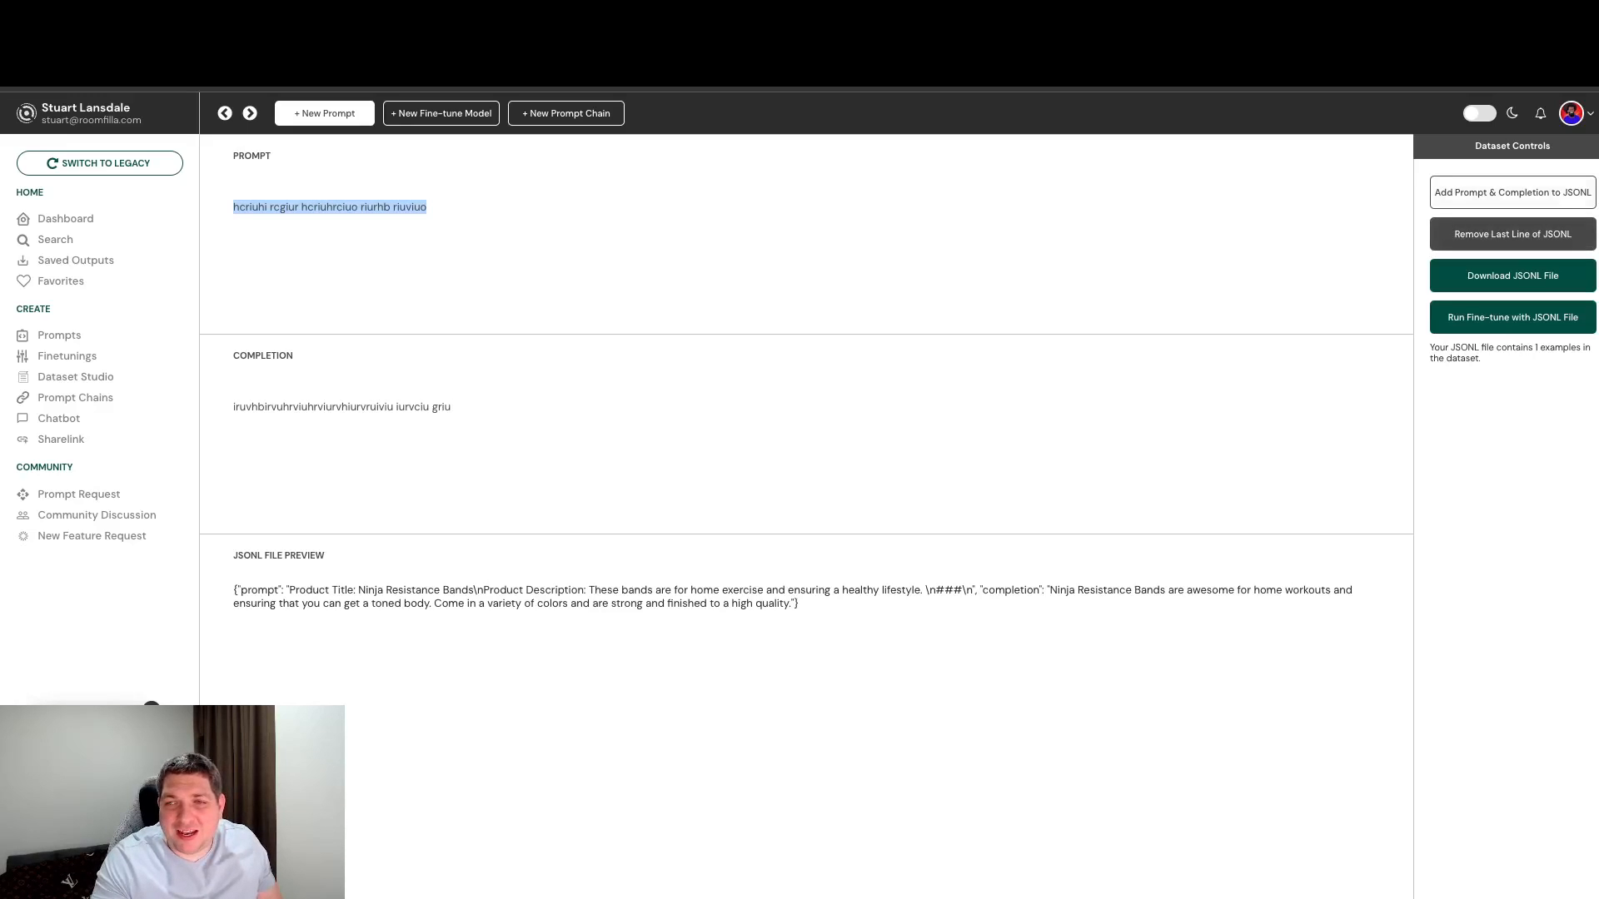
pyautogui.click(1512, 192)
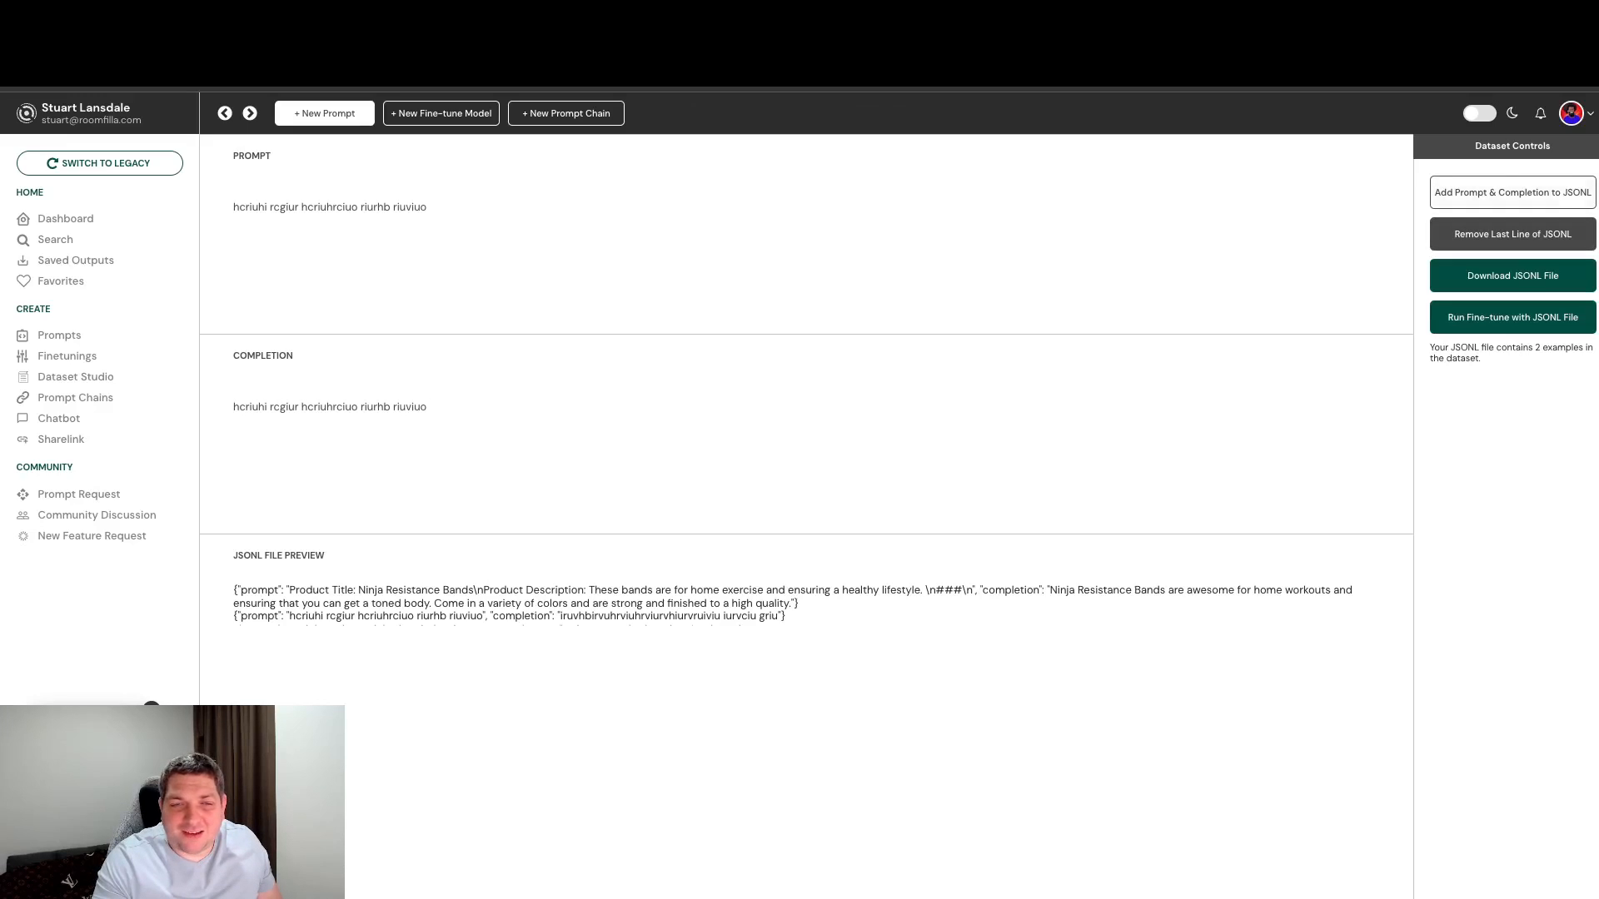
pyautogui.click(1512, 192)
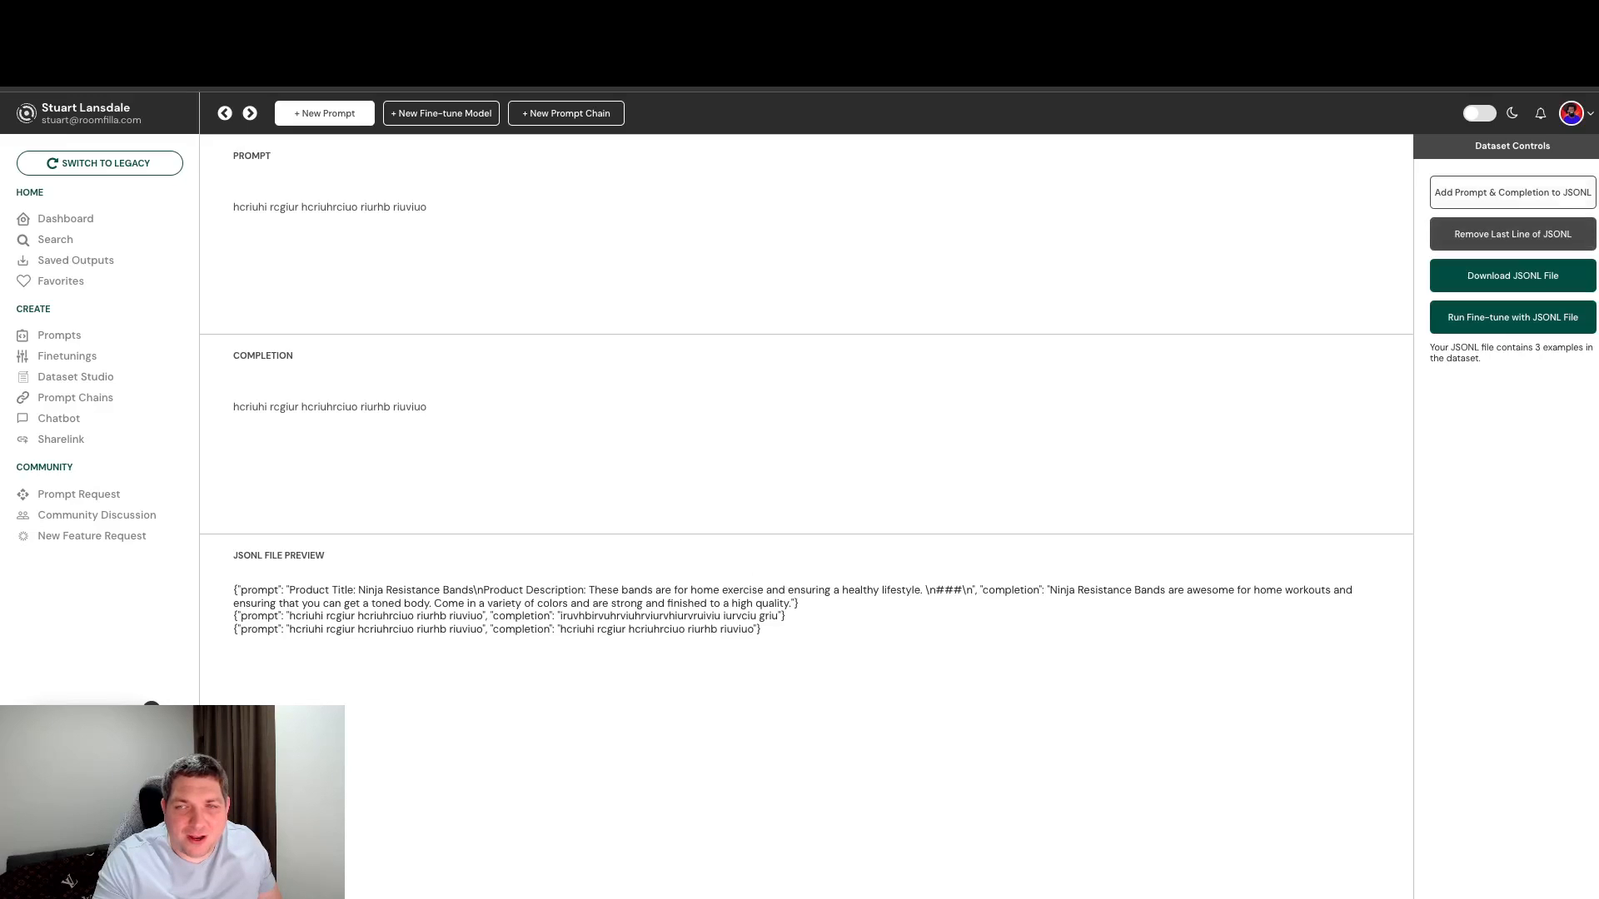
pyautogui.click(1512, 191)
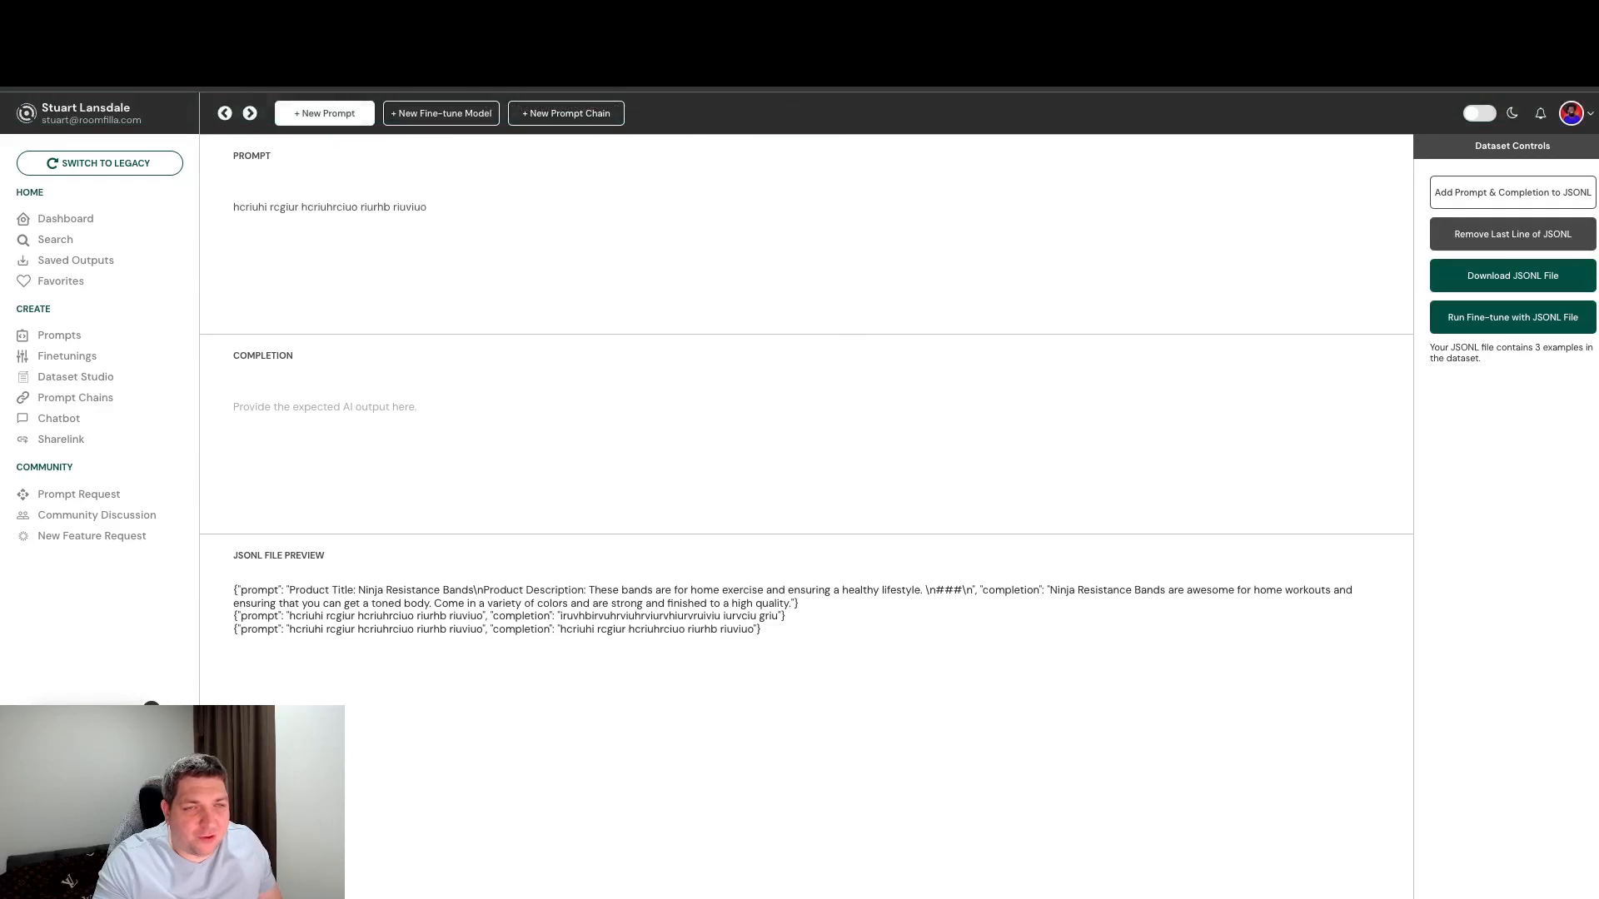
# Add four more gibberish examples with small number suffixes, reaching eight lines
pyautogui.write('hcriuhi rcgiur hcriuhrciuo riurhb riuviuo')
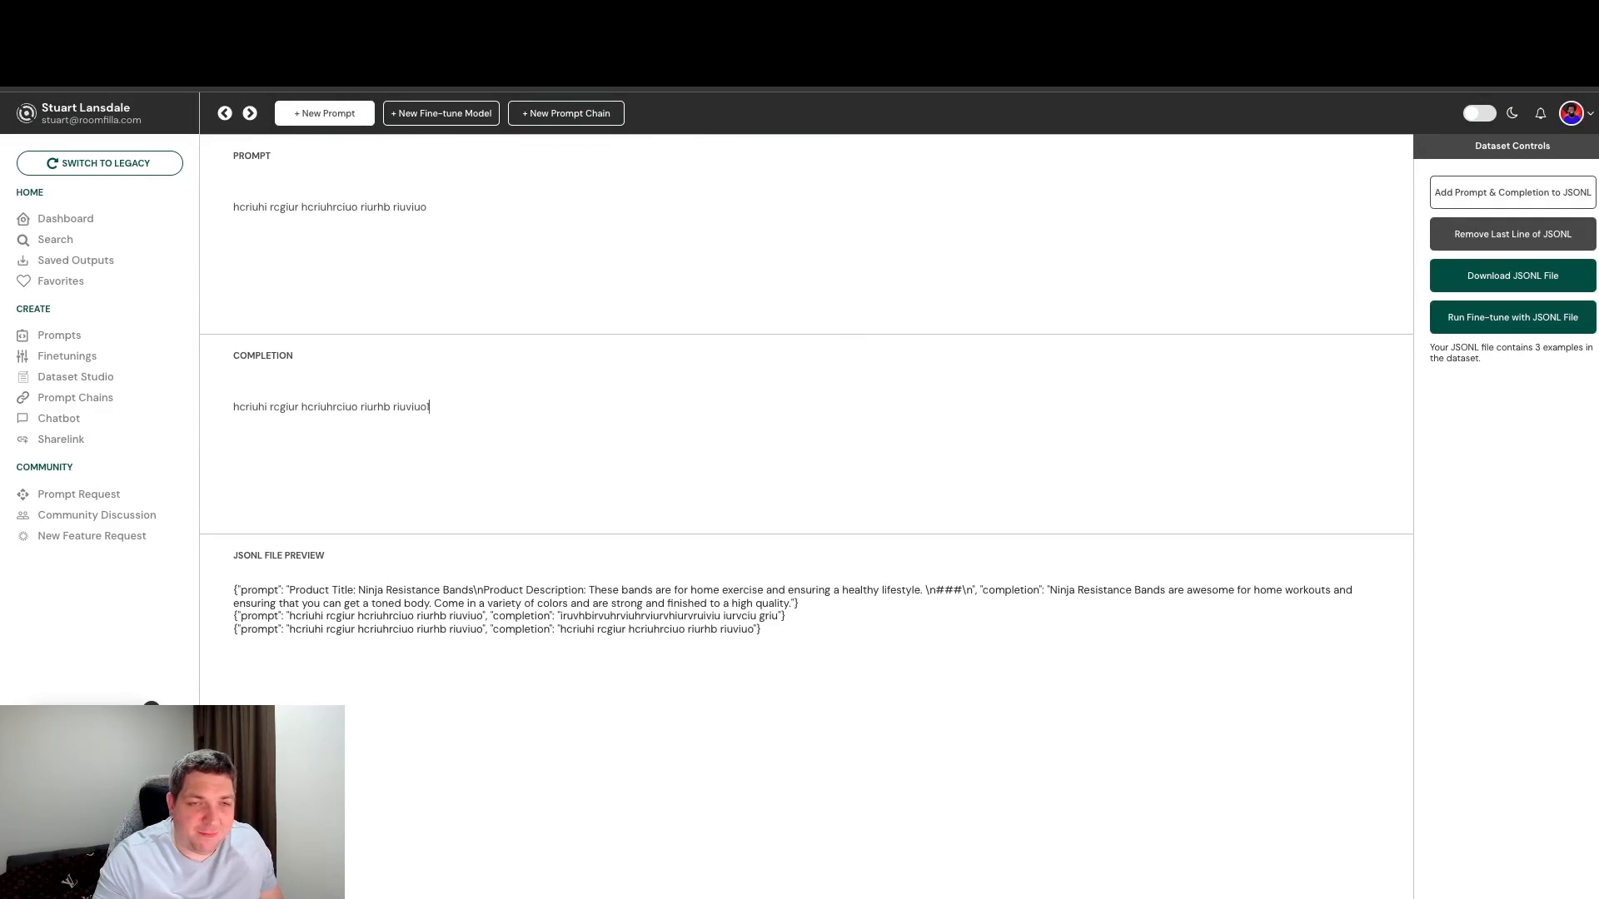
pyautogui.click(1512, 191)
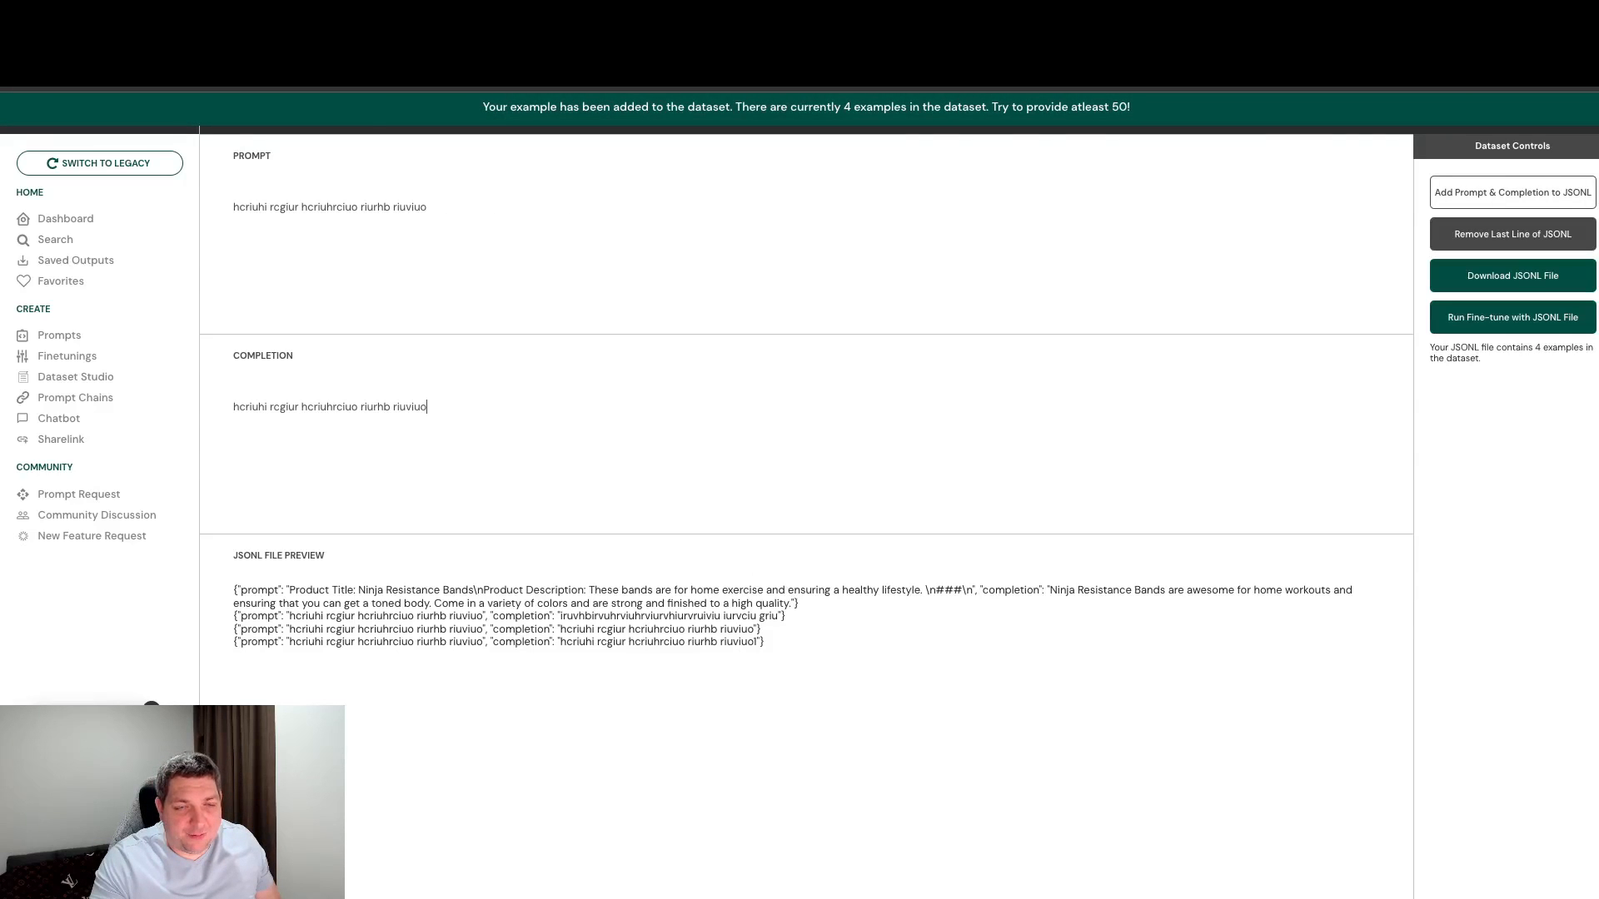
pyautogui.click(1512, 191)
pyautogui.write('3')
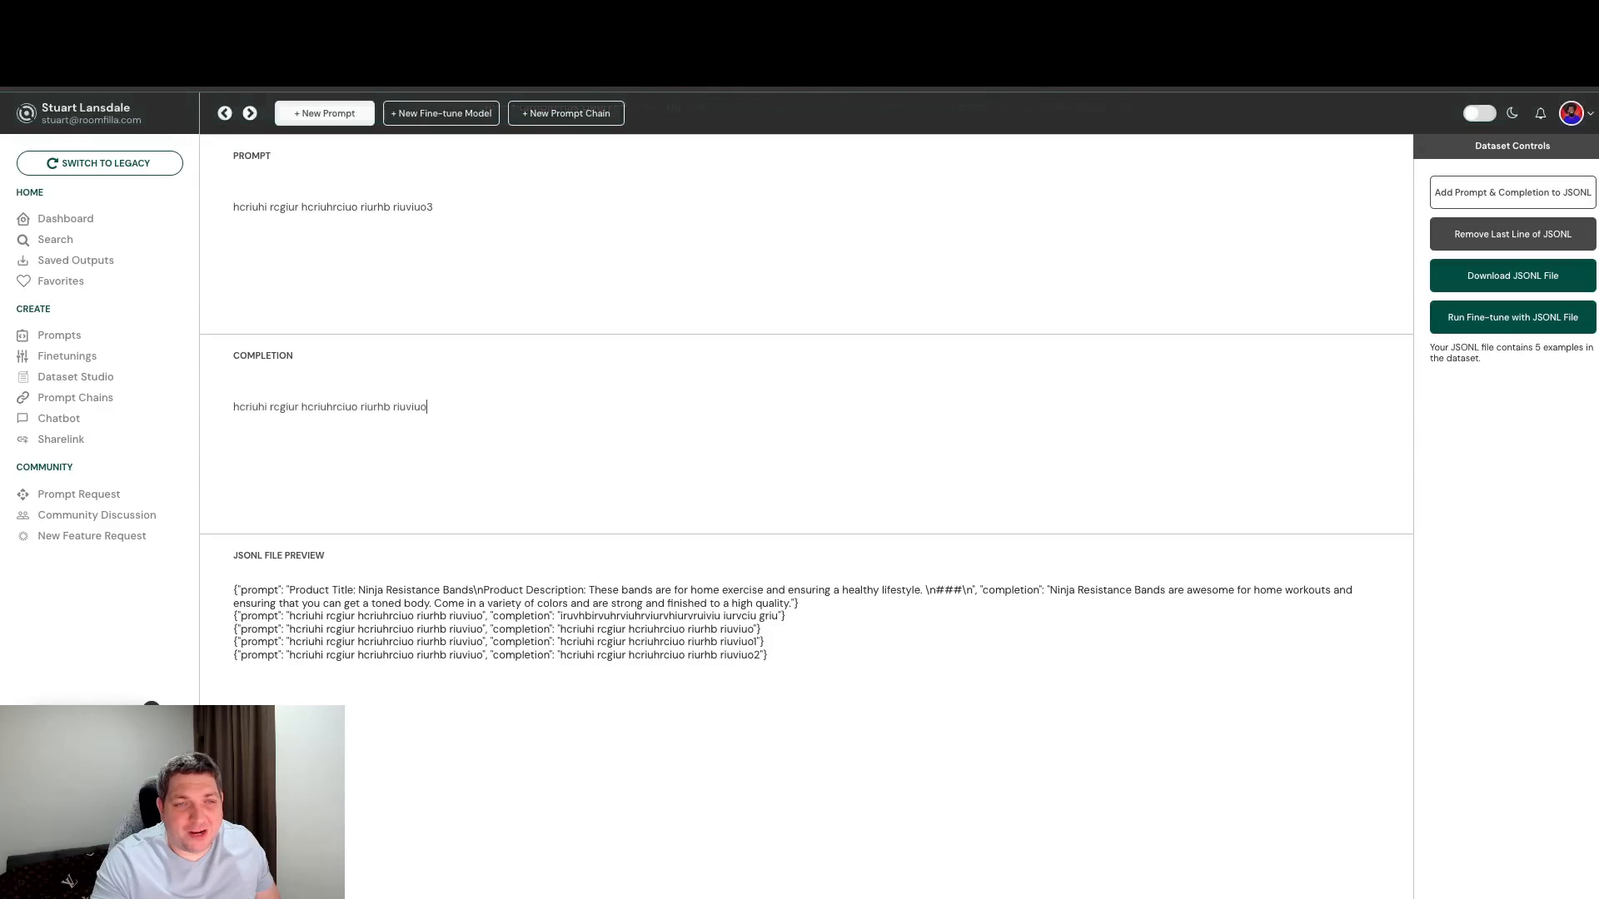
pyautogui.click(1512, 192)
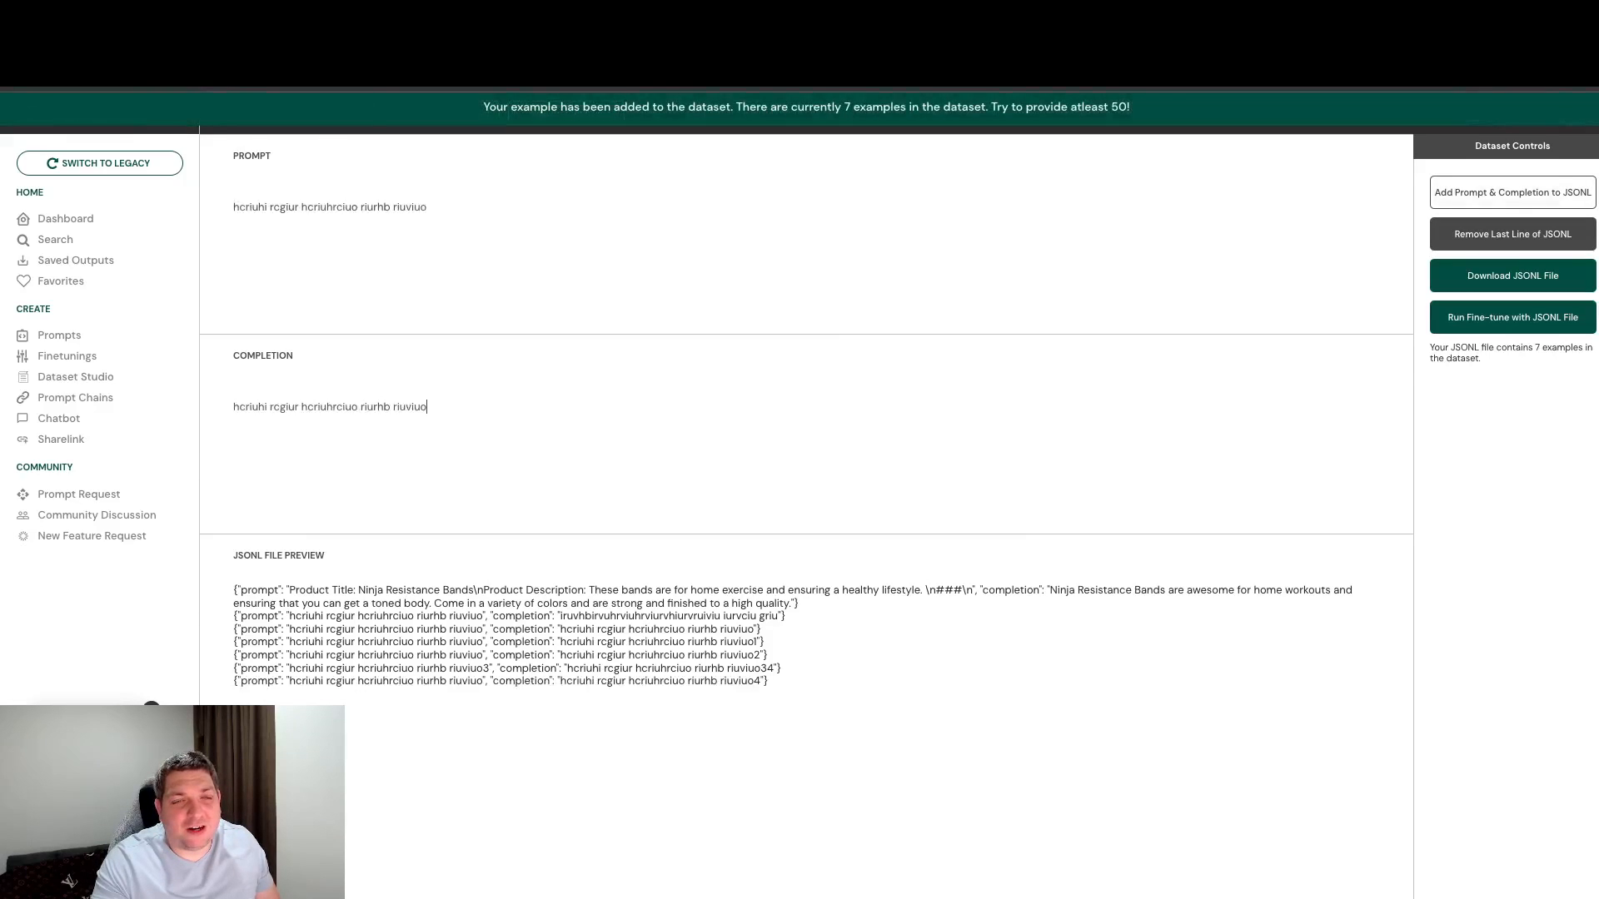
pyautogui.write('5')
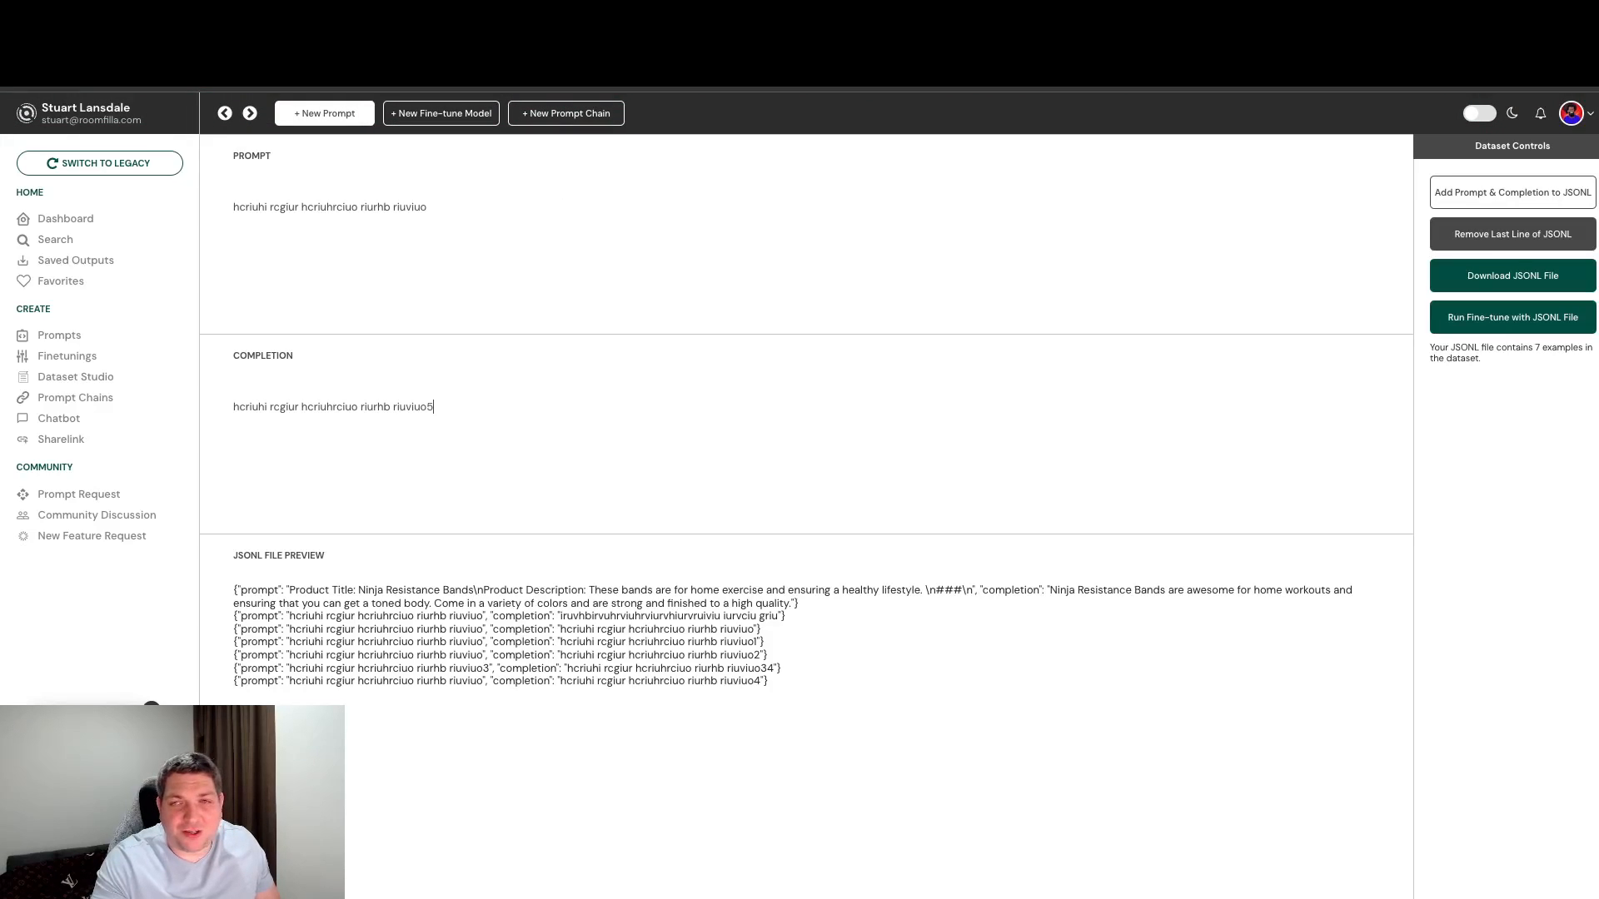
pyautogui.click(1512, 191)
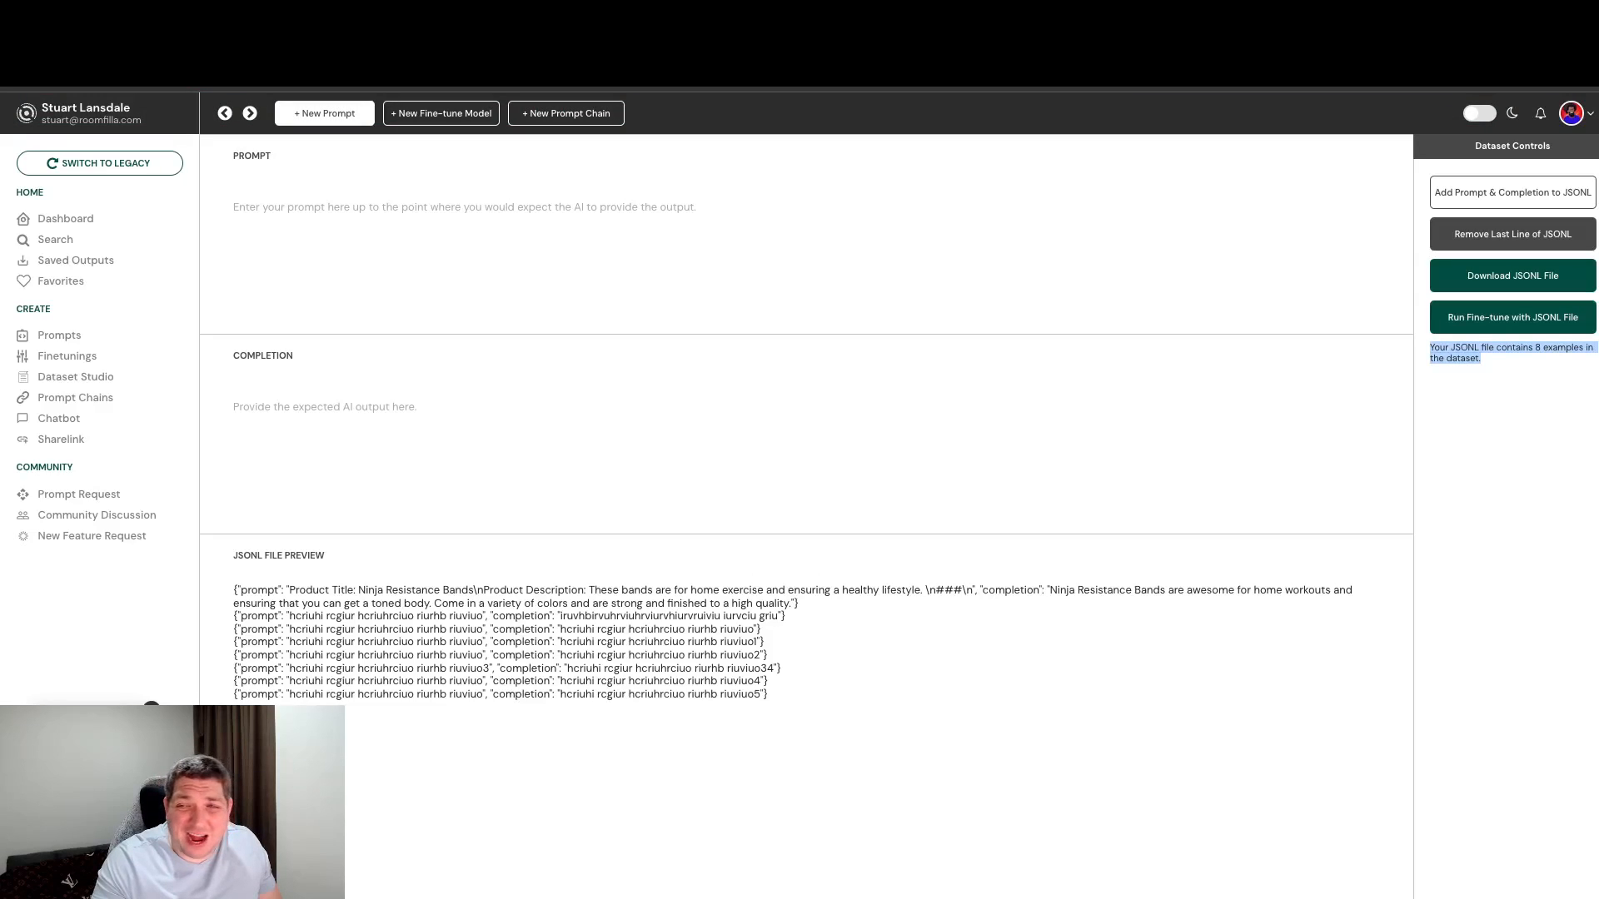
# Enter a ninth gibberish prompt and completion ending in suffix 8
pyautogui.write('hcriuhi rcgiur hcriuhrciuo riurhb riuviuo')
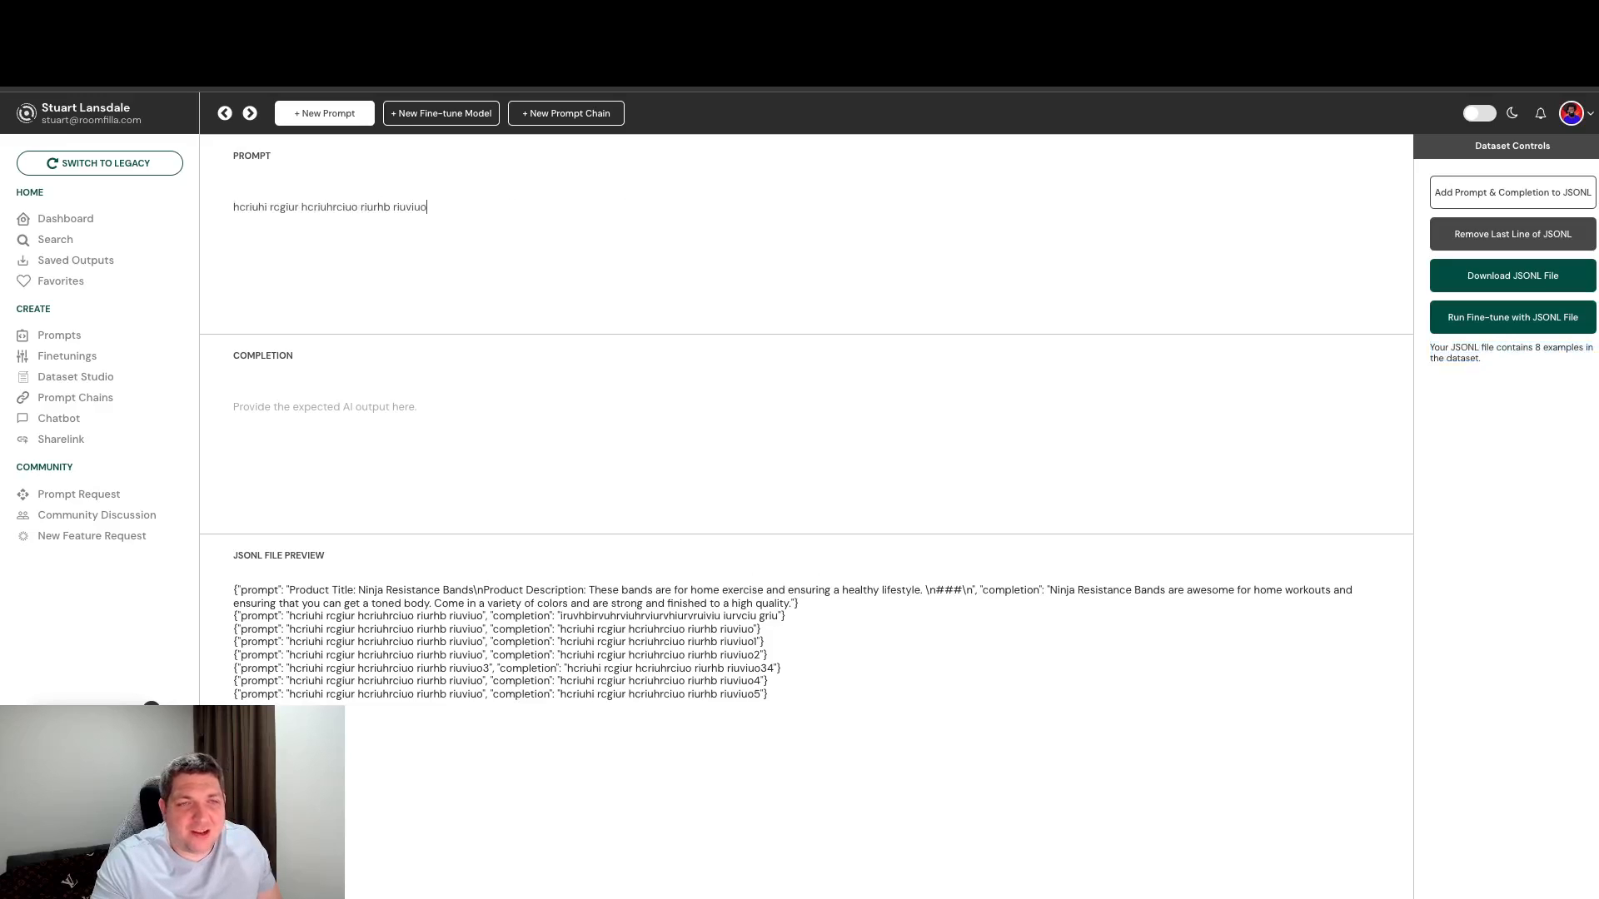
pyautogui.write('hcriuhi rcgiur hcriuhrciuo riurhb riuviuo')
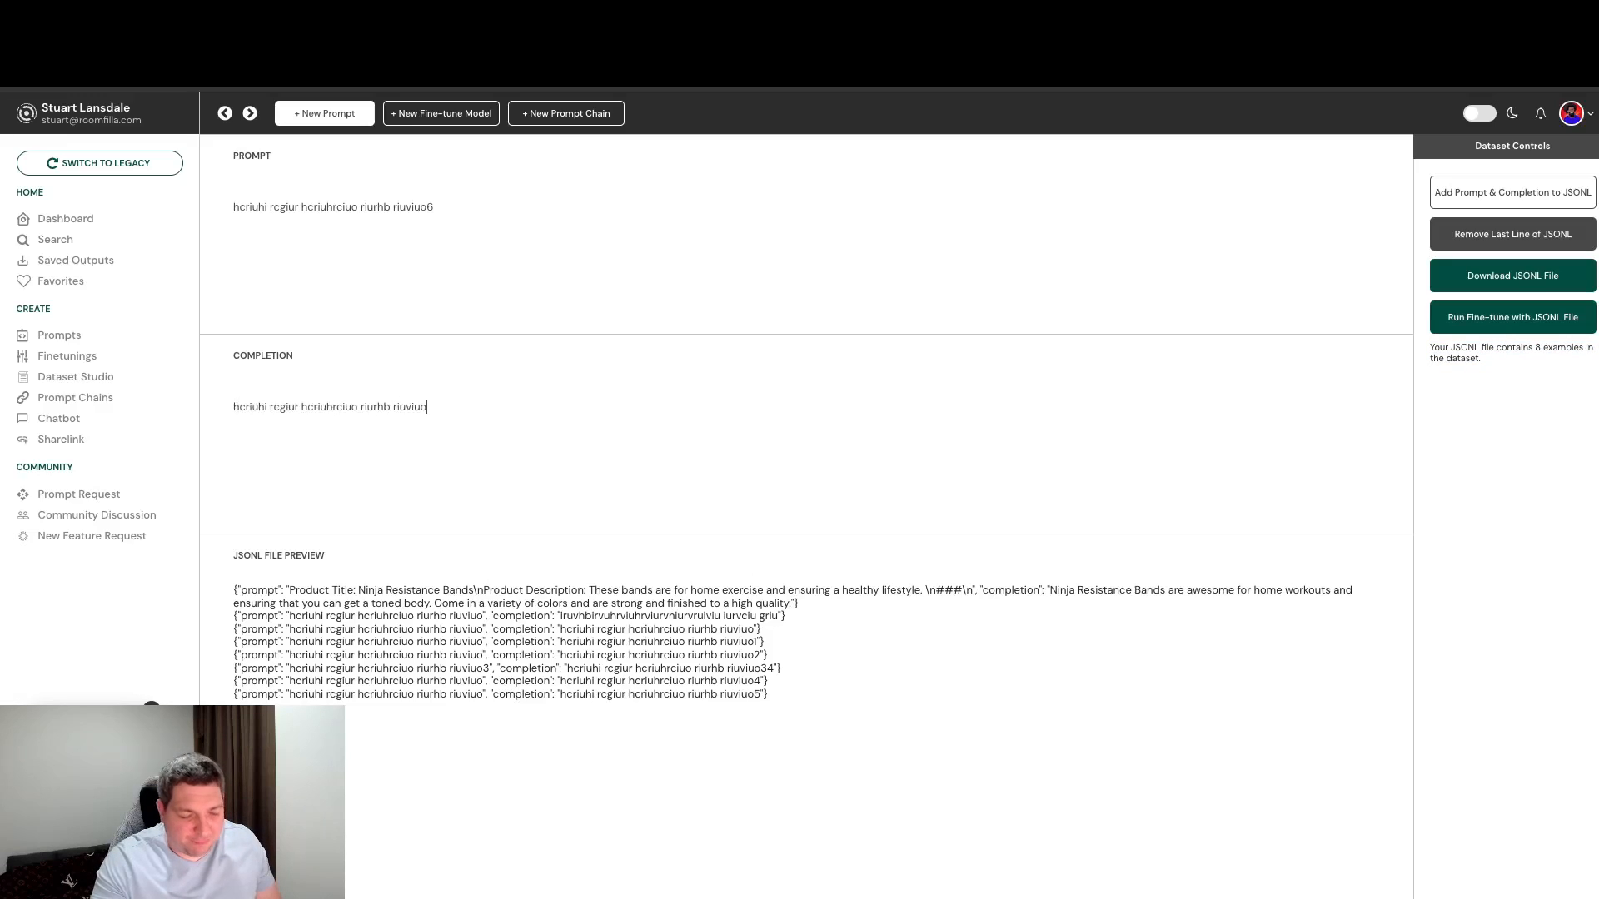
pyautogui.write('8')
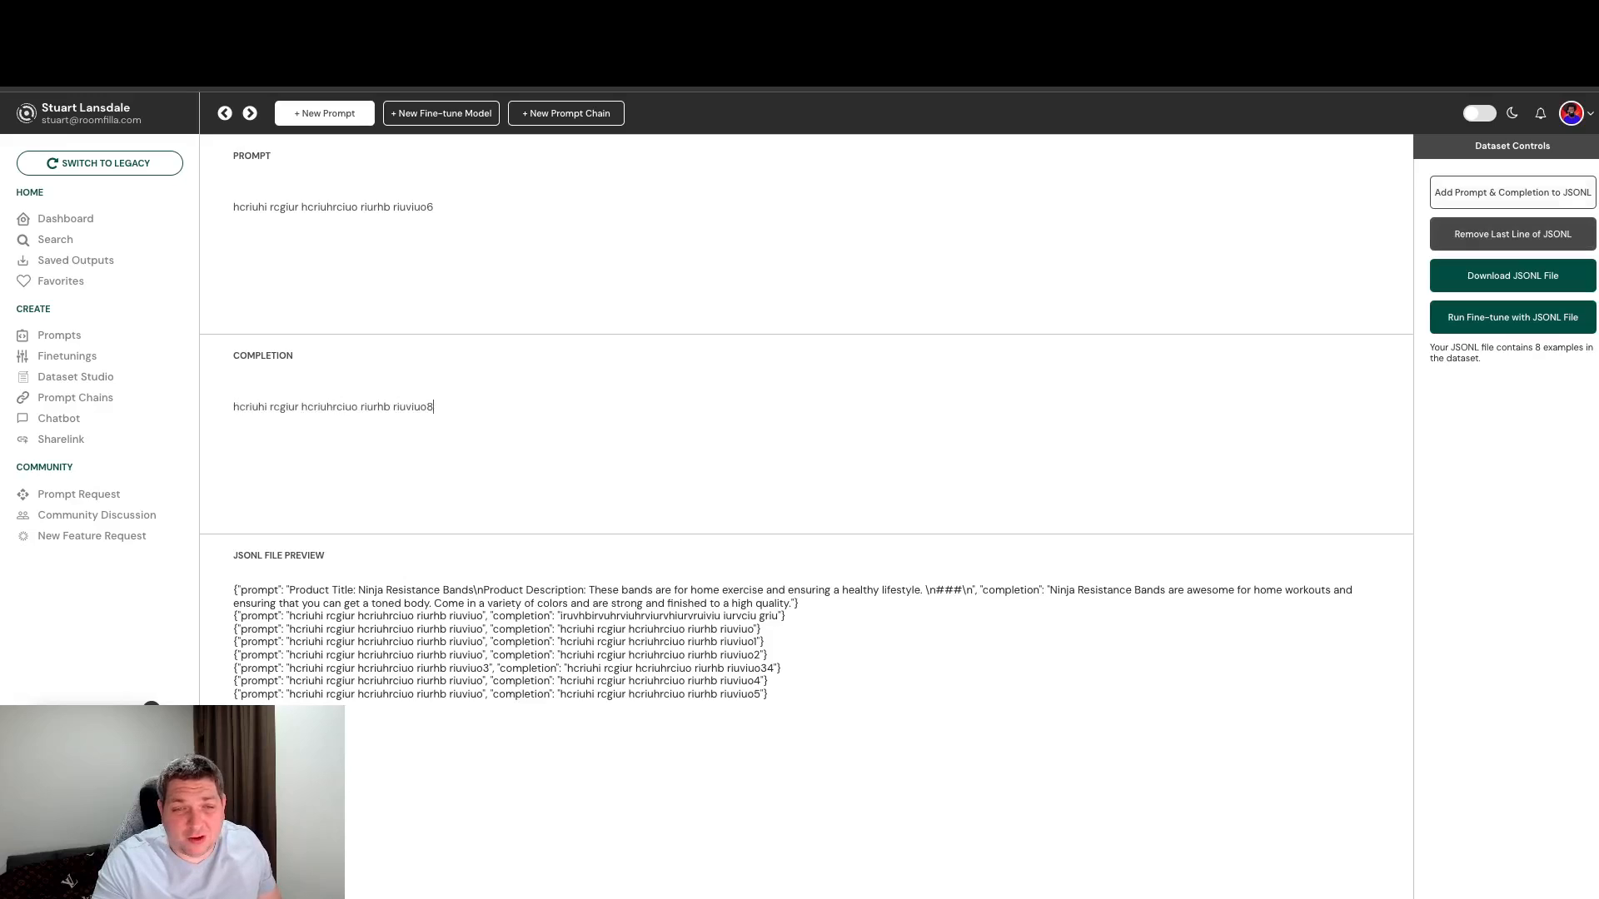
# Add the ninth example to the JSONL and start a fine-tune run from the dataset file
pyautogui.click(1512, 191)
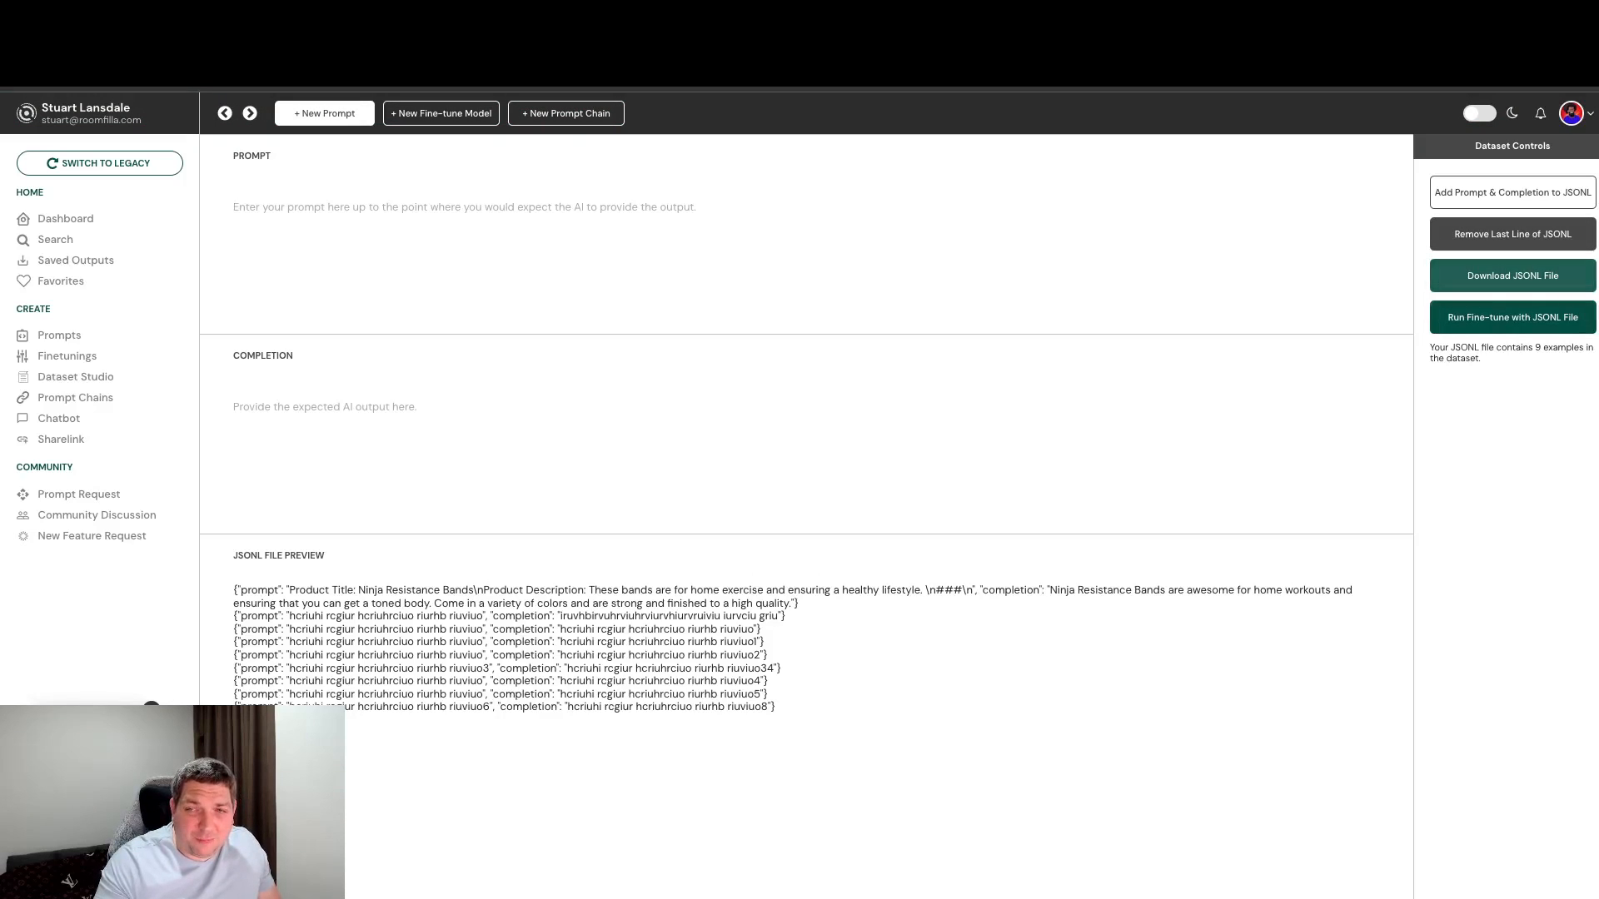
pyautogui.click(1510, 275)
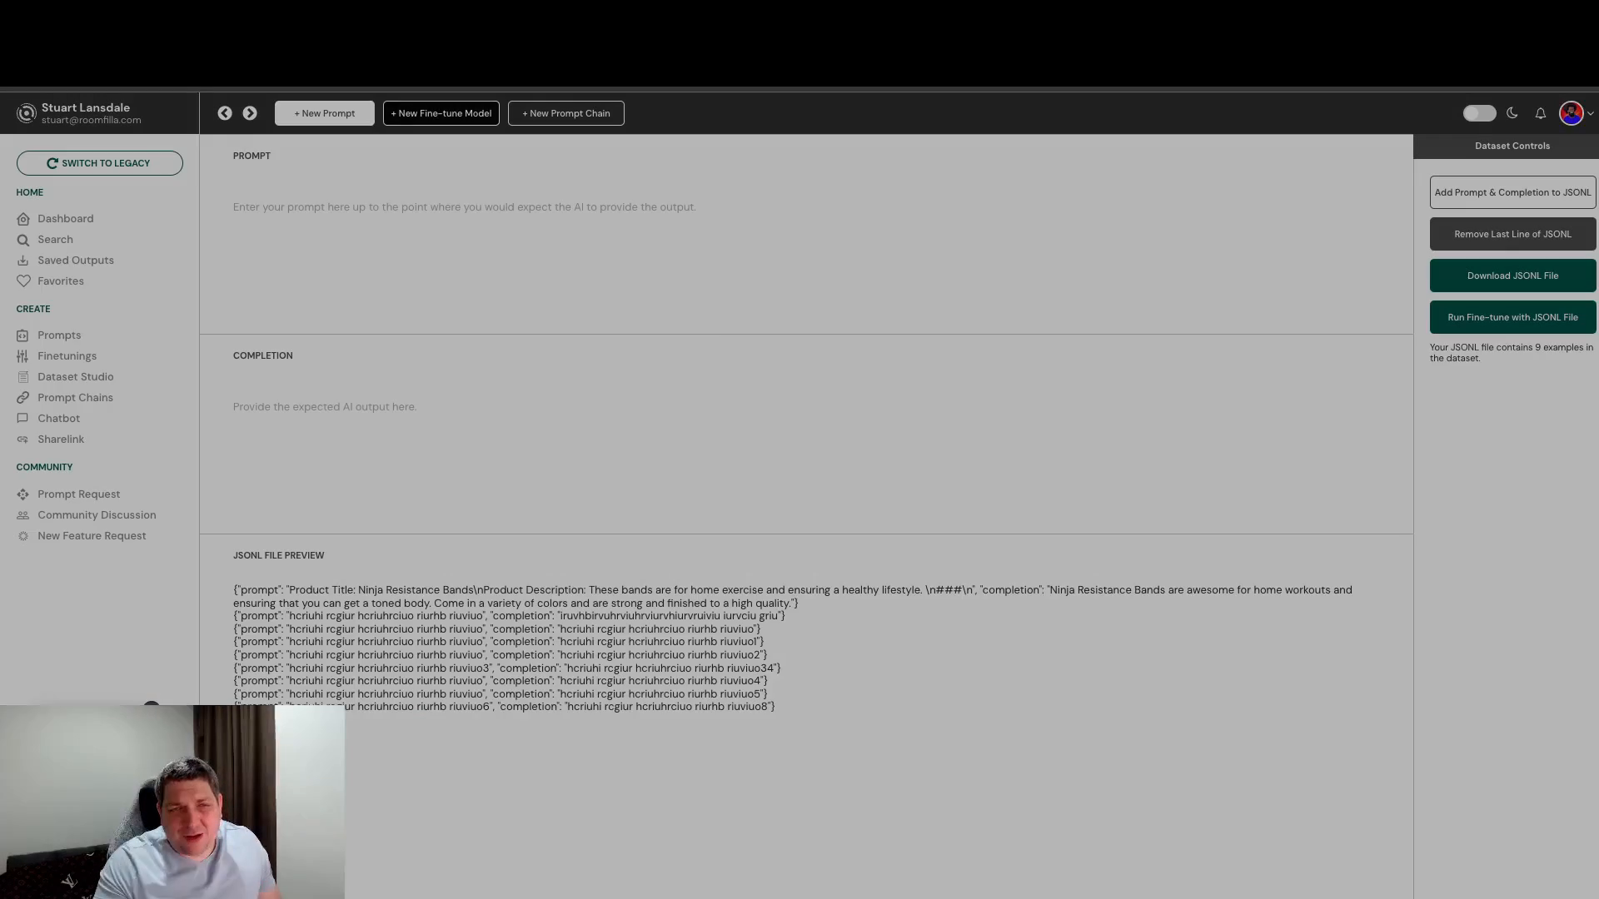
# Reopen the Create Fine-tune Model dialog via 'Run Fine-tune with JSONL File' so the dataset auto-uploads
pyautogui.click(440, 114)
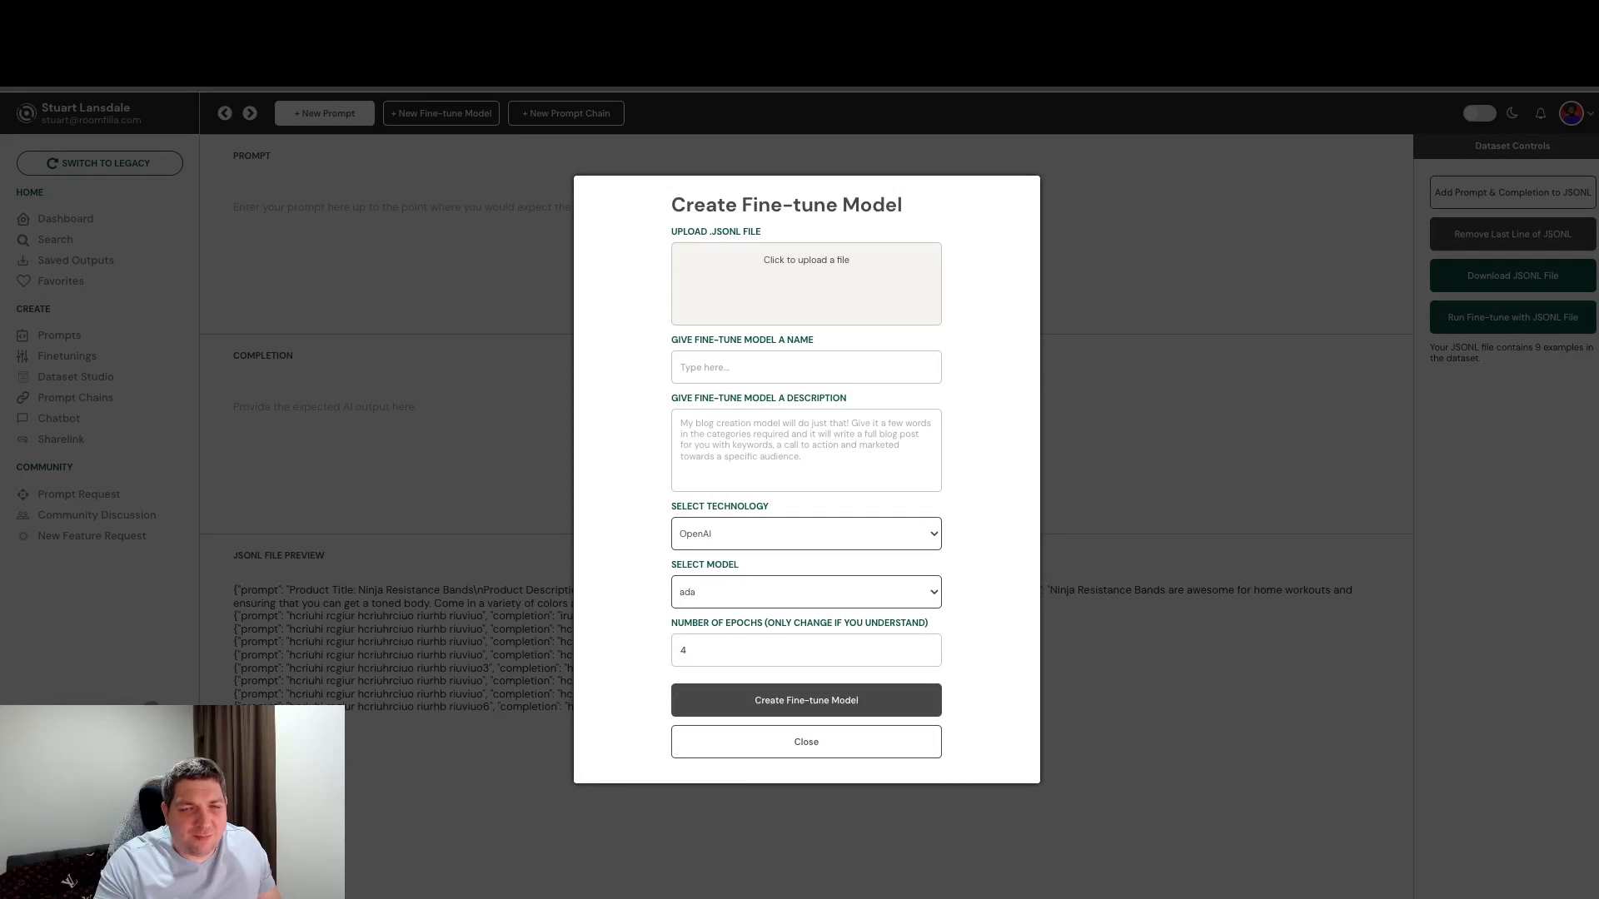
pyautogui.click(804, 741)
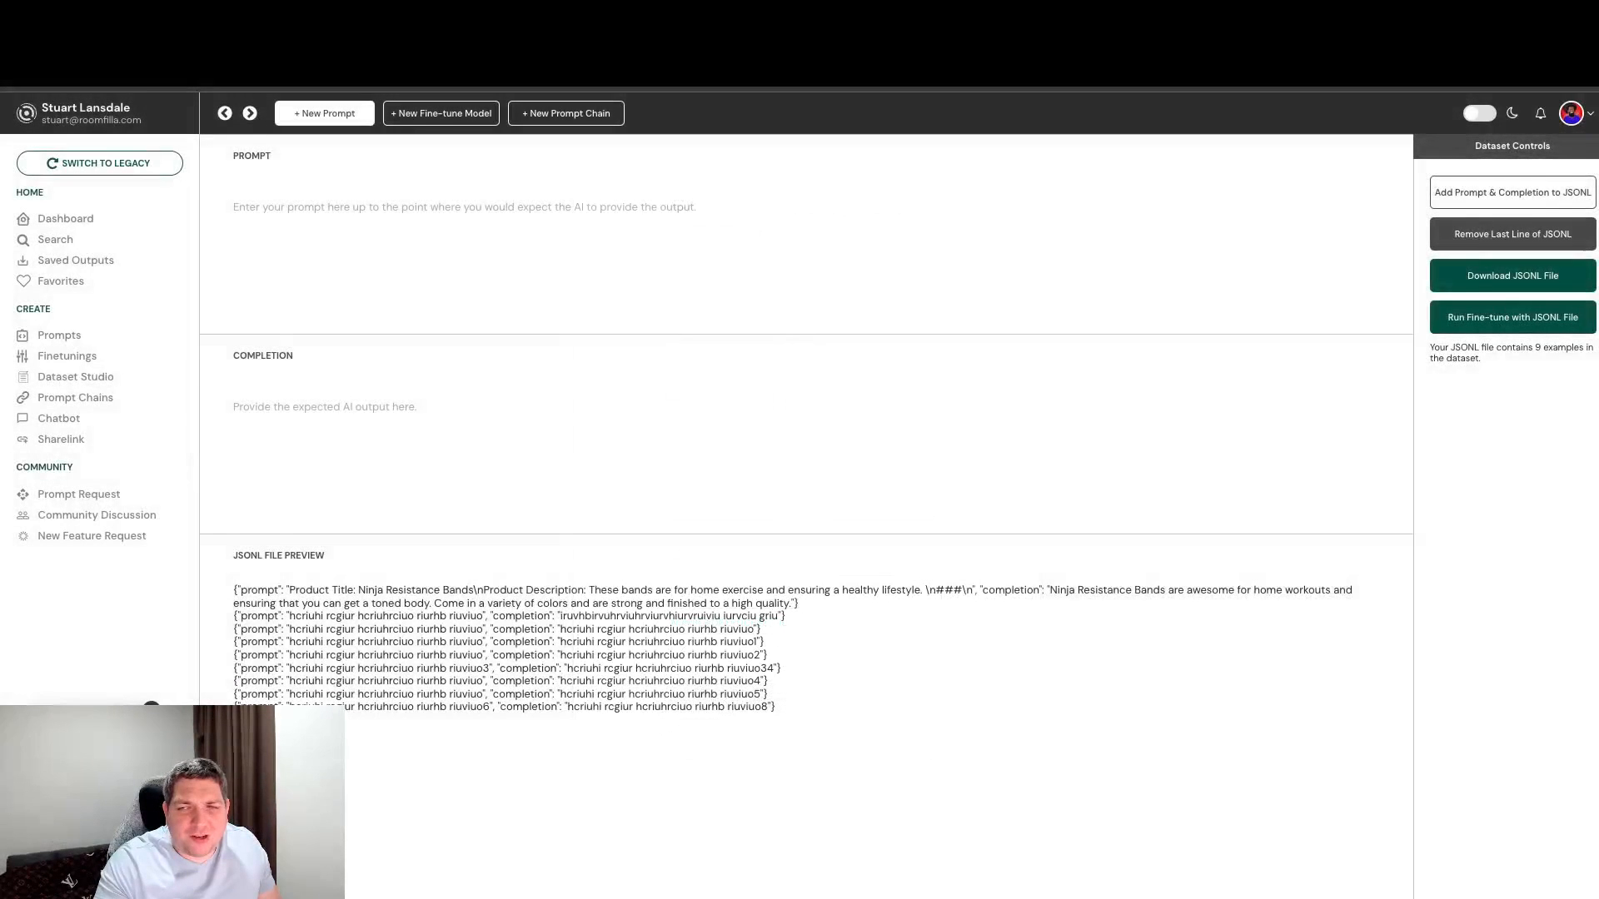
pyautogui.click(324, 406)
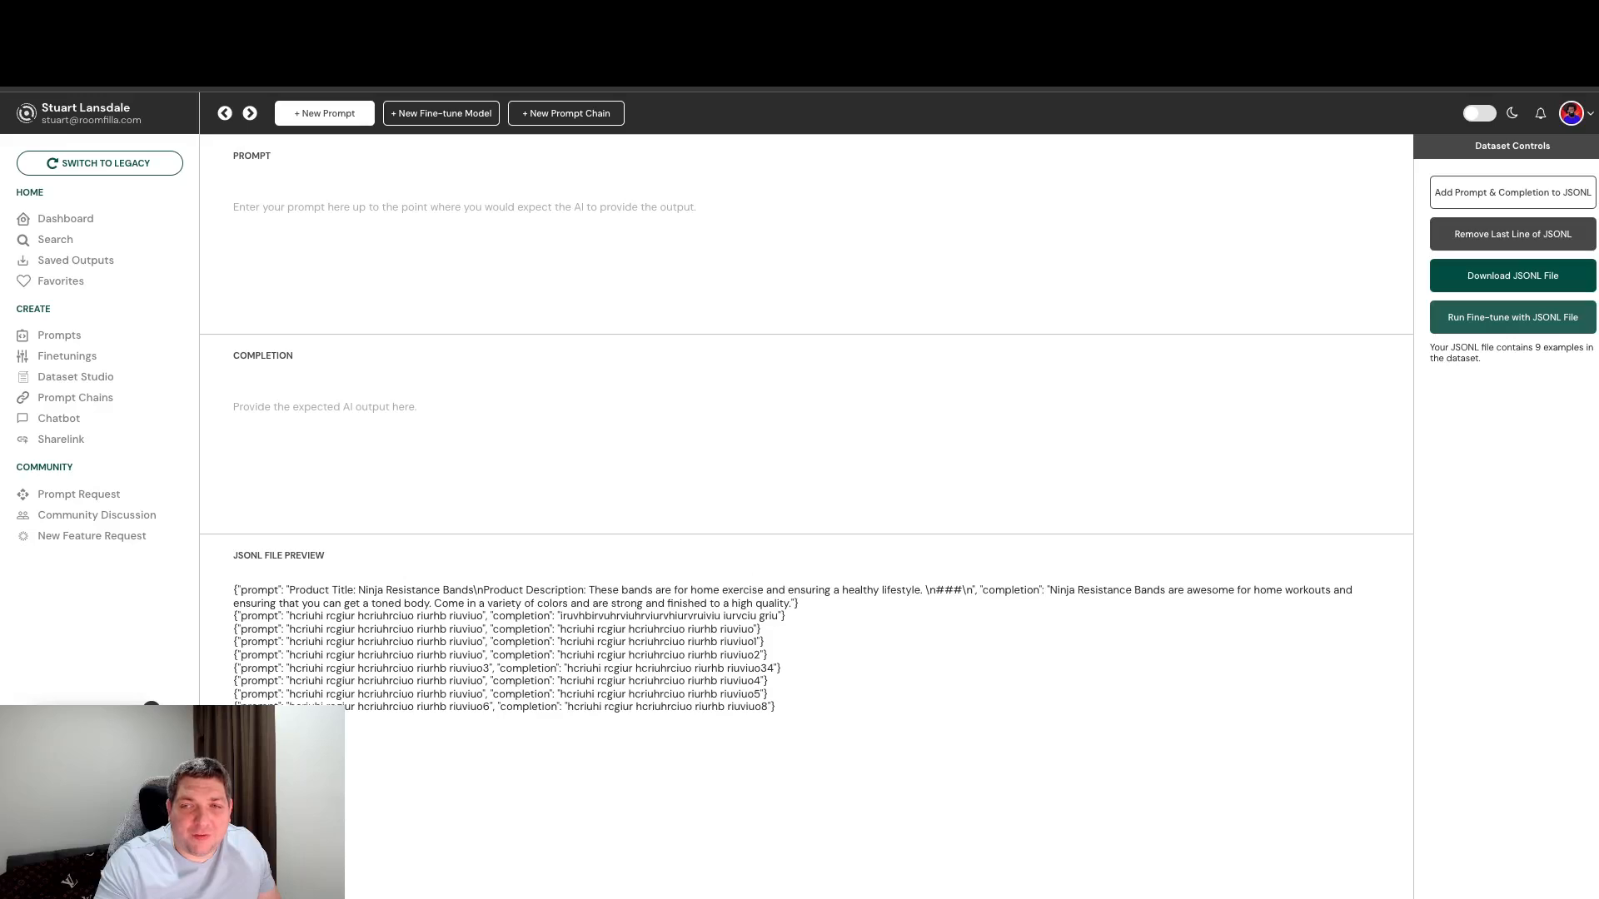
pyautogui.click(1510, 316)
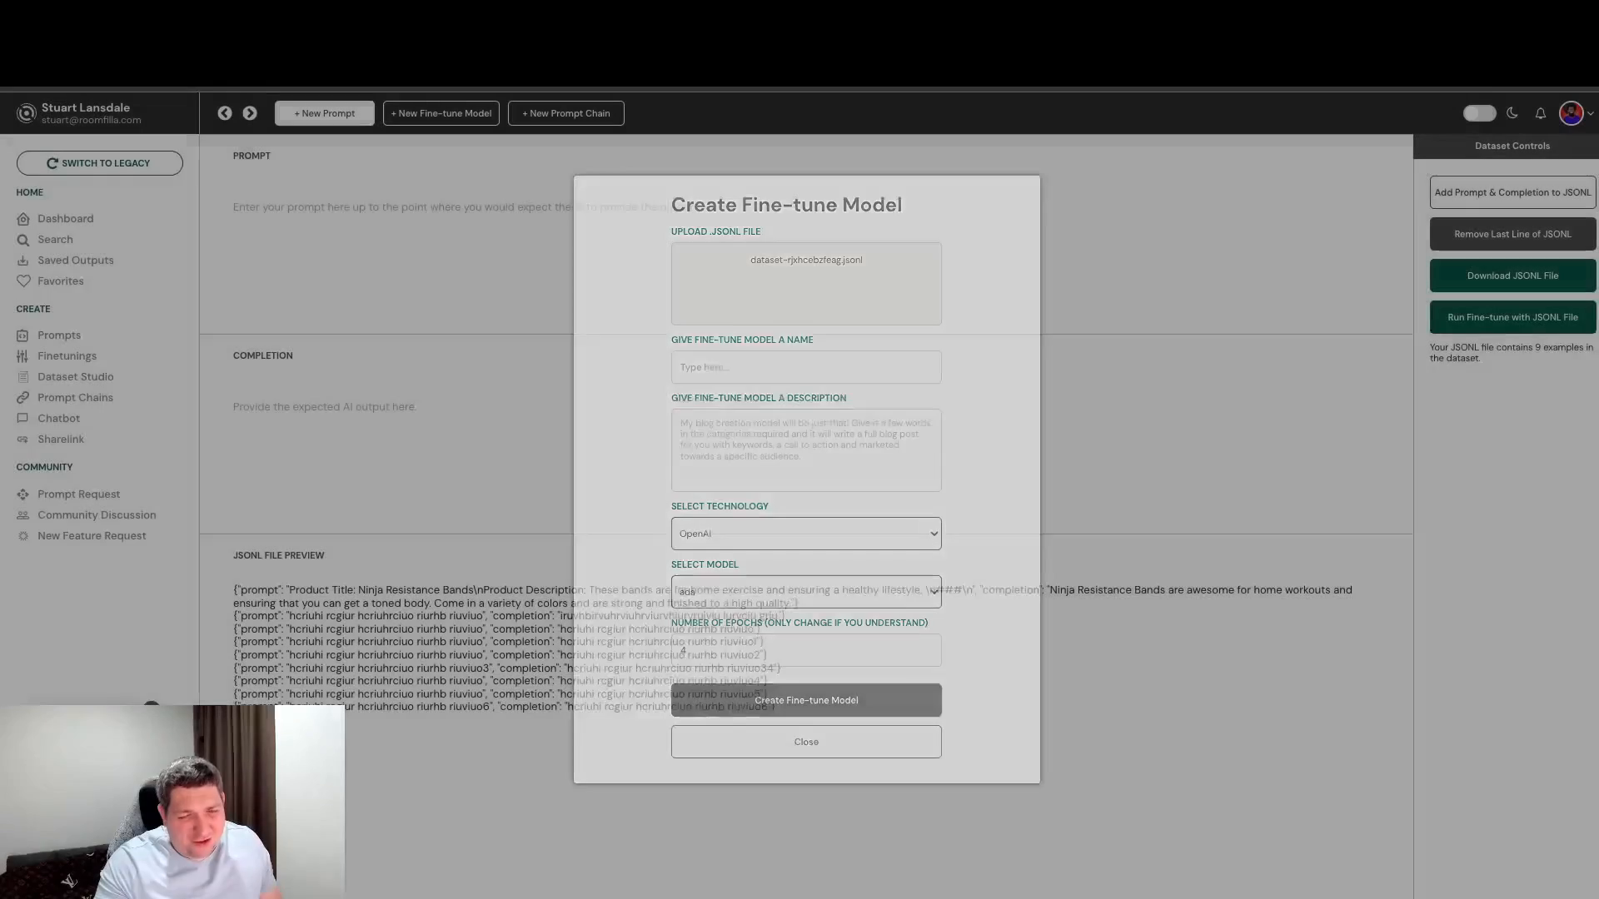
# Close the Create Fine-tune Model dialog without creating a model
pyautogui.click(806, 741)
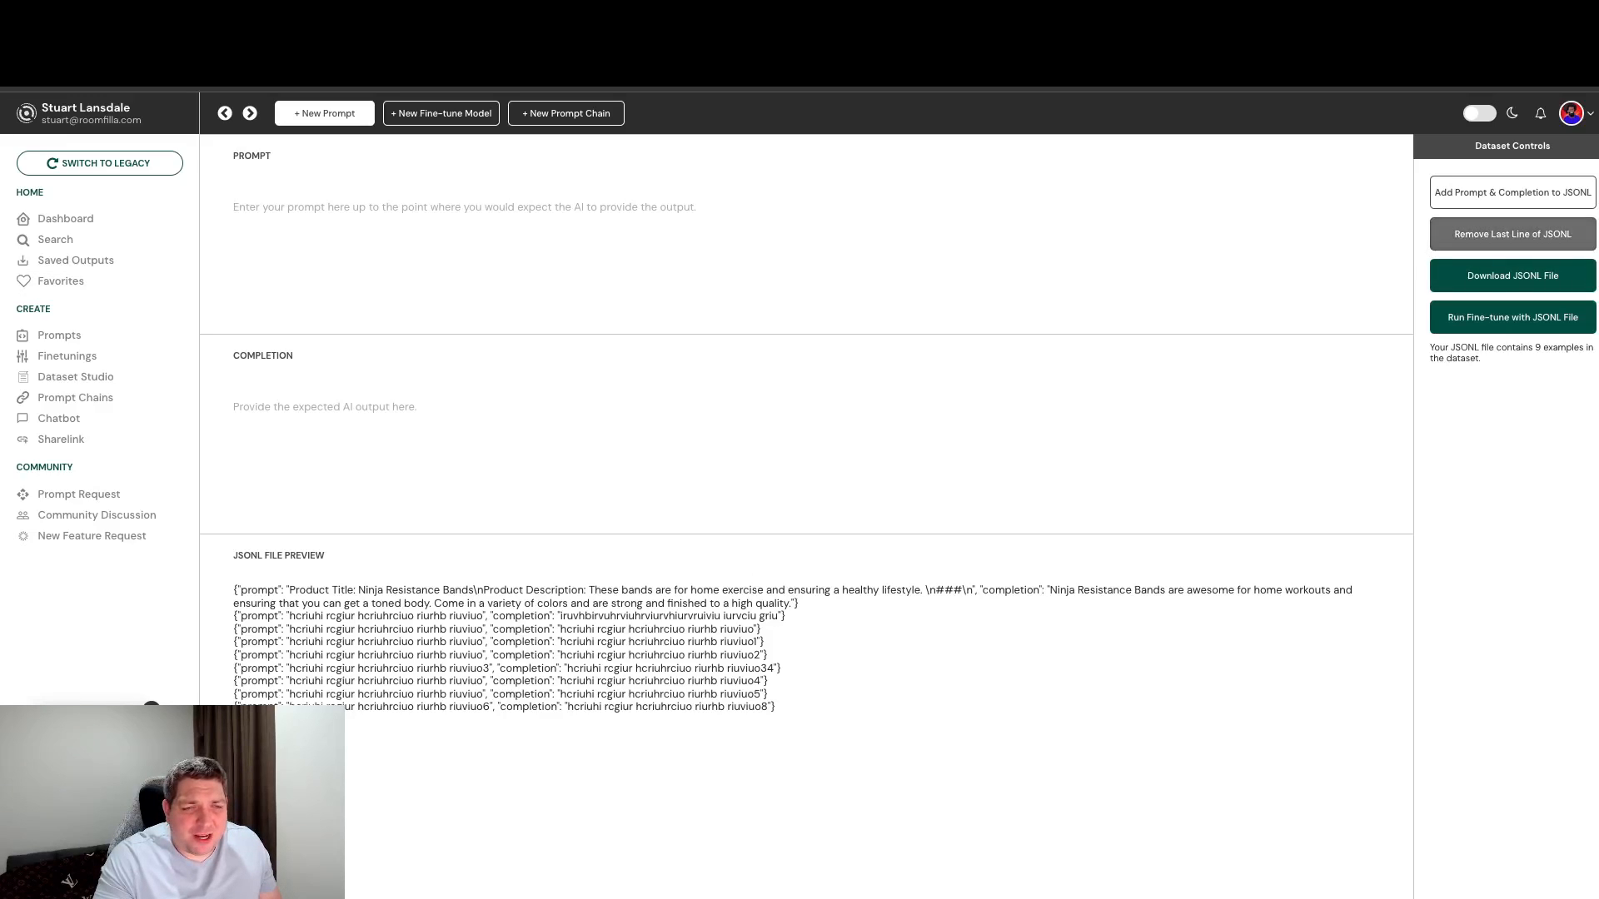
# Remove the last JSONL lines repeatedly until only two examples remain
pyautogui.click(1511, 233)
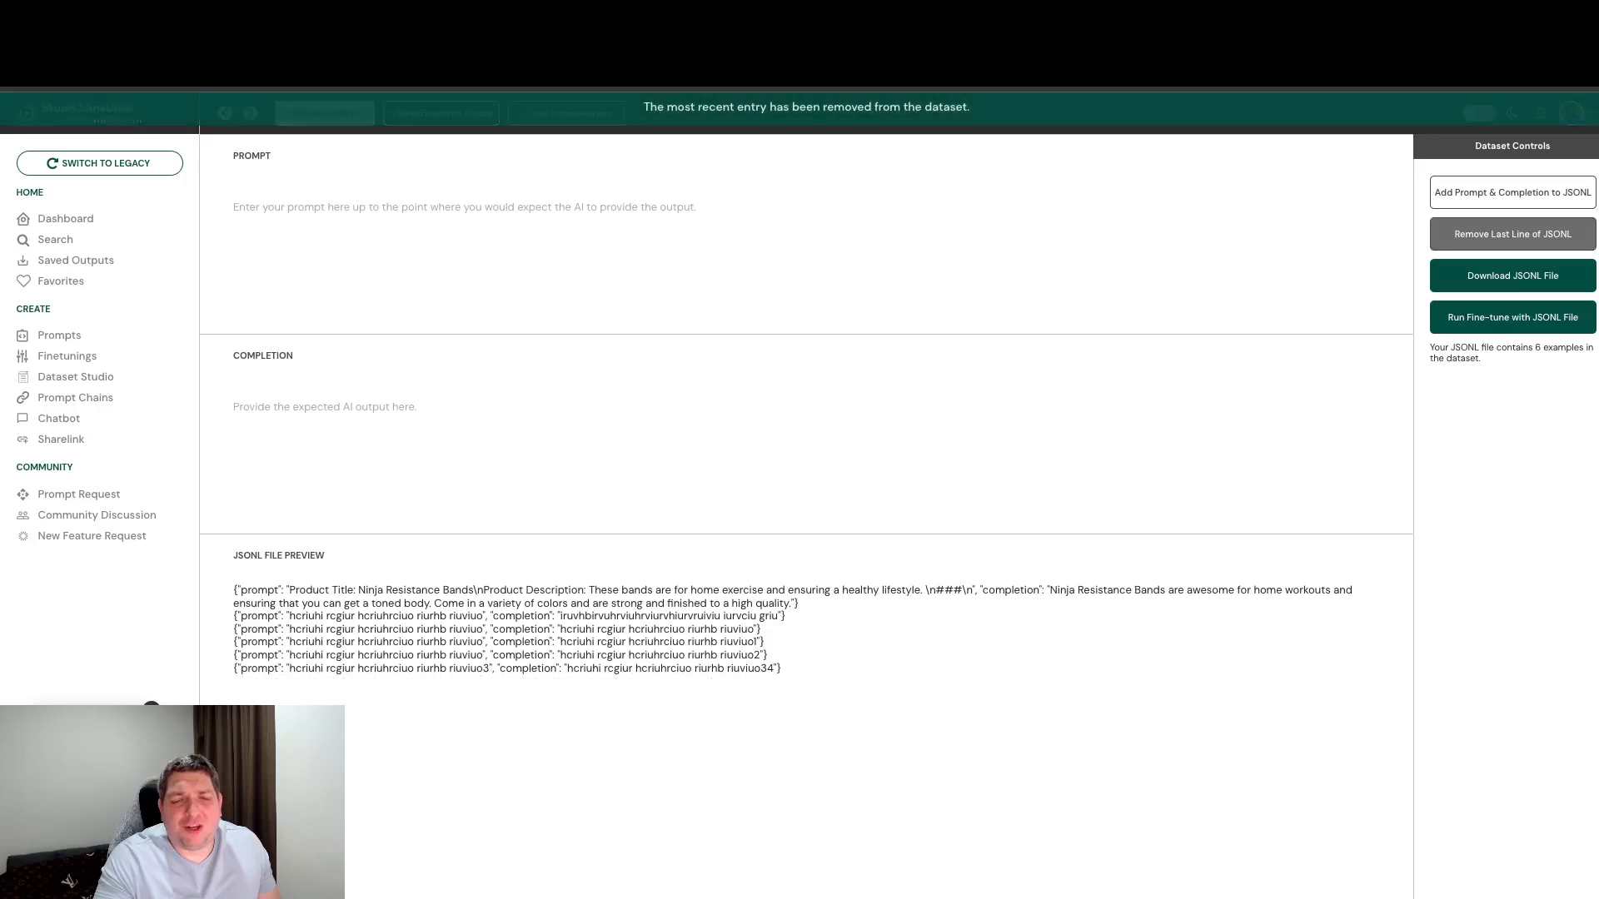
pyautogui.click(1512, 233)
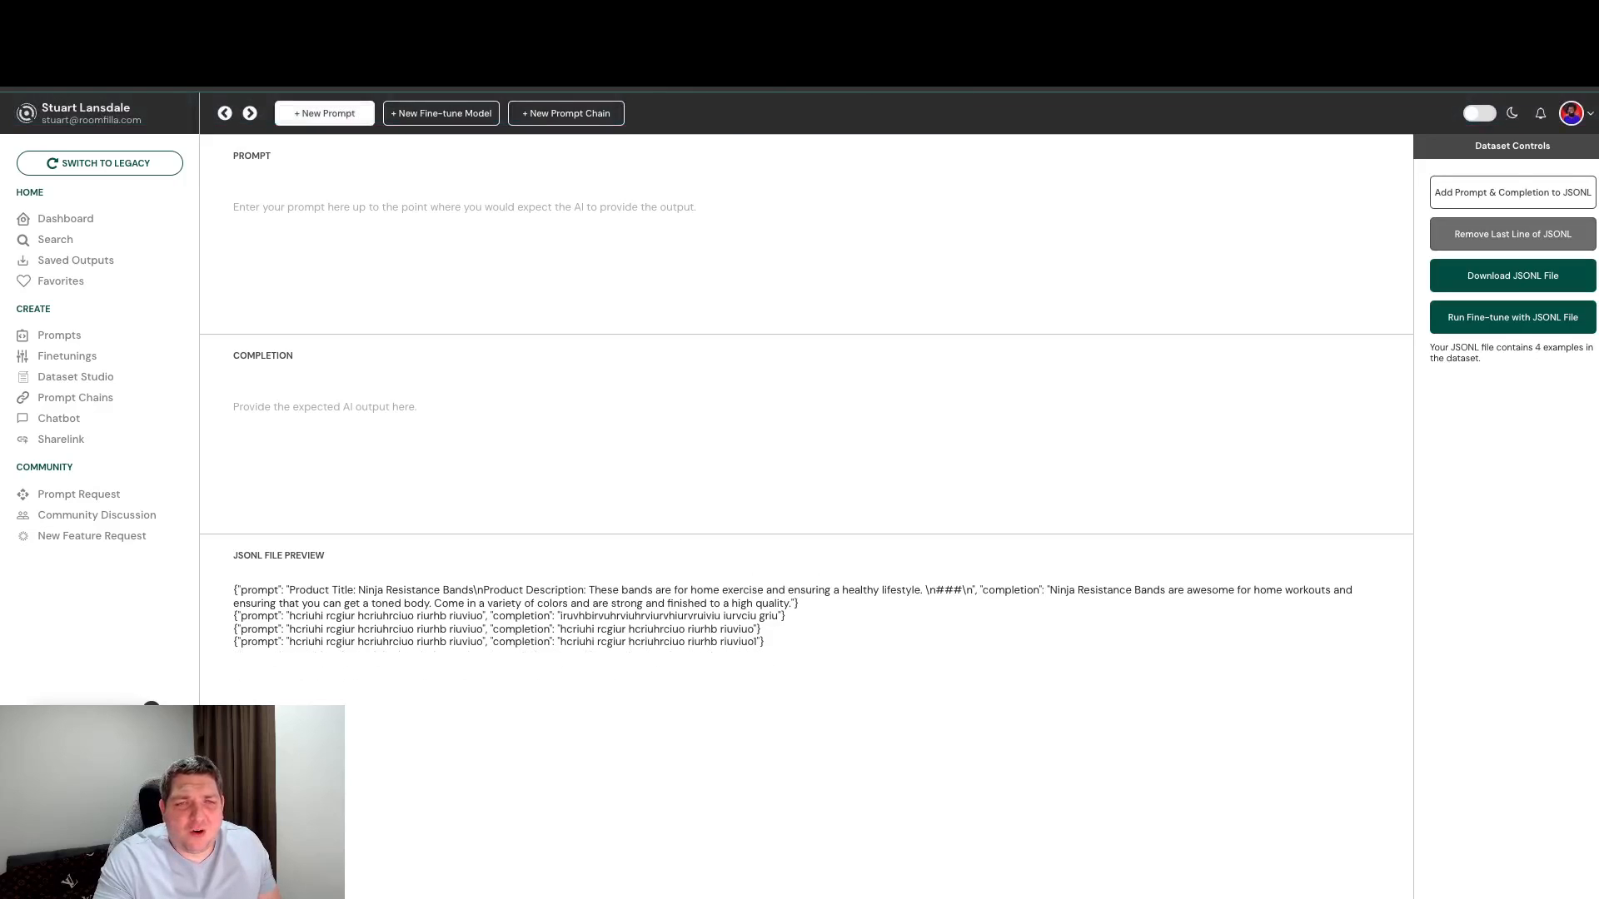
pyautogui.click(1512, 233)
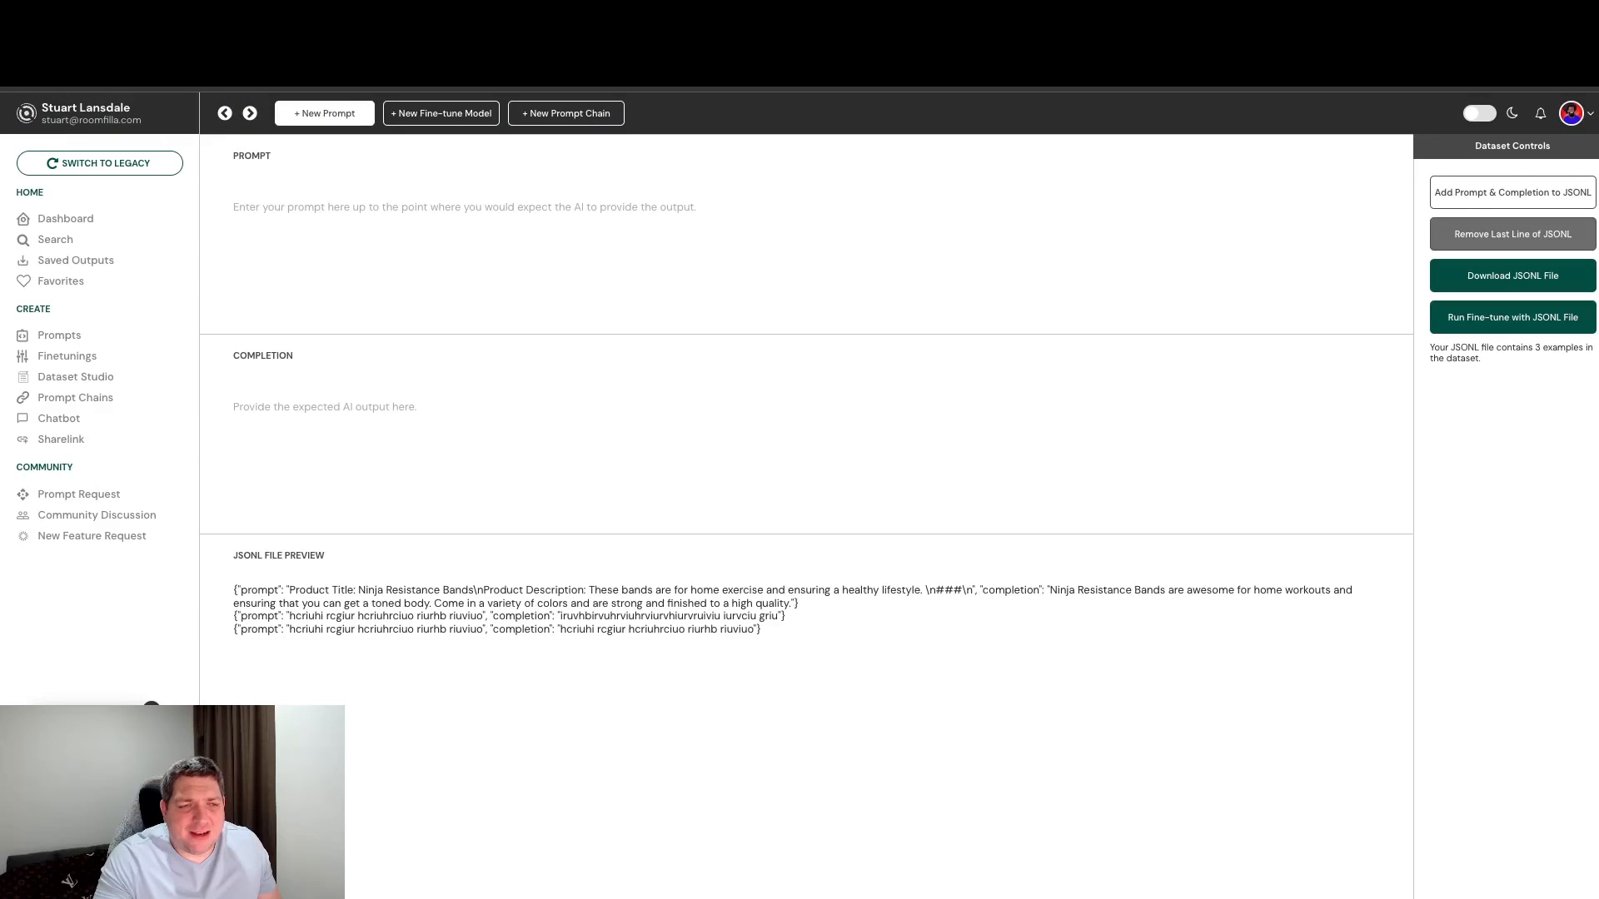
pyautogui.click(1512, 233)
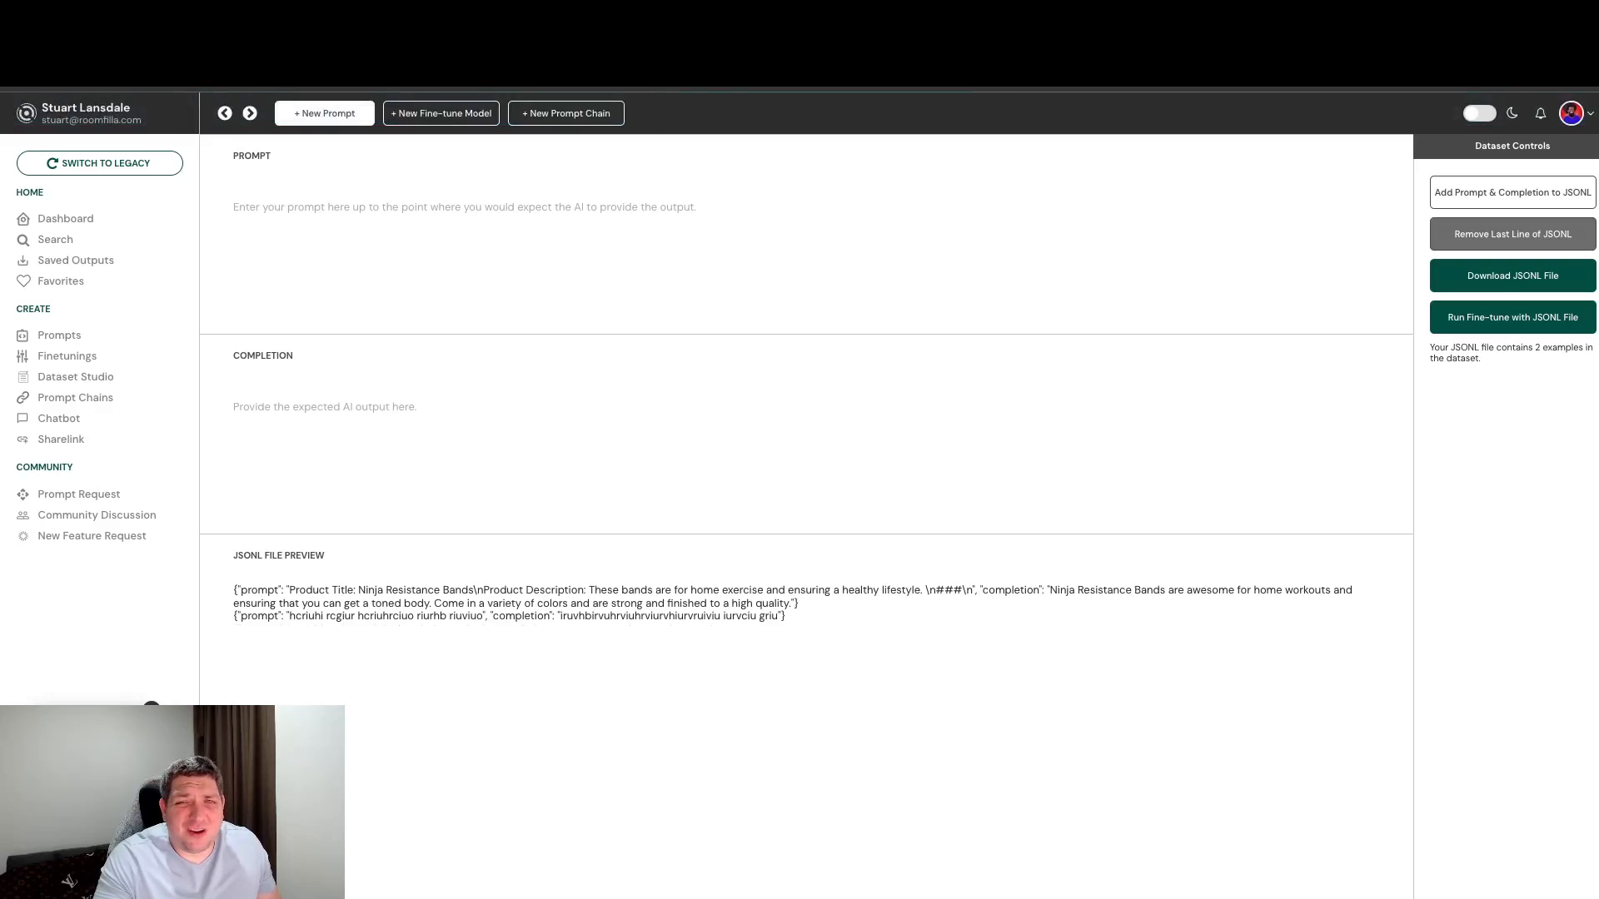